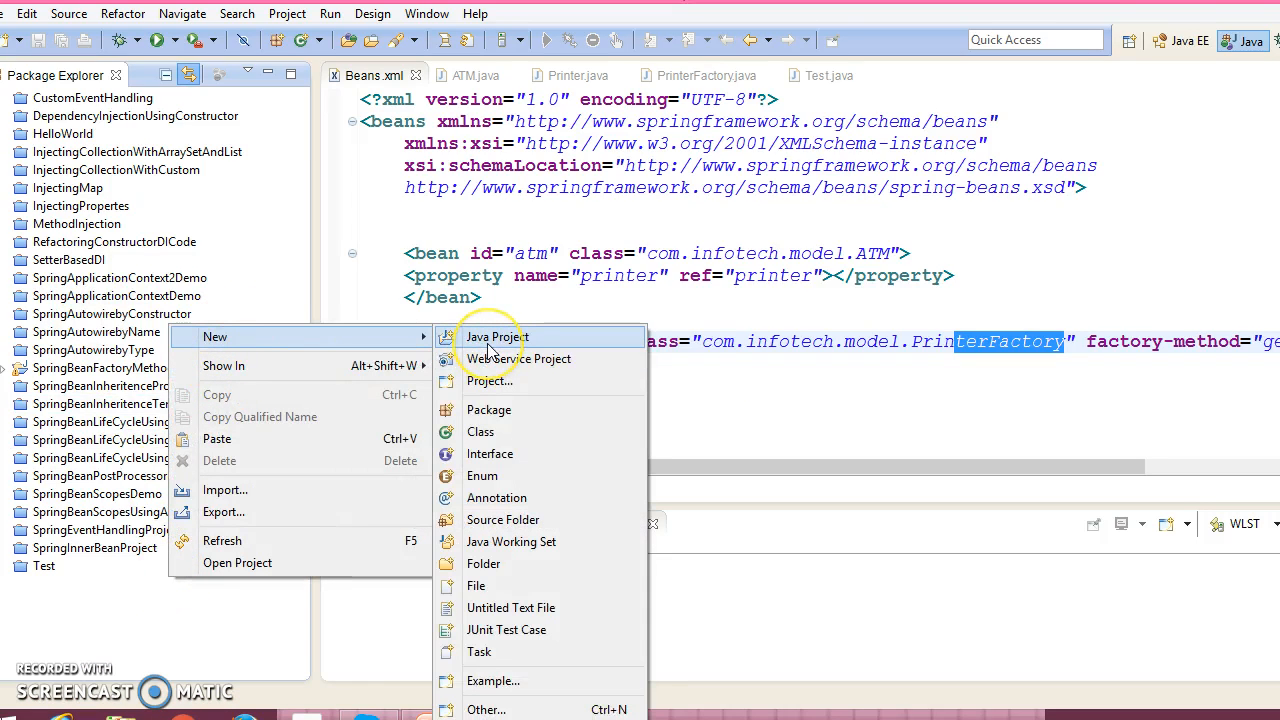
- Create a Java project named SpringPnameSpace through the New Java Project wizard
left_click(496, 336)
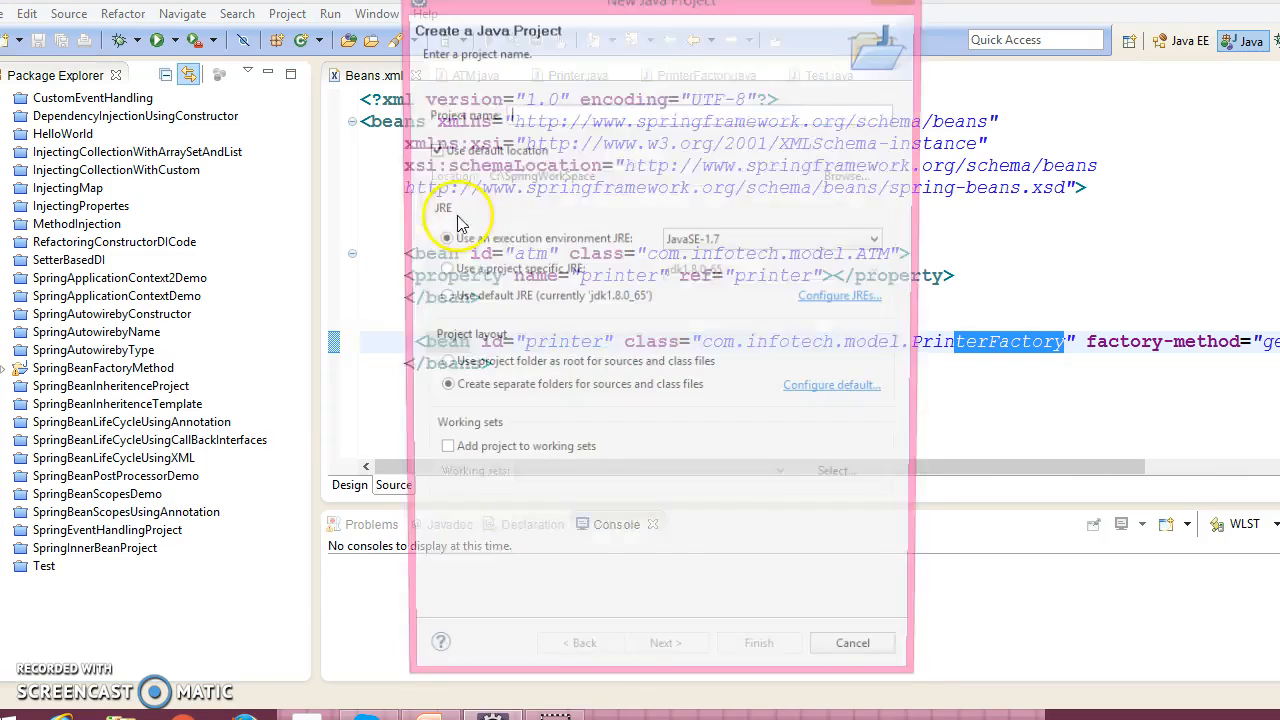
type("S")
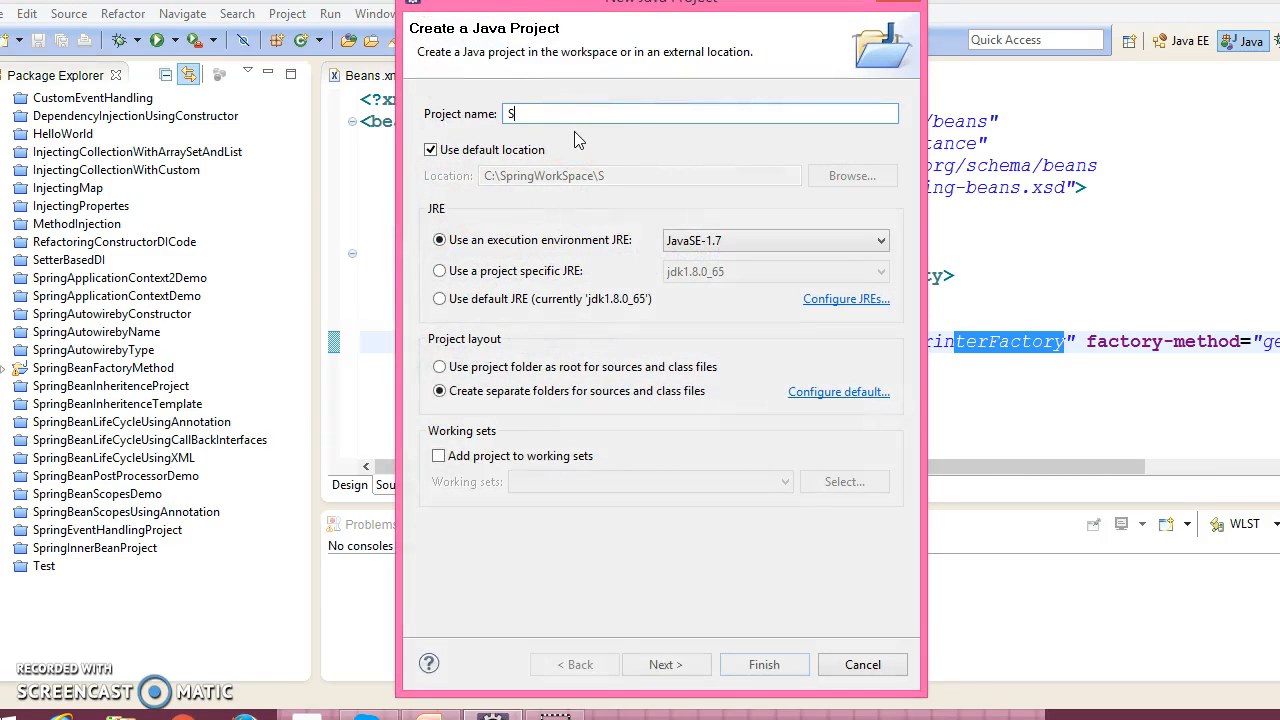
type("pring")
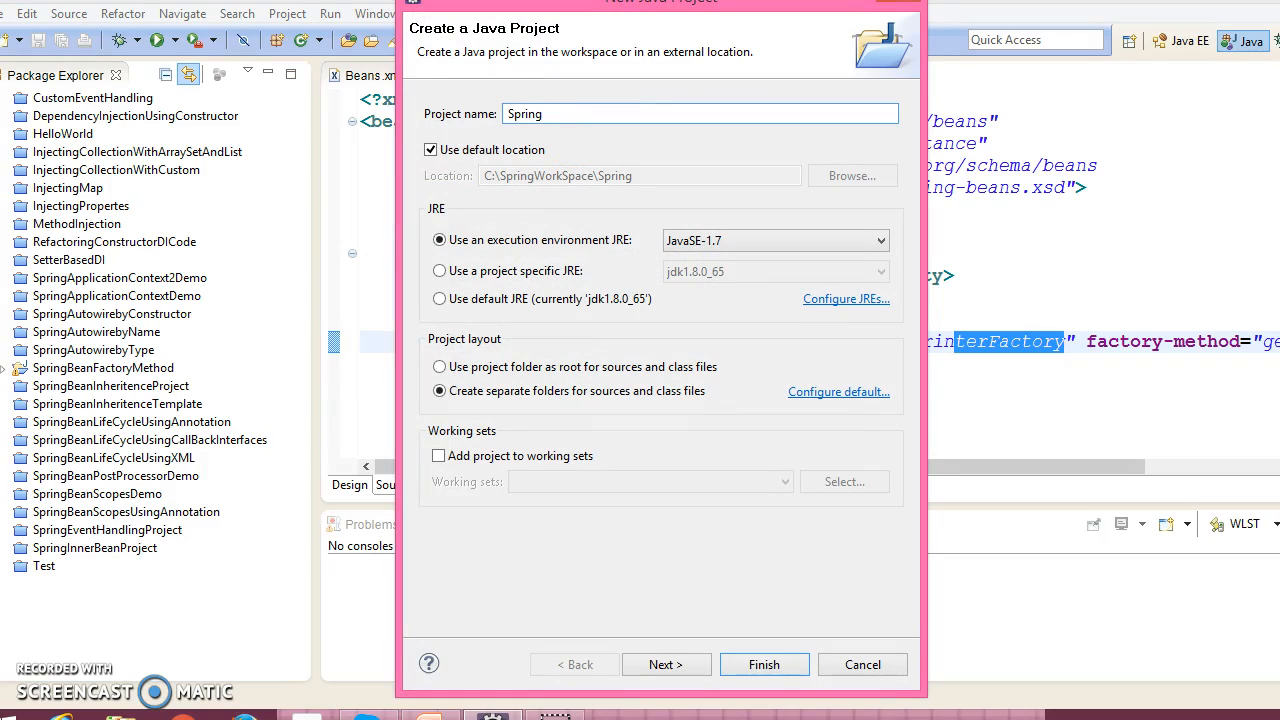
type("Pb")
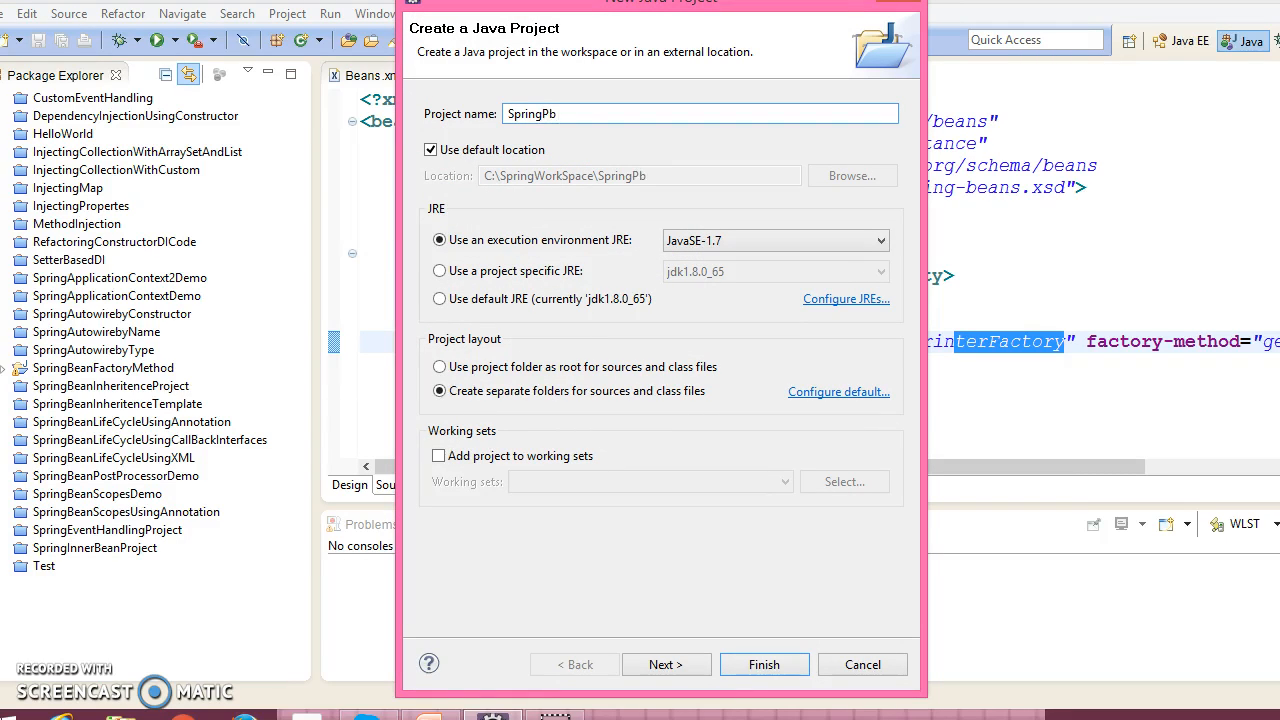
type("name")
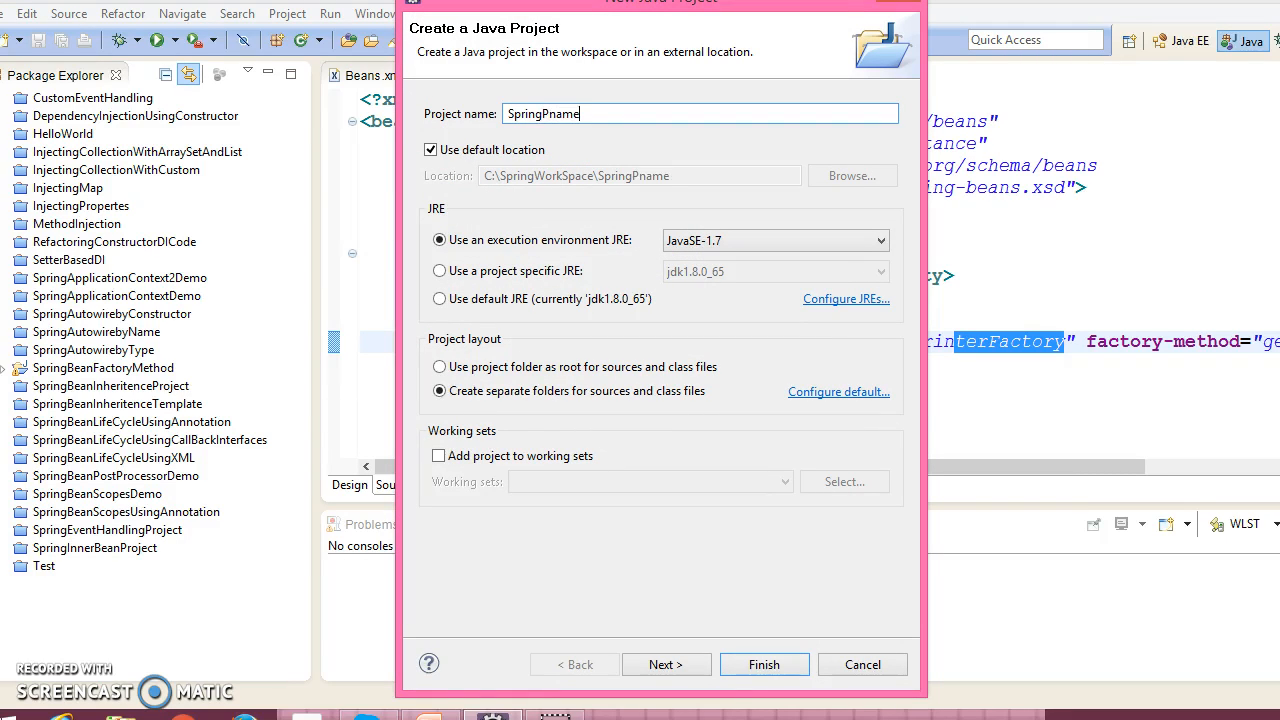
type("Space")
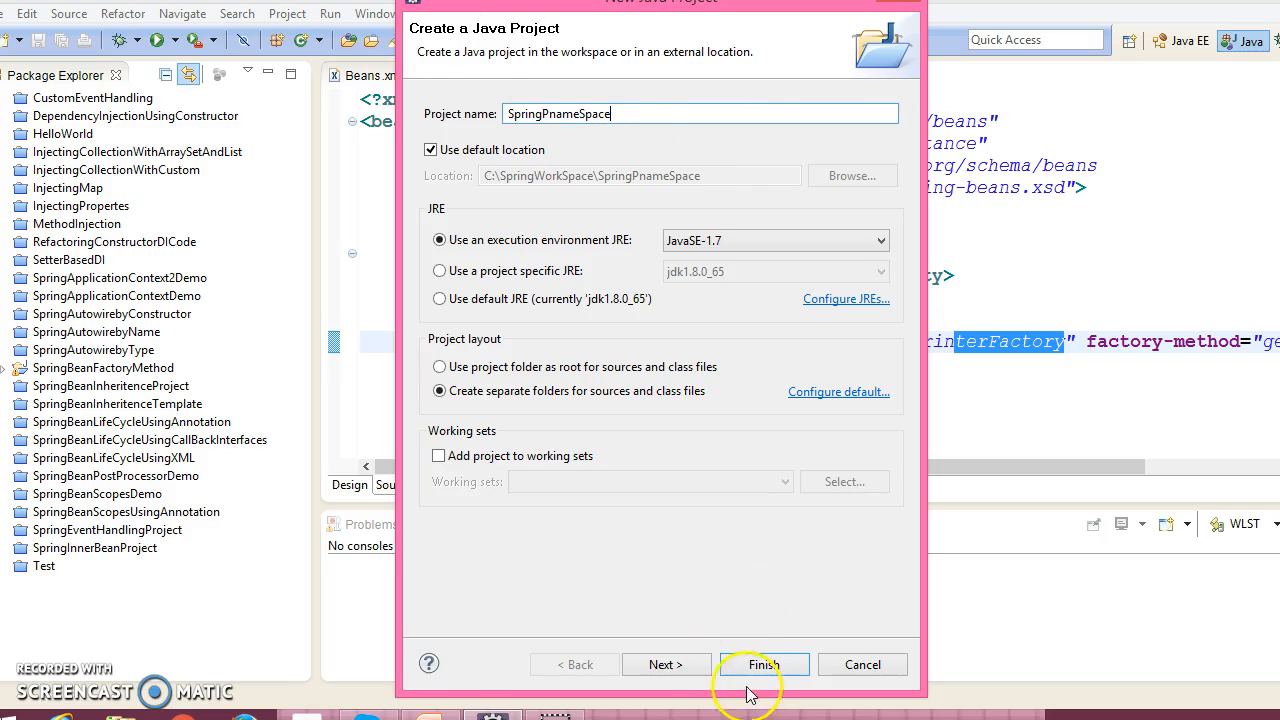
left_click(666, 664)
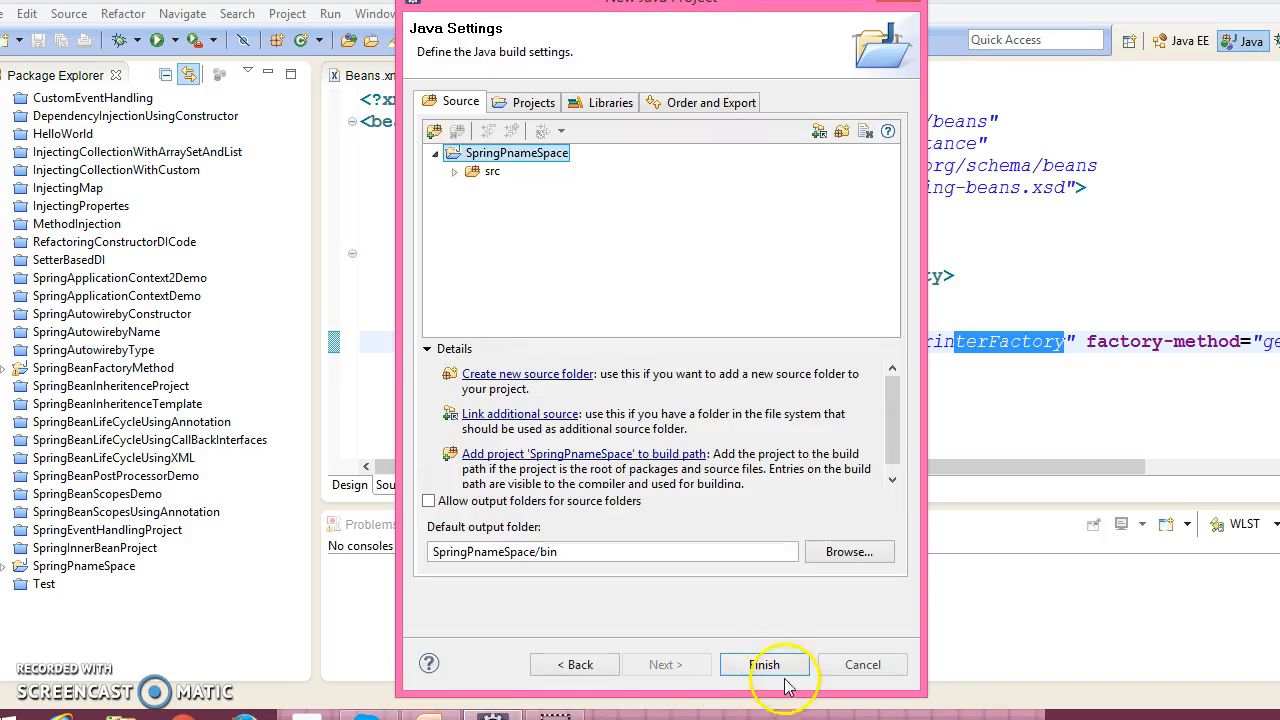
left_click(764, 664)
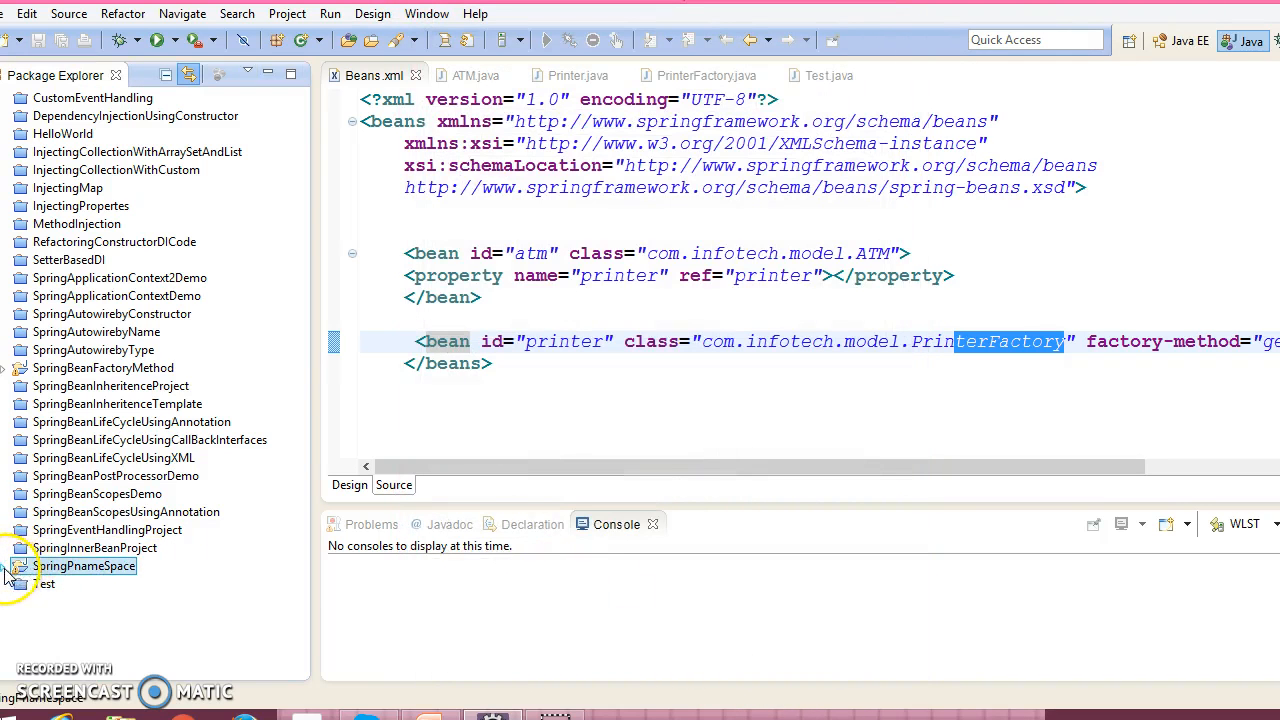
- Add the SpringLibrary user library to SpringPnameSpace via Configure Build Path > Libraries
right_click(84, 566)
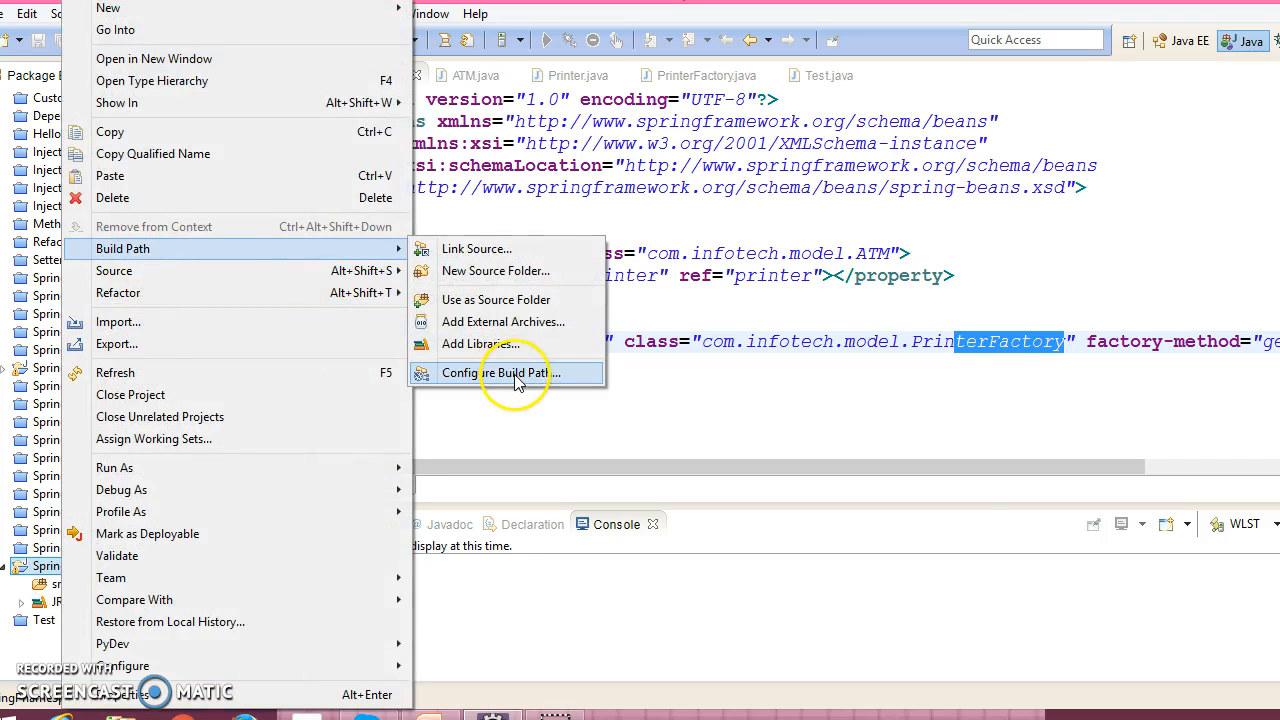
left_click(500, 374)
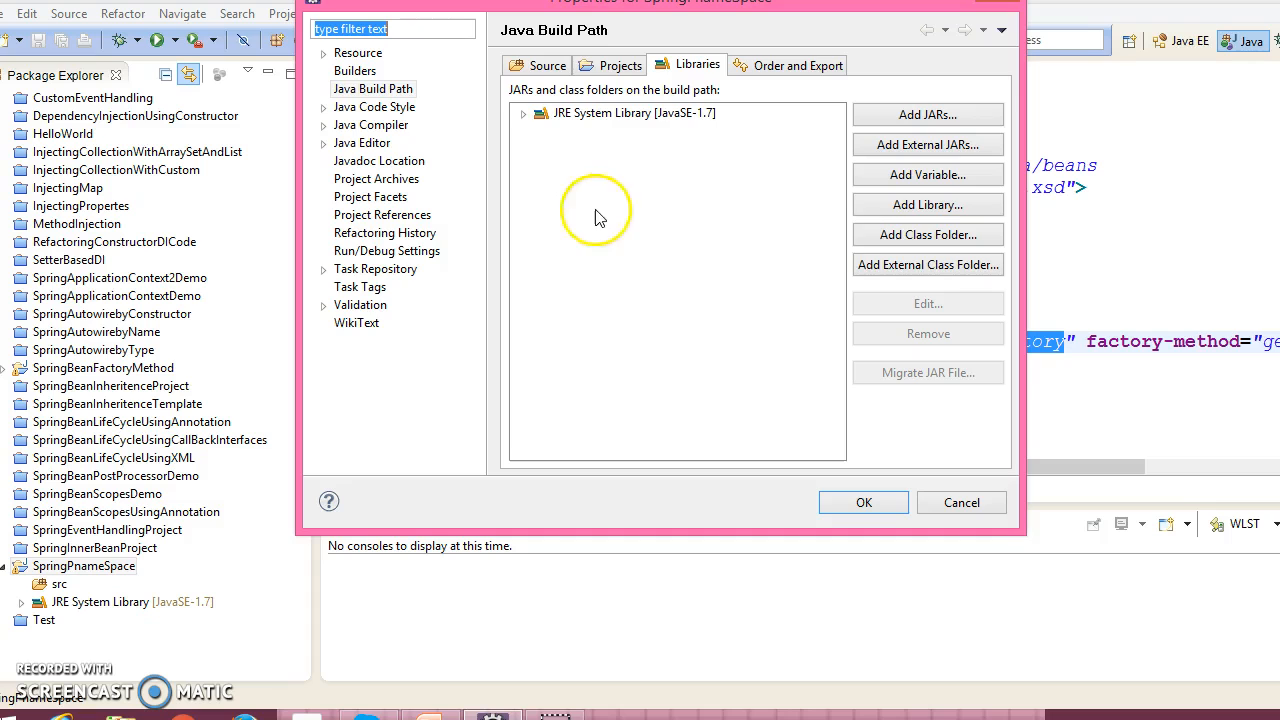
left_click(928, 204)
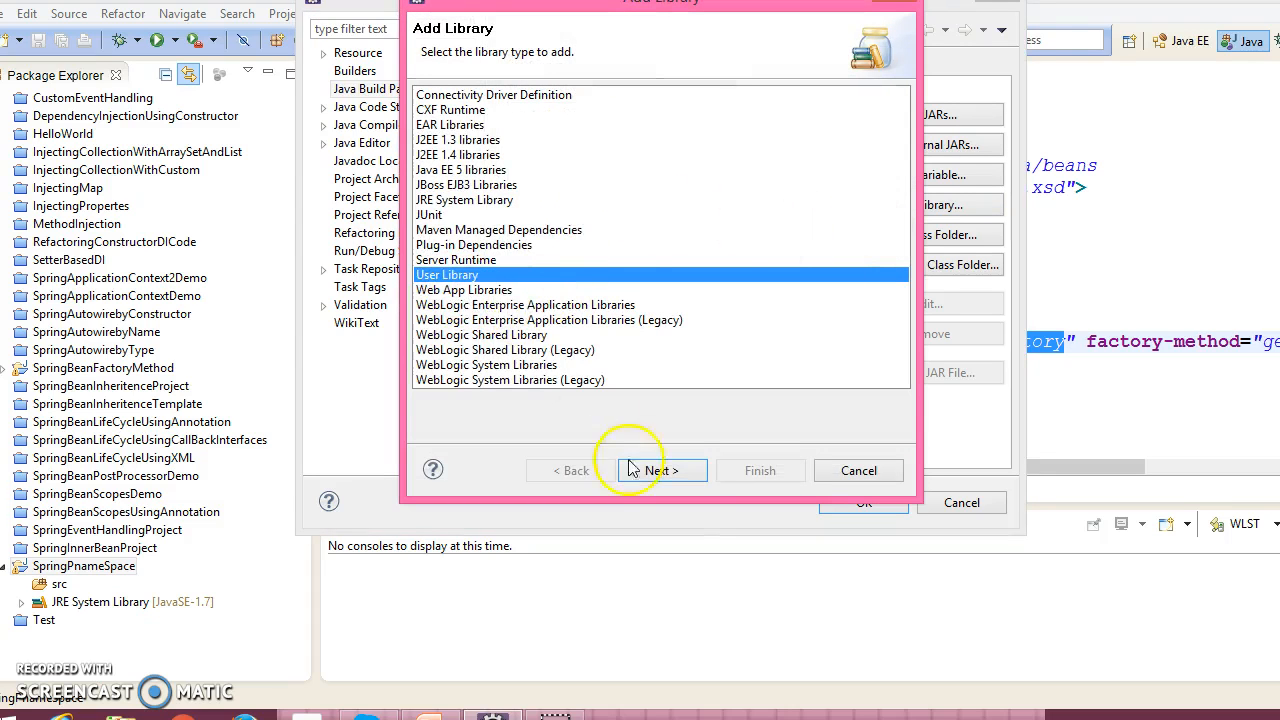
left_click(660, 470)
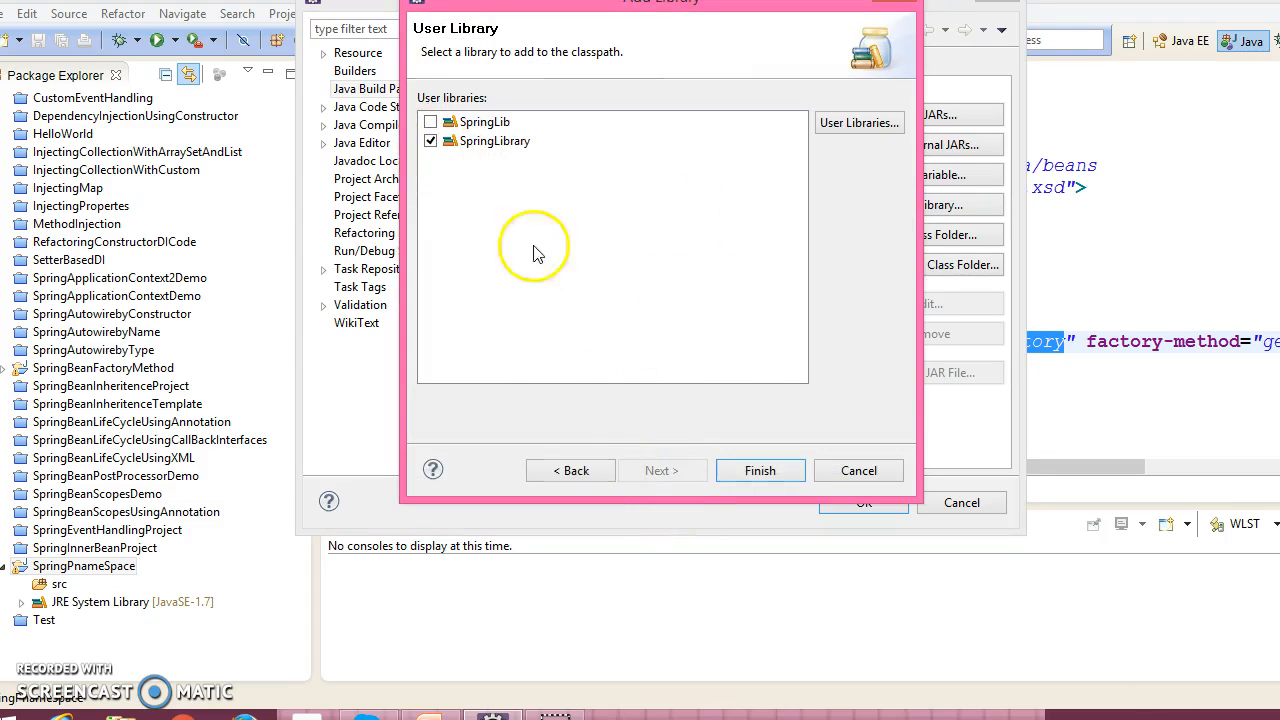
left_click(760, 470)
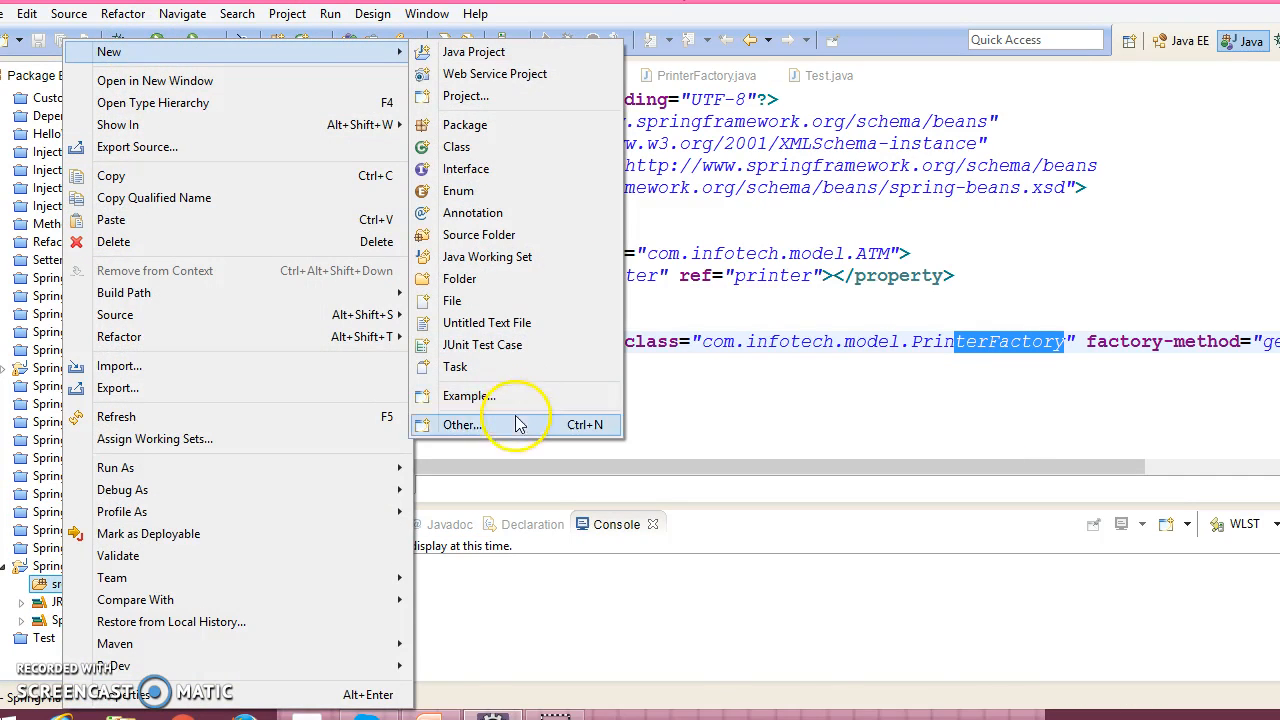
- Create Beans.xml in src with the Spring beans, xsi and p namespace root element, closed
left_click(462, 424)
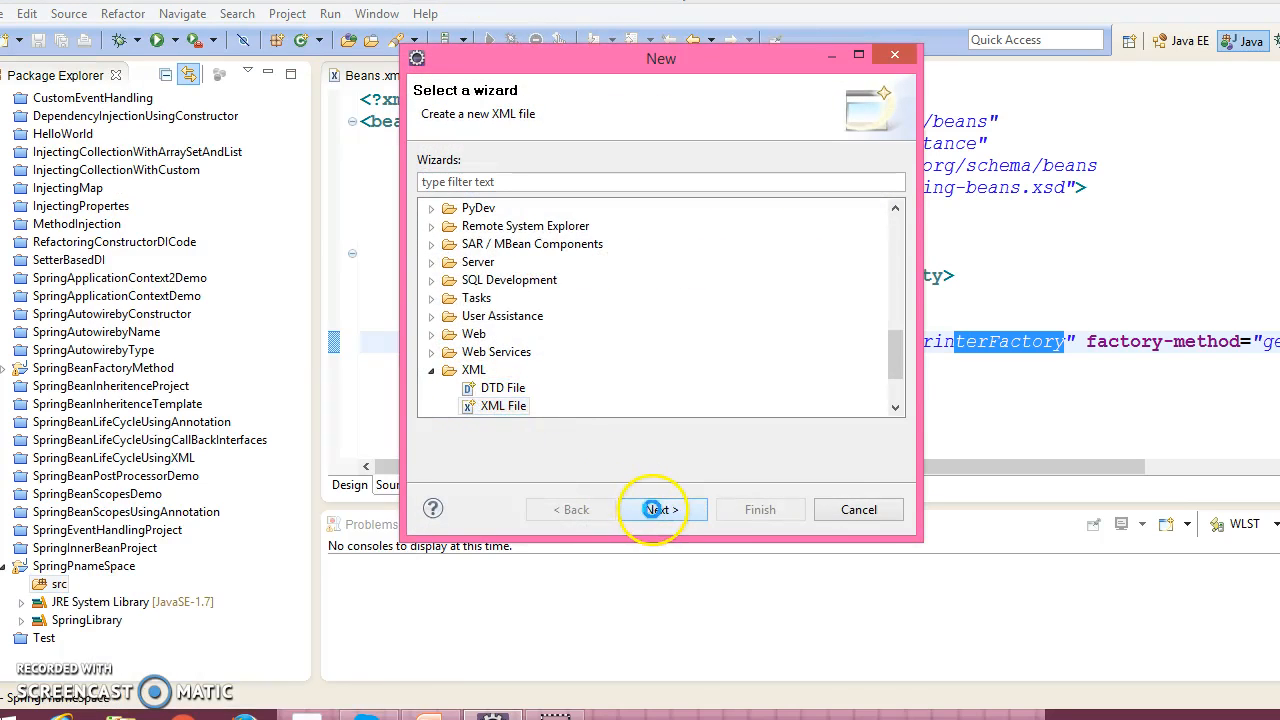
left_click(660, 510)
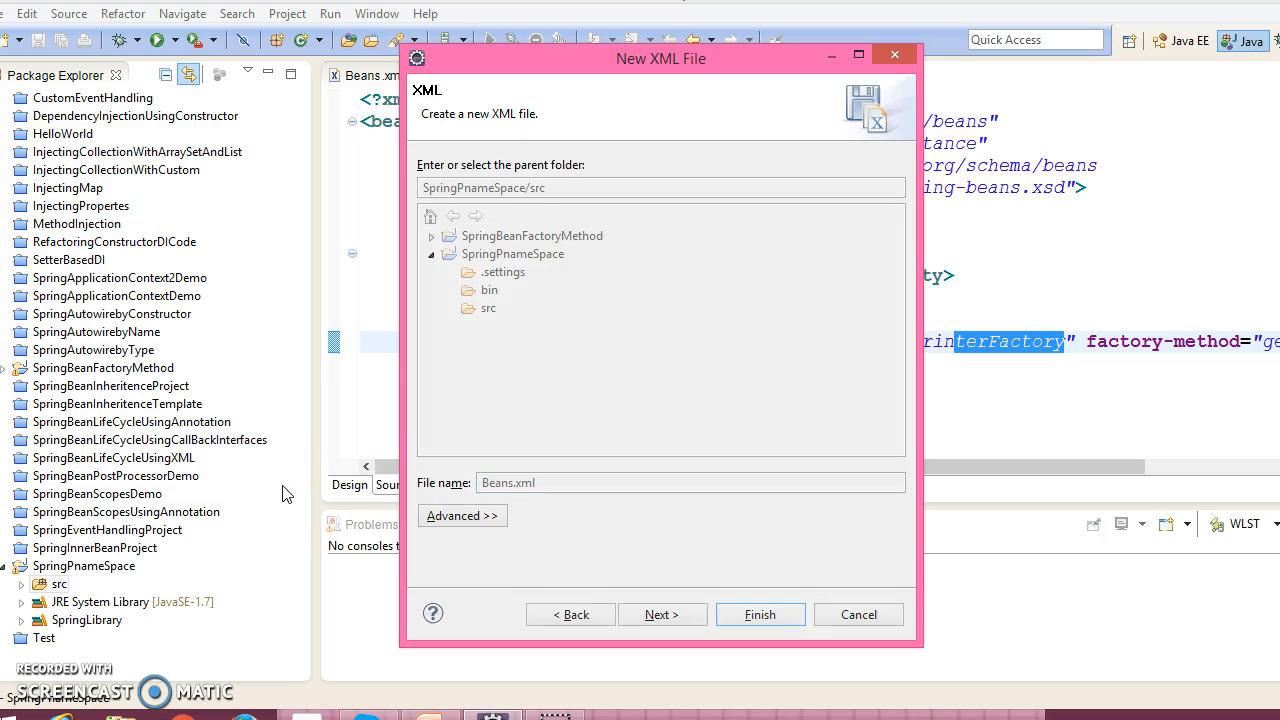
left_click(760, 614)
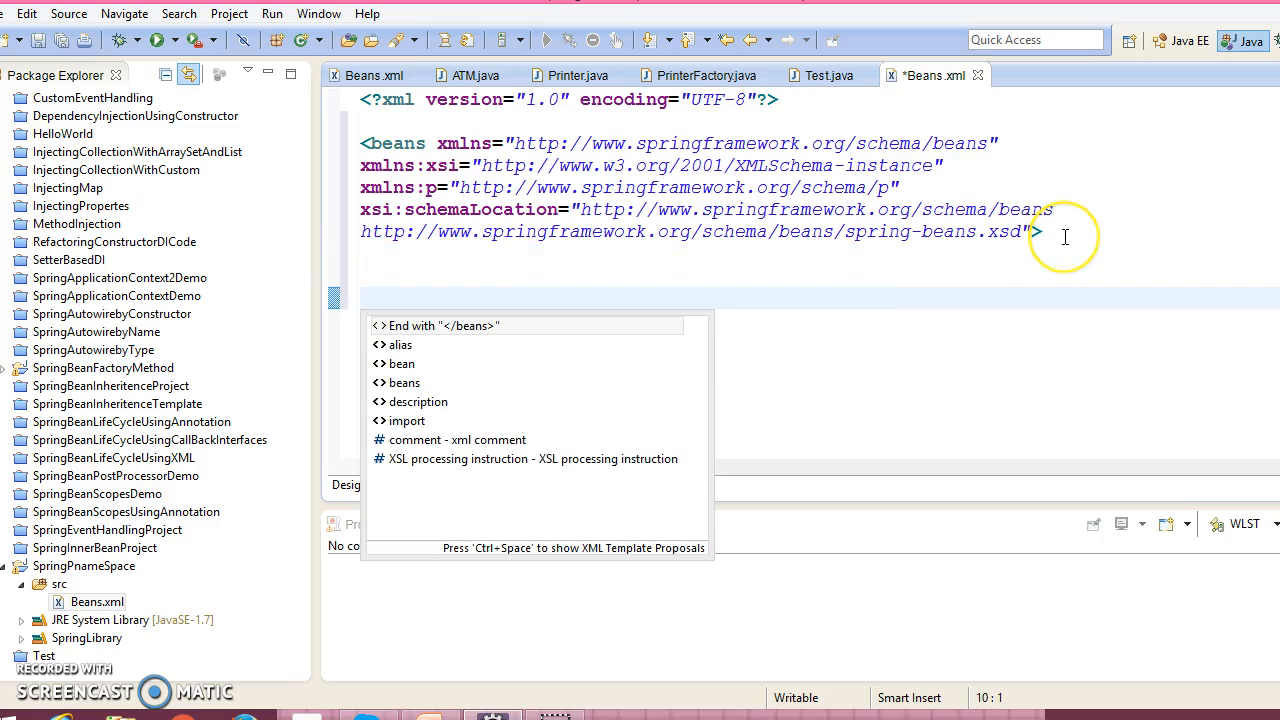
left_click(444, 324)
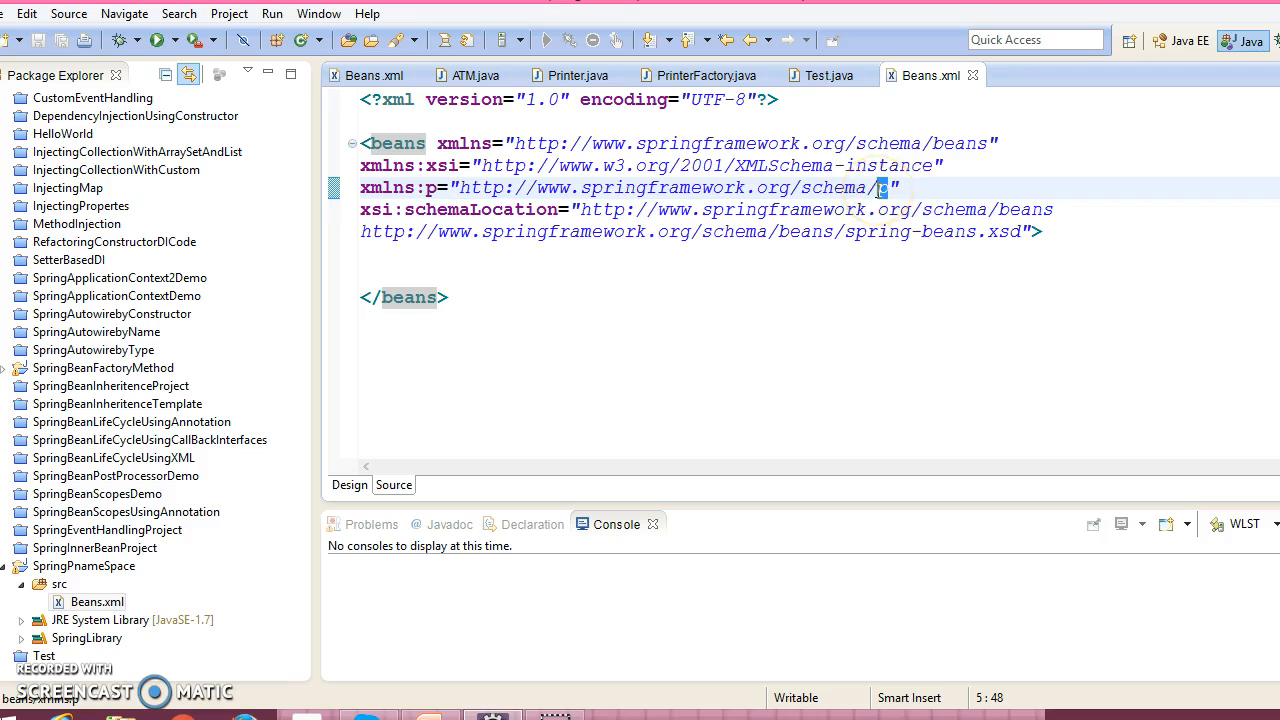
mouse_move(358, 340)
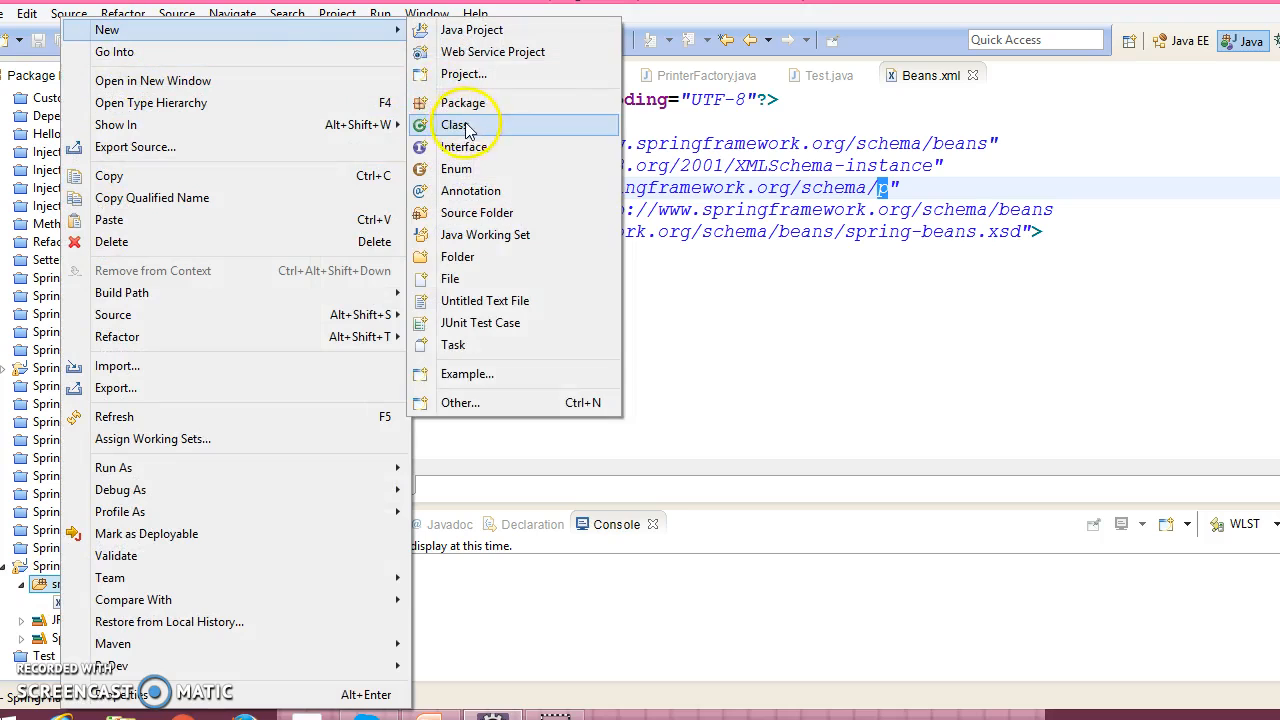
- Create class Student in package com.infotech.model with no main method
left_click(456, 124)
type("com.")
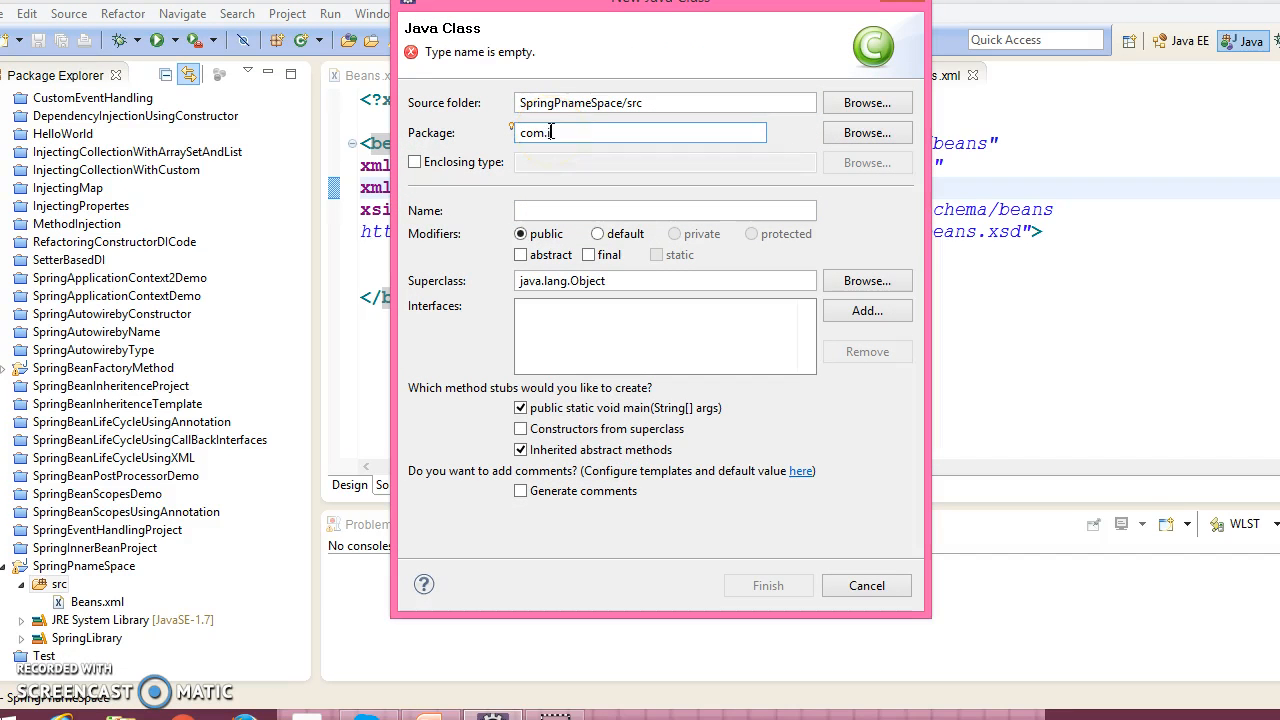
type("infotech")
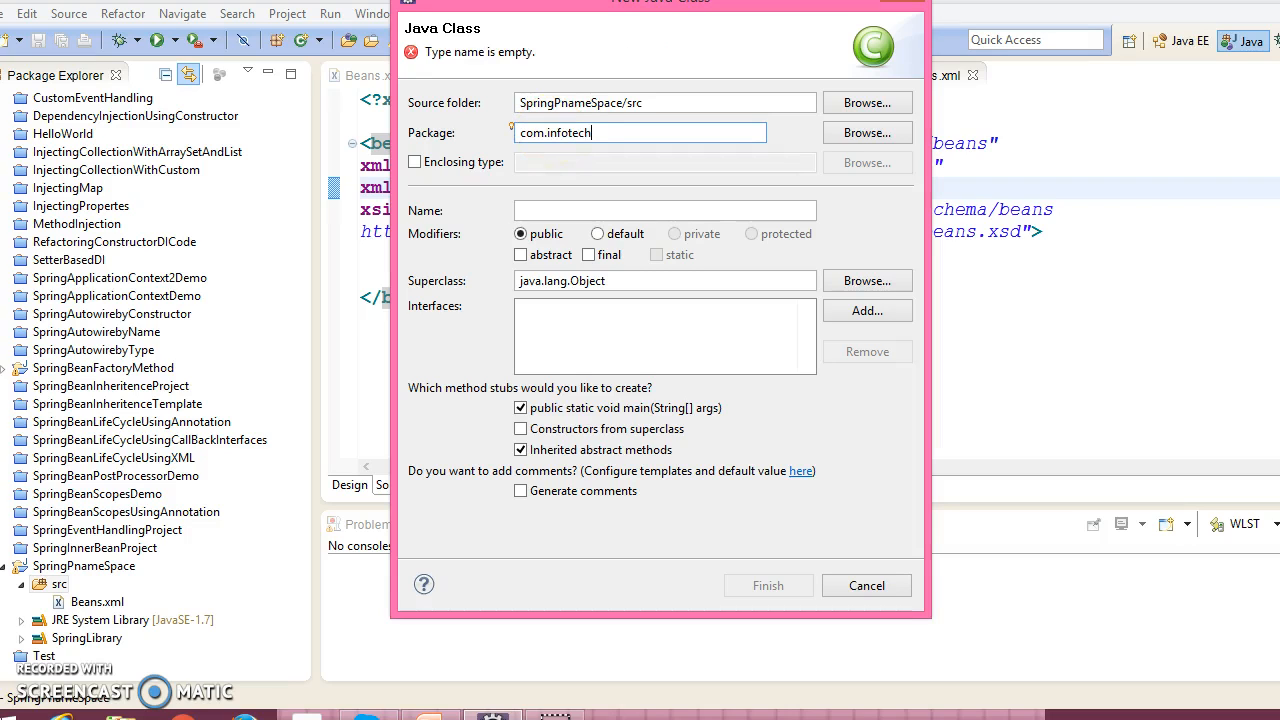
type(".m")
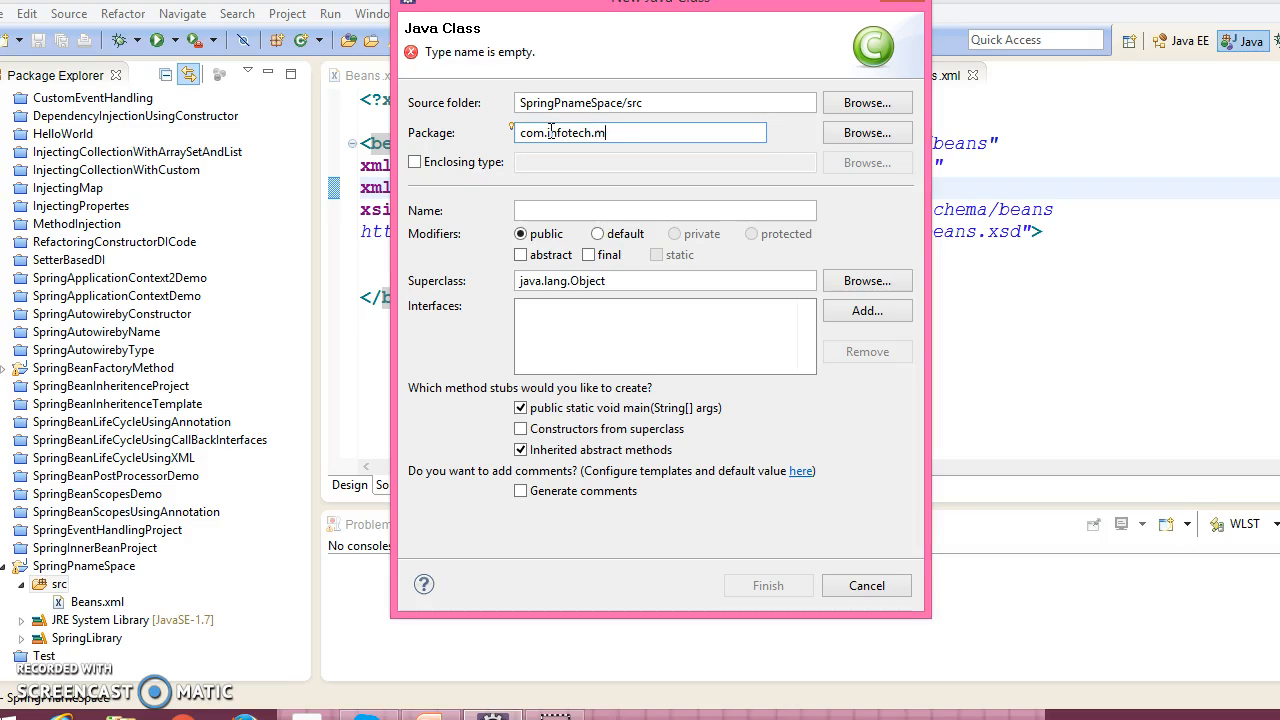
type("odel")
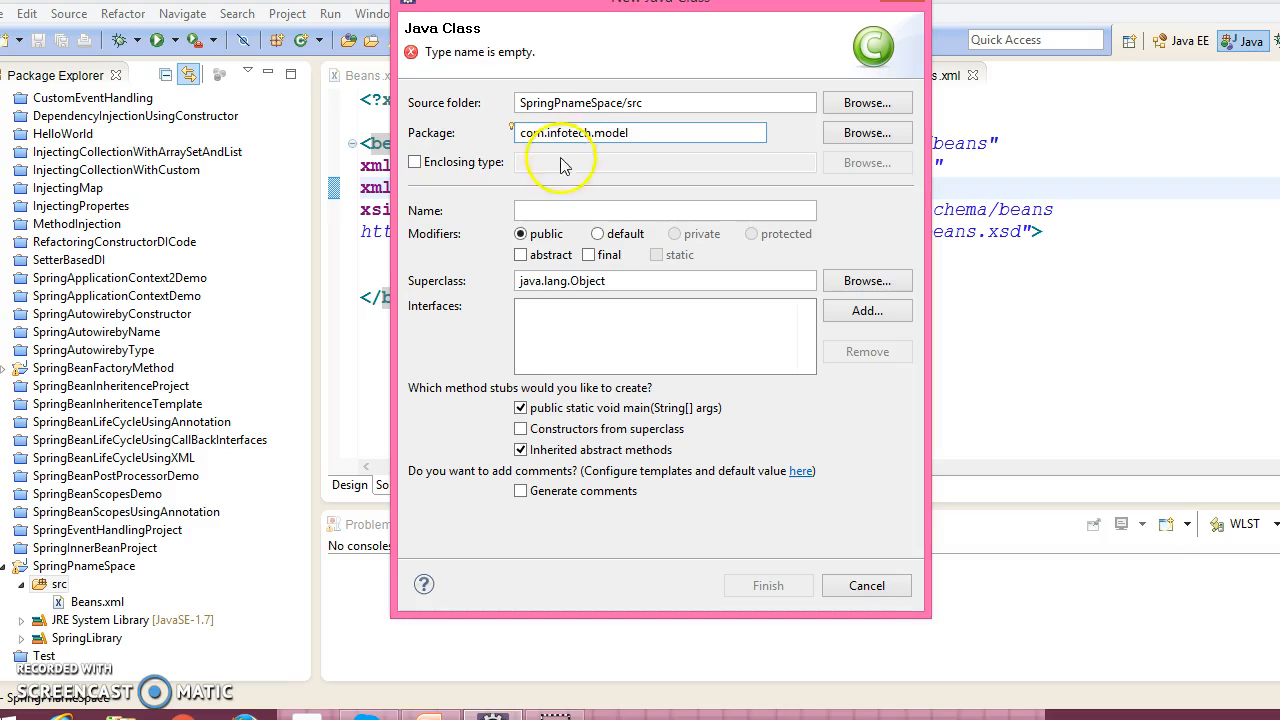
type("Student")
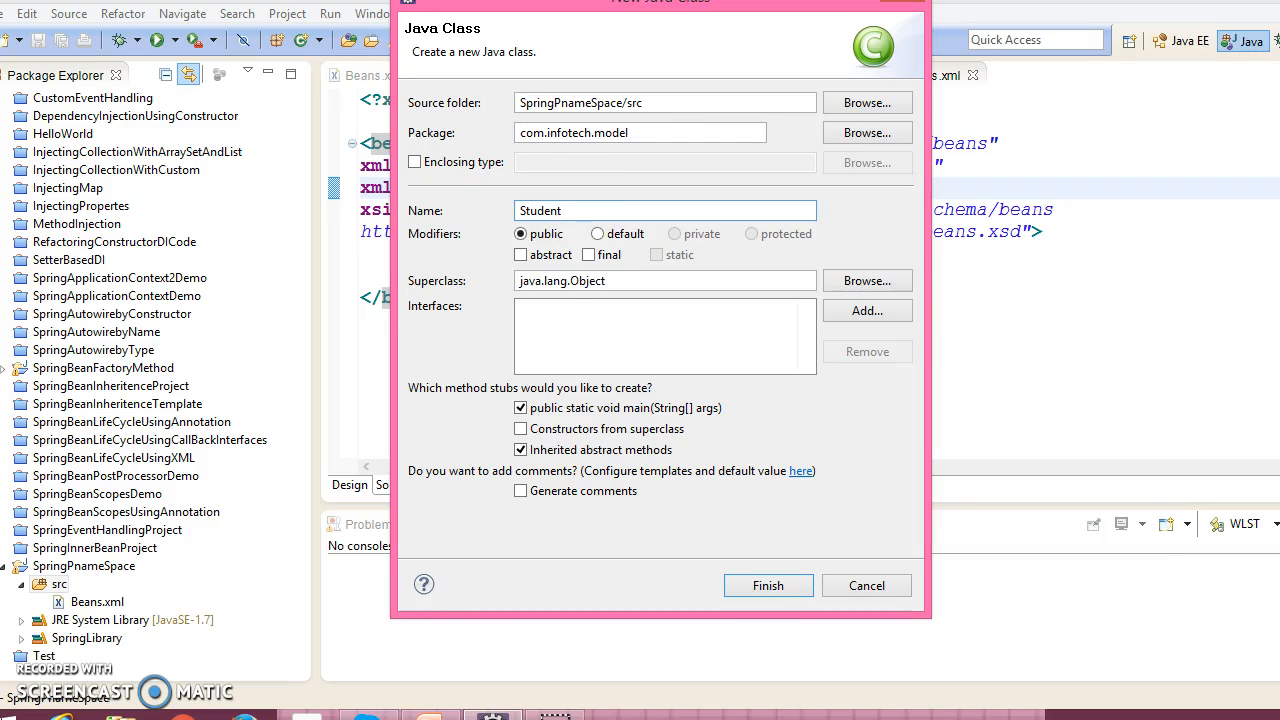
left_click(768, 584)
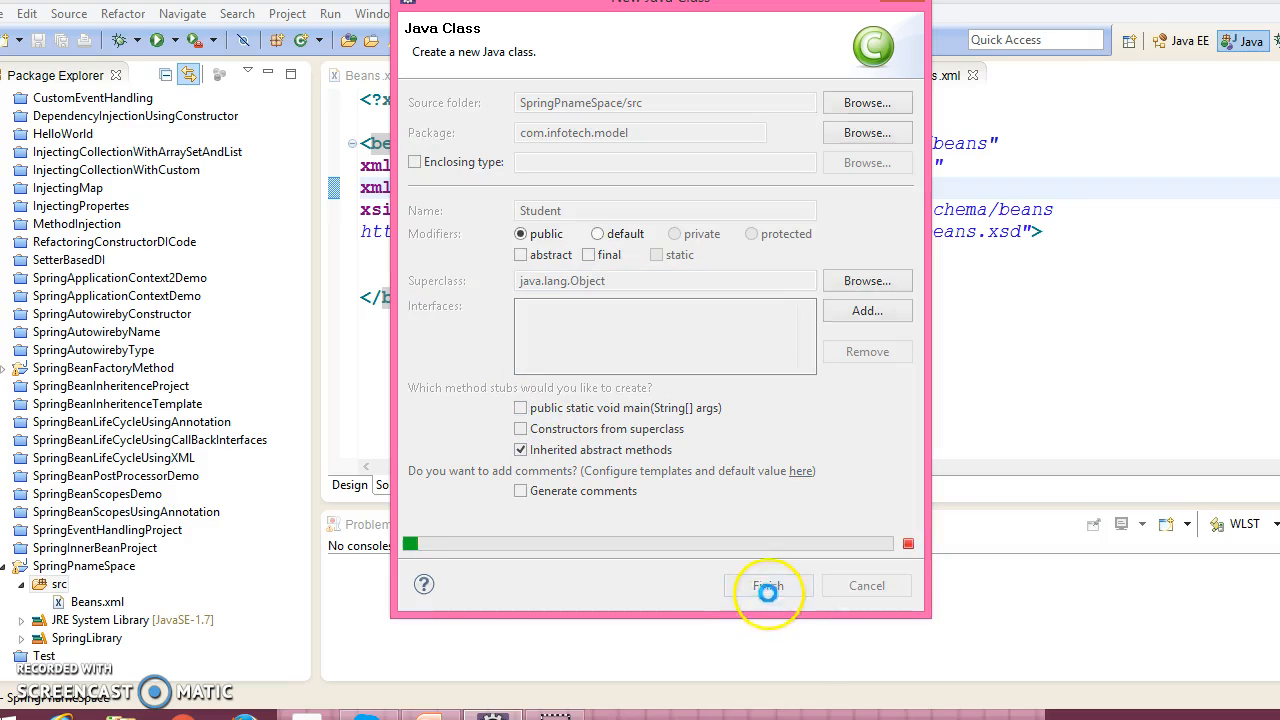
left_click(768, 584)
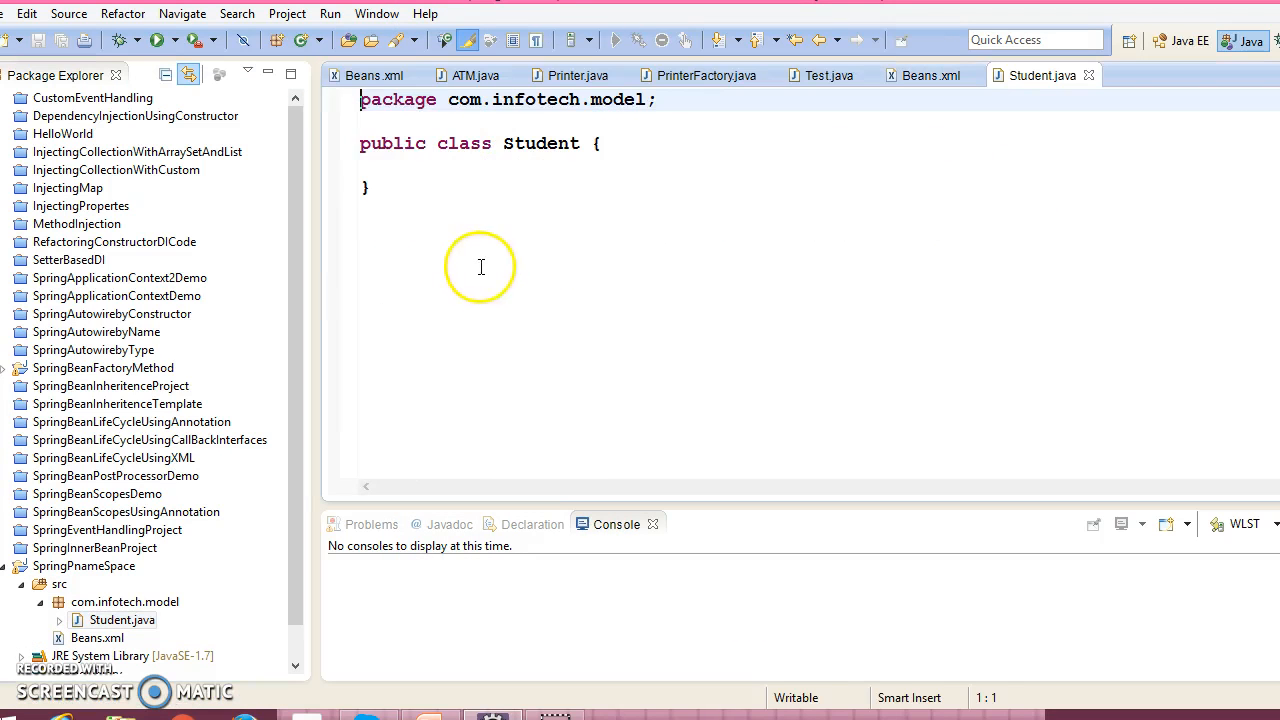
- Declare private String name and private int age fields in Student
type("p")
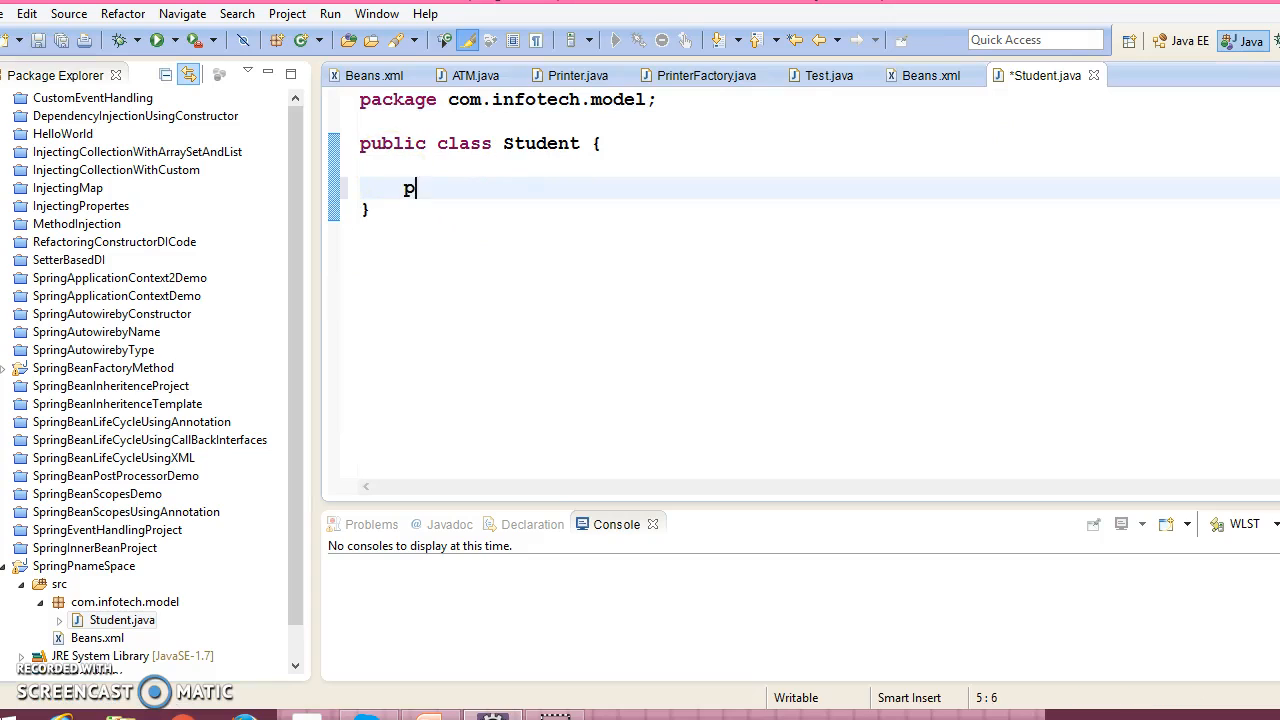
type("rivate")
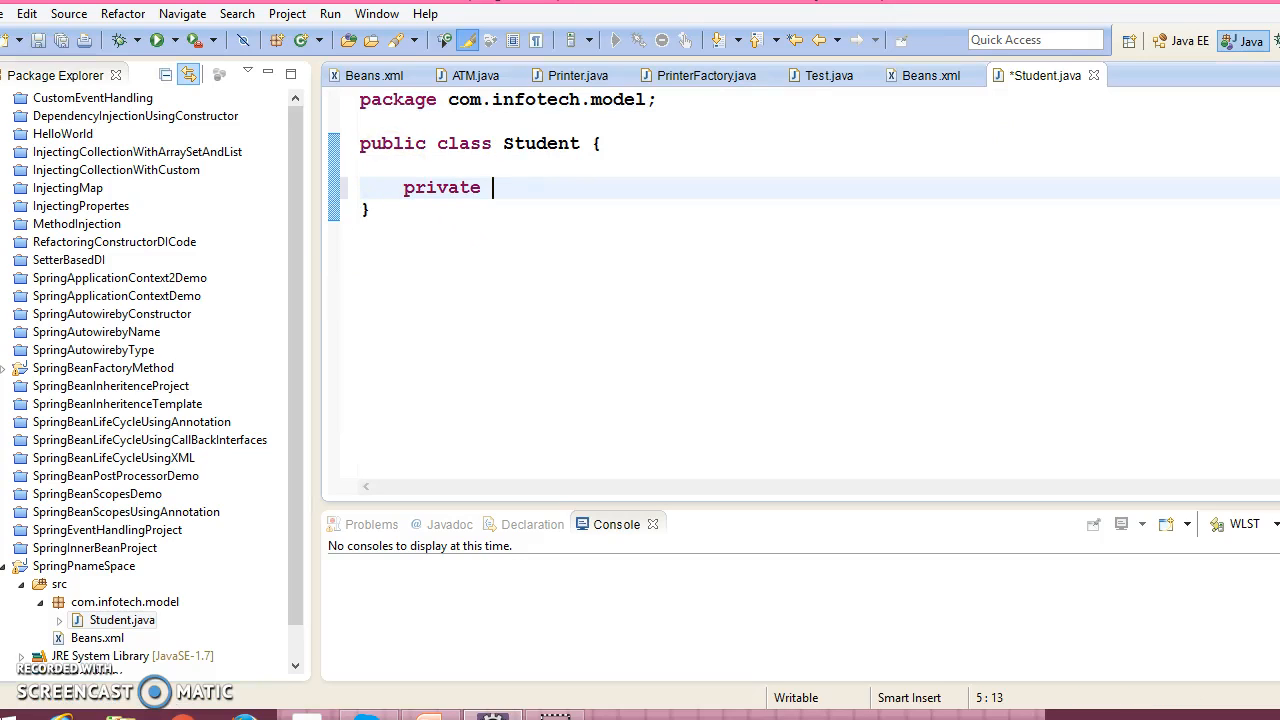
type("S")
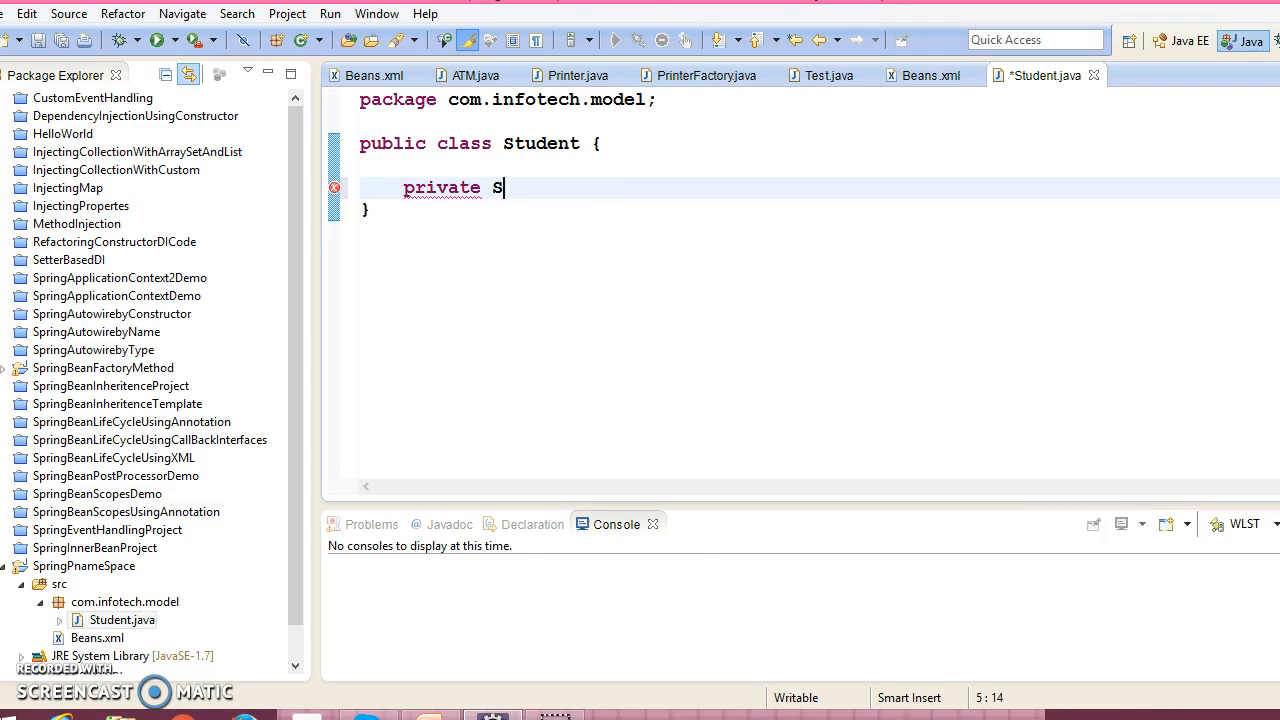
type("tring")
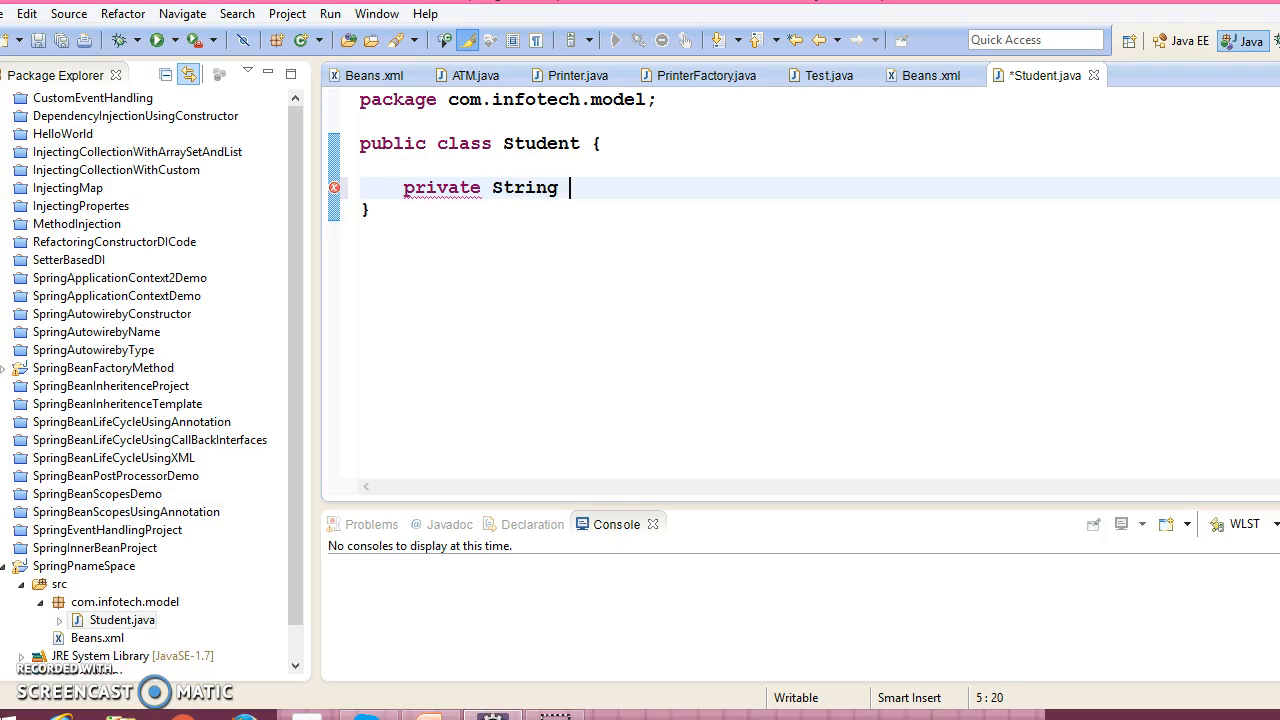
type("name;")
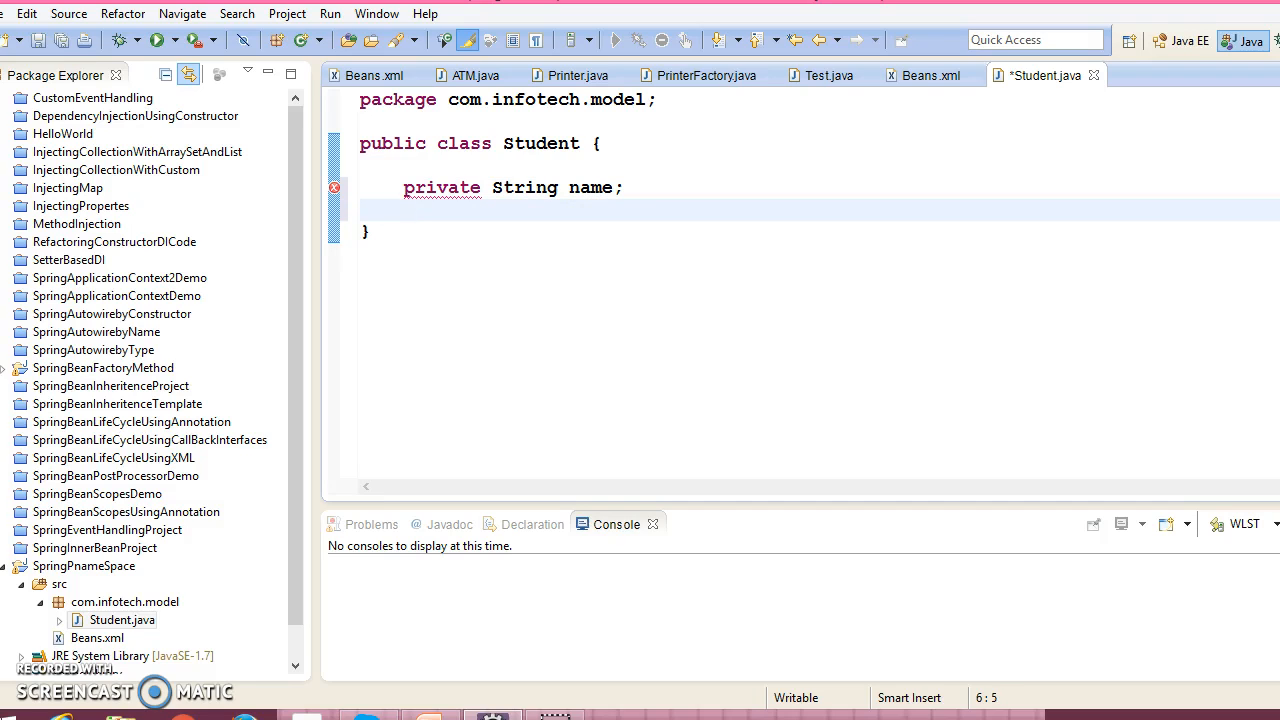
type("priva")
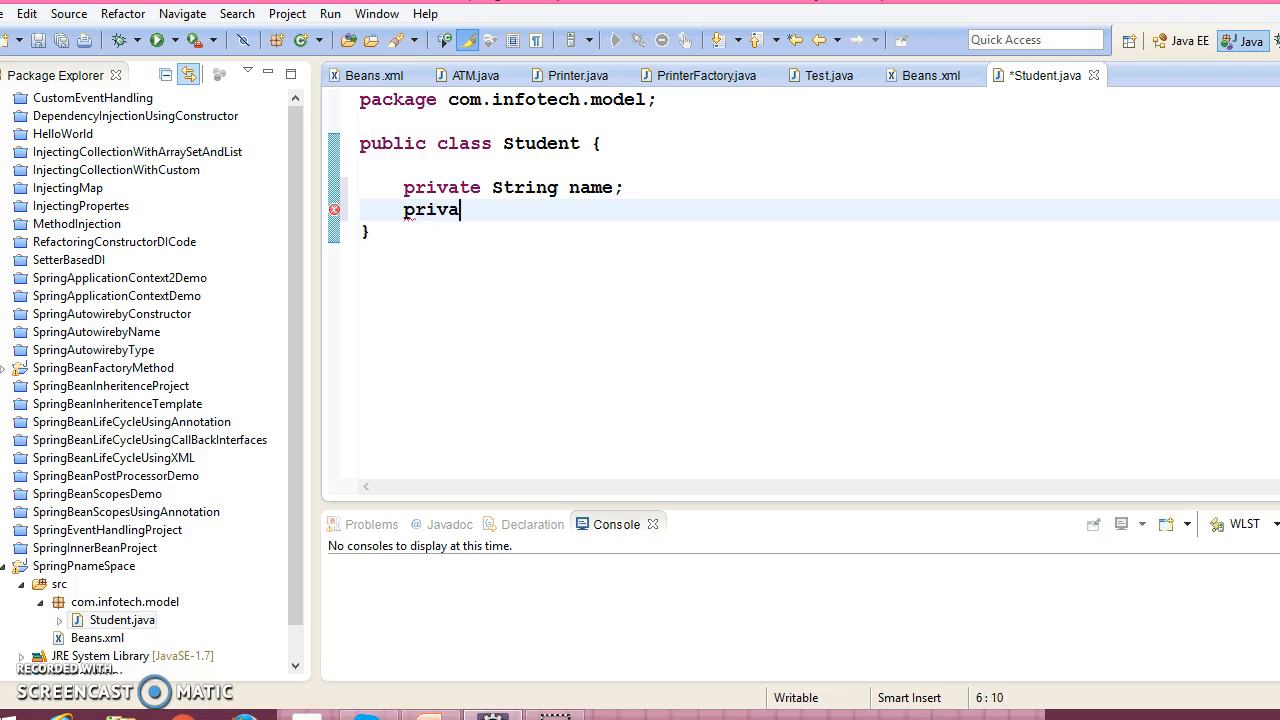
type("te int")
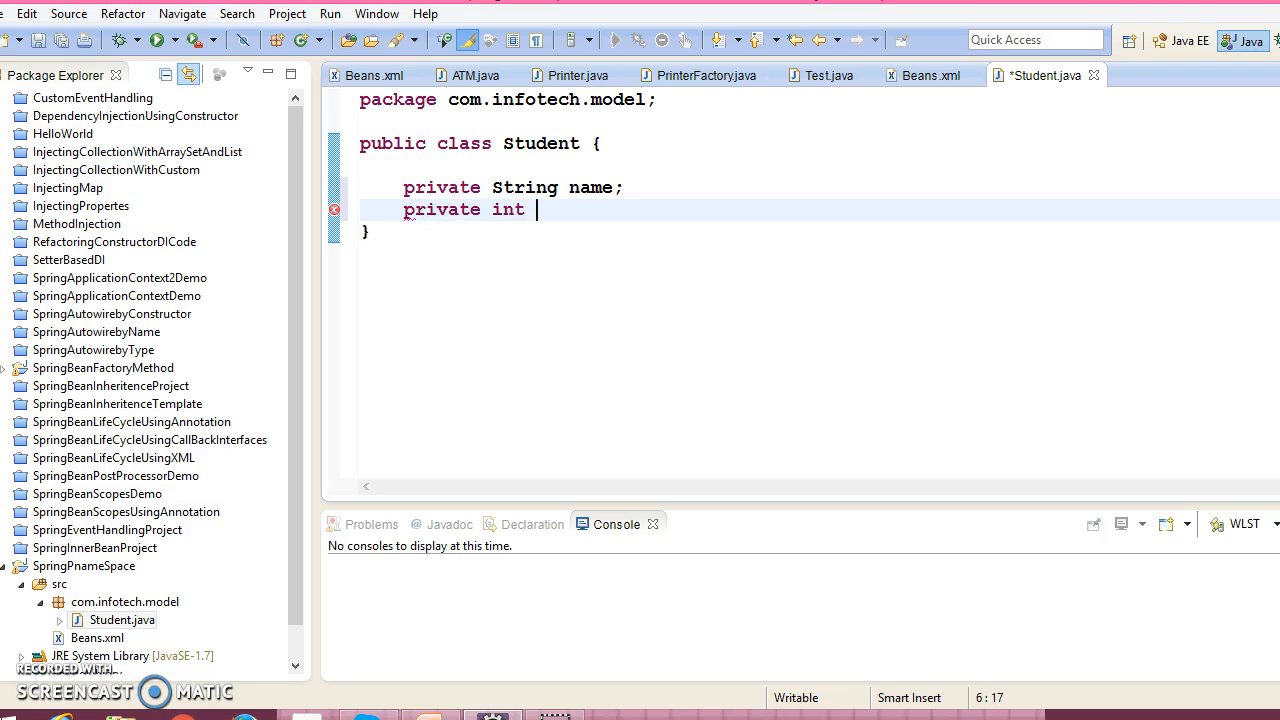
type("age;")
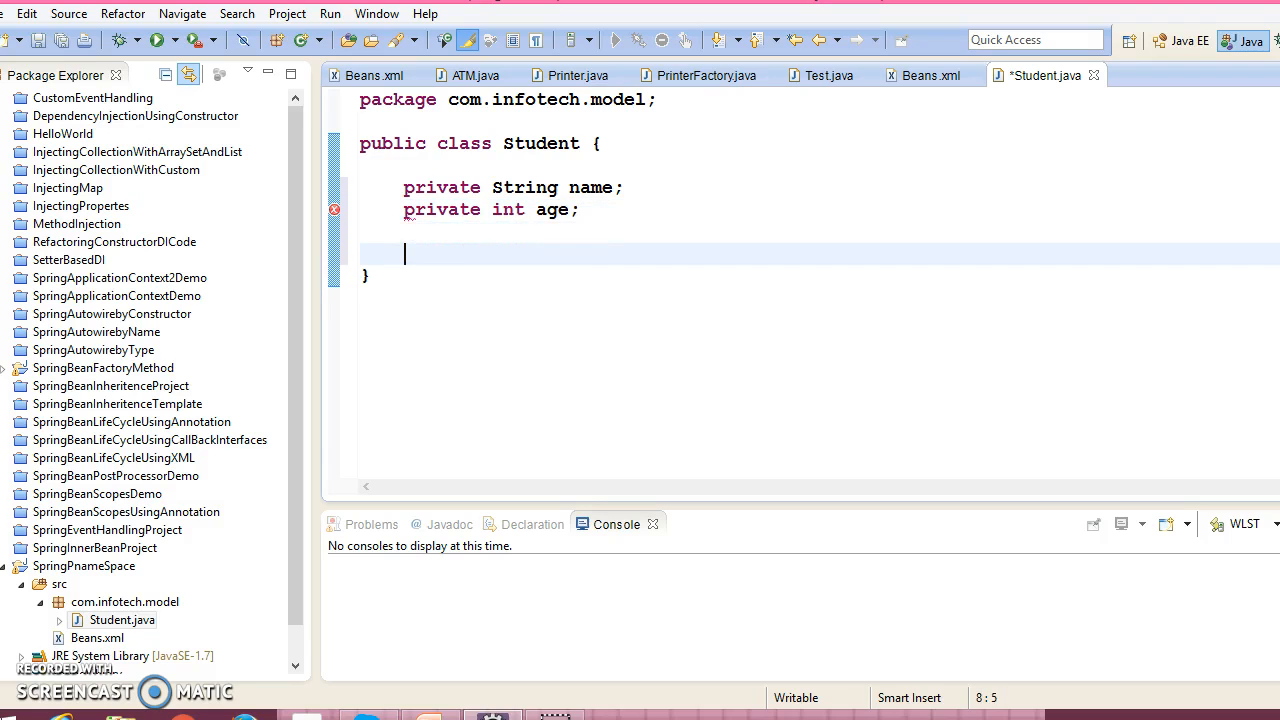
- Declare a private Course course field in Student, Course not yet existing
type("private")
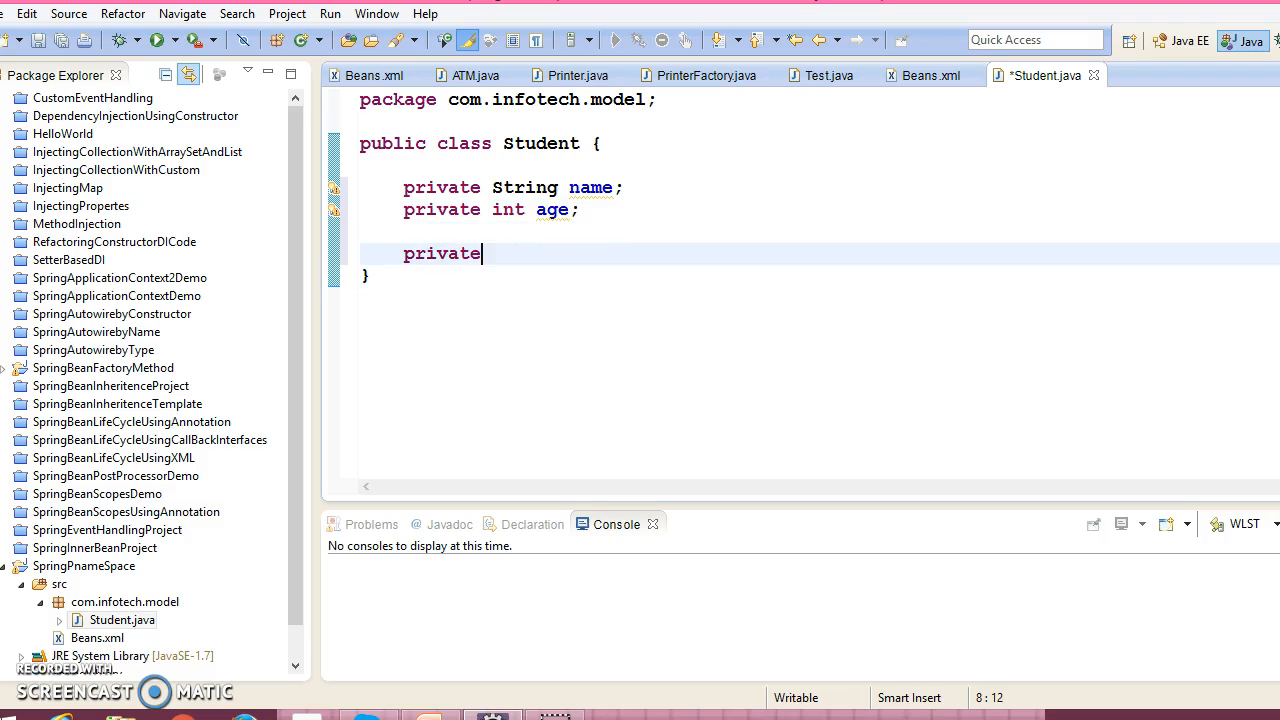
type("C")
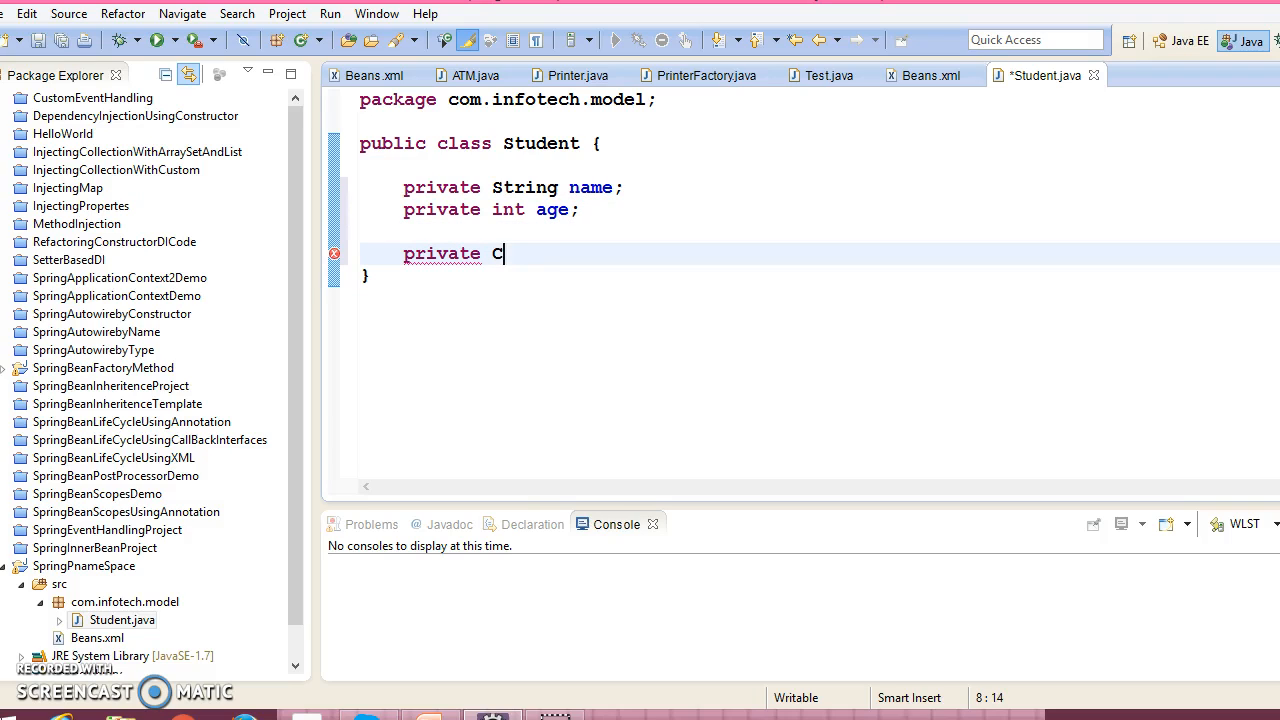
type("ourse")
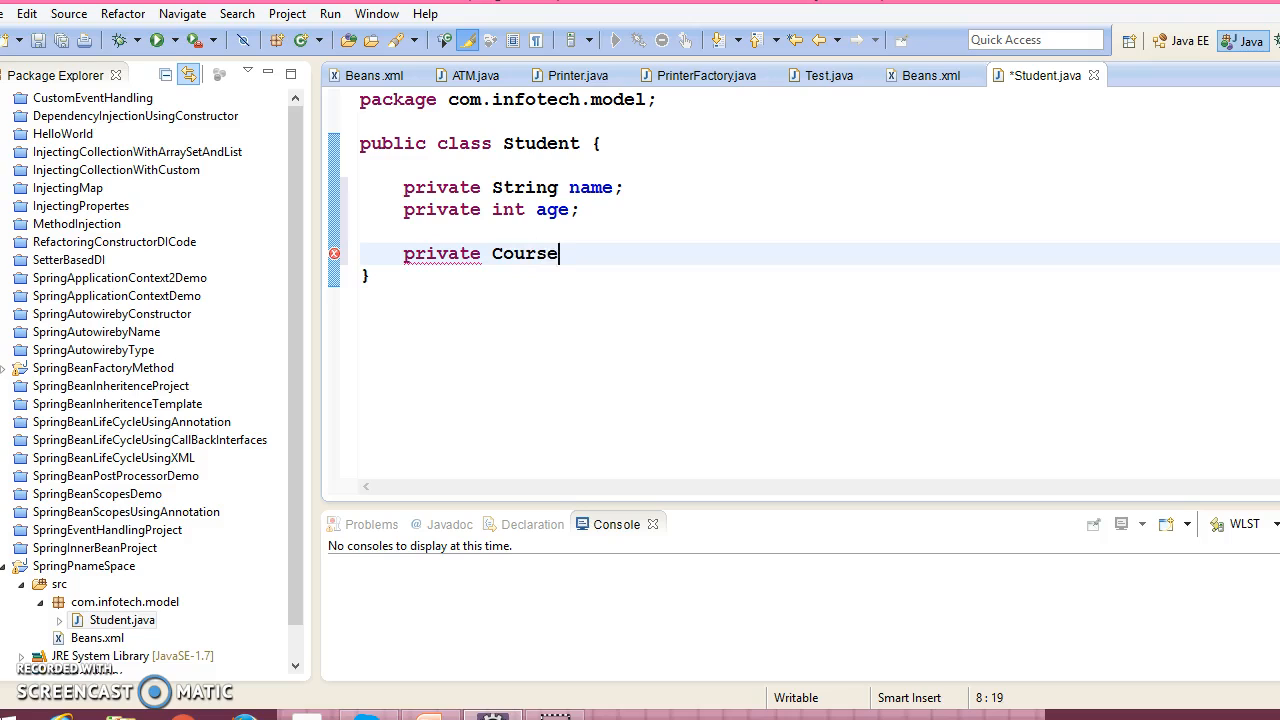
type("cours")
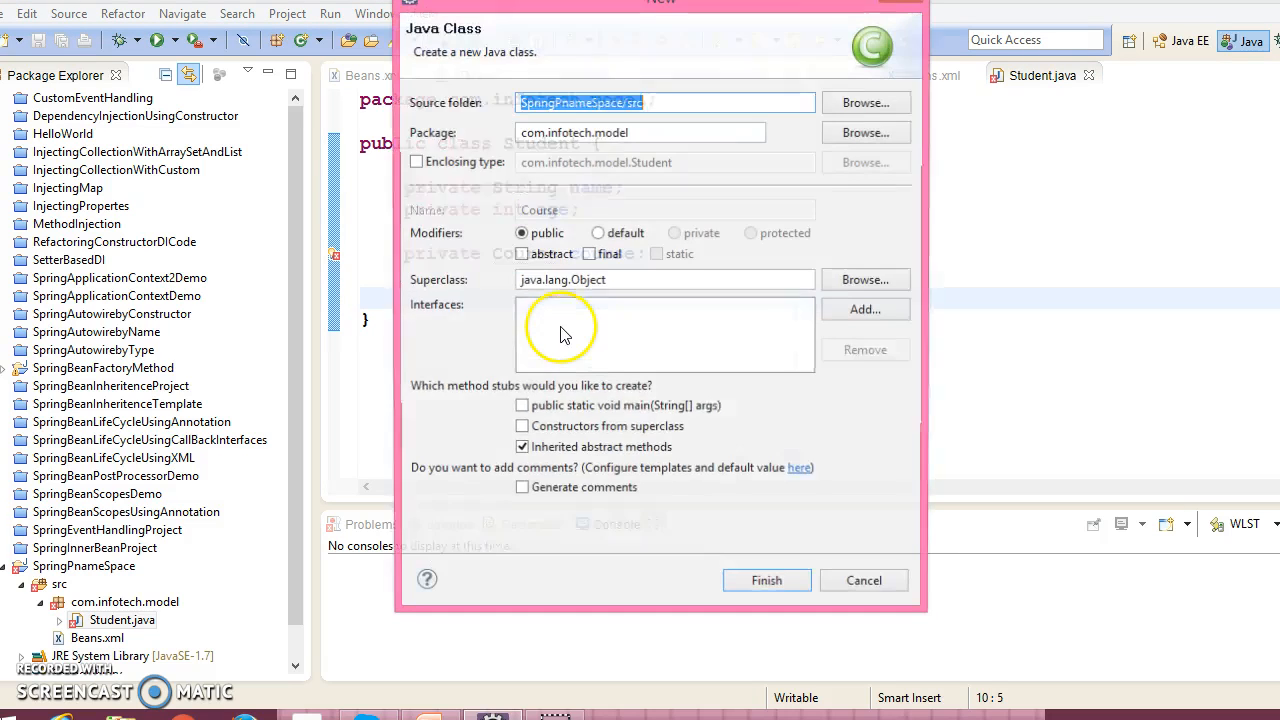
- Create the empty Course class, generate Student's getters and setters for name, age and course, and save
left_click(766, 580)
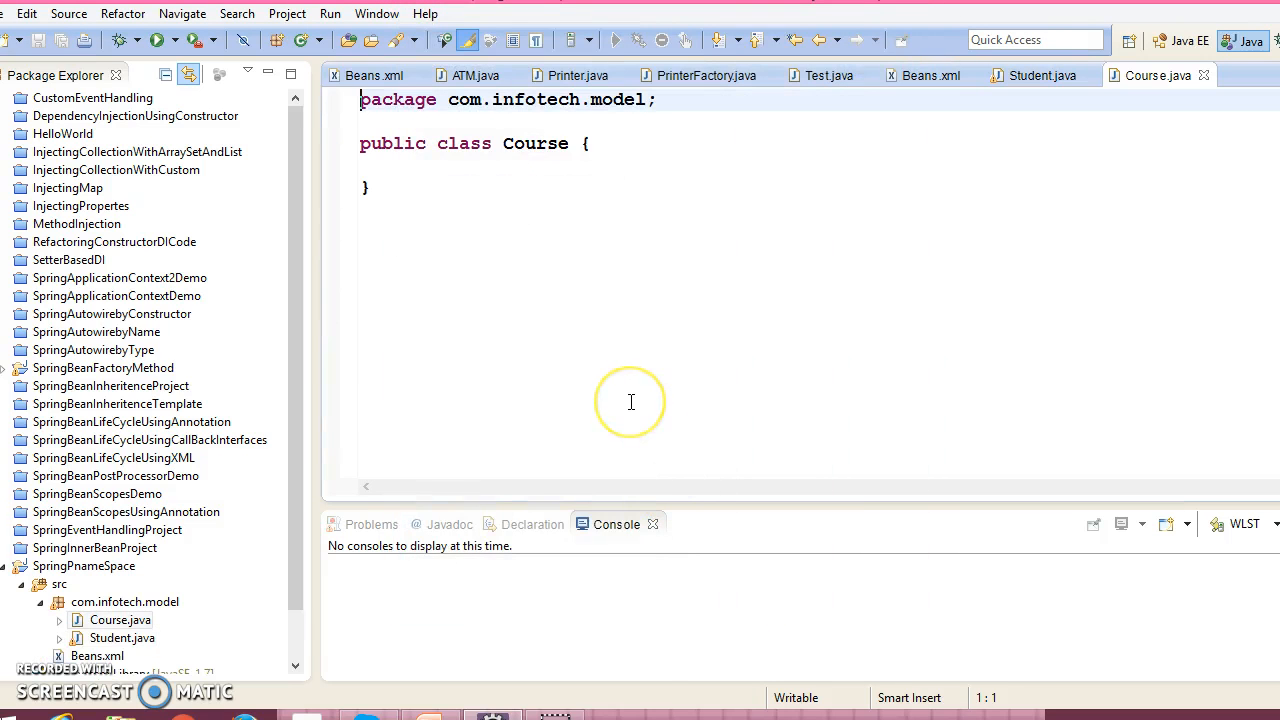
left_click(1040, 76)
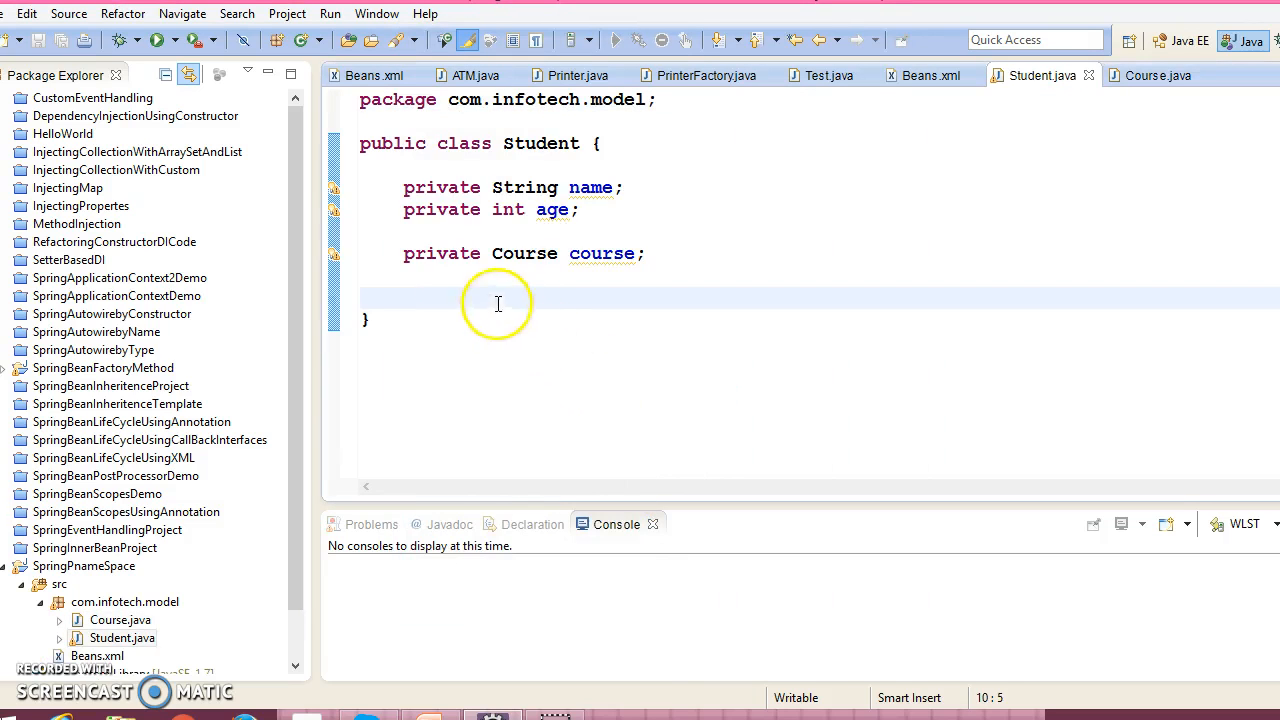
right_click(496, 304)
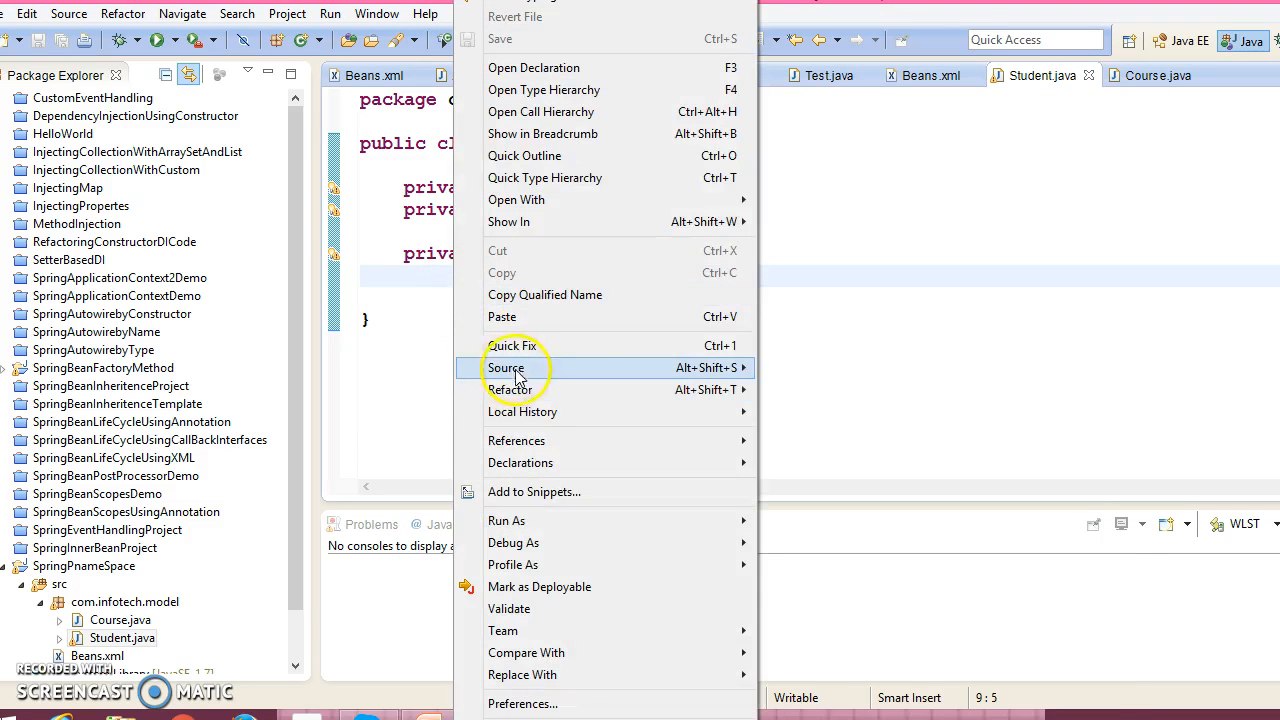
left_click(506, 368)
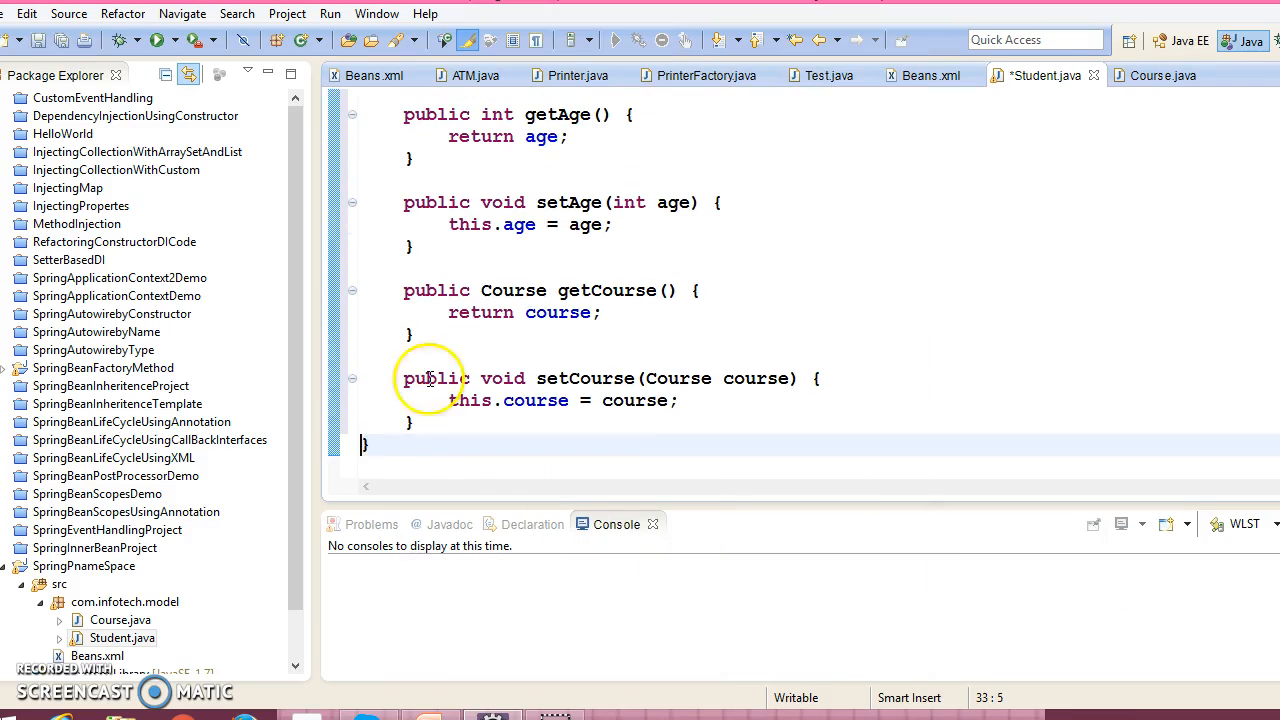
key("ctrl+s")
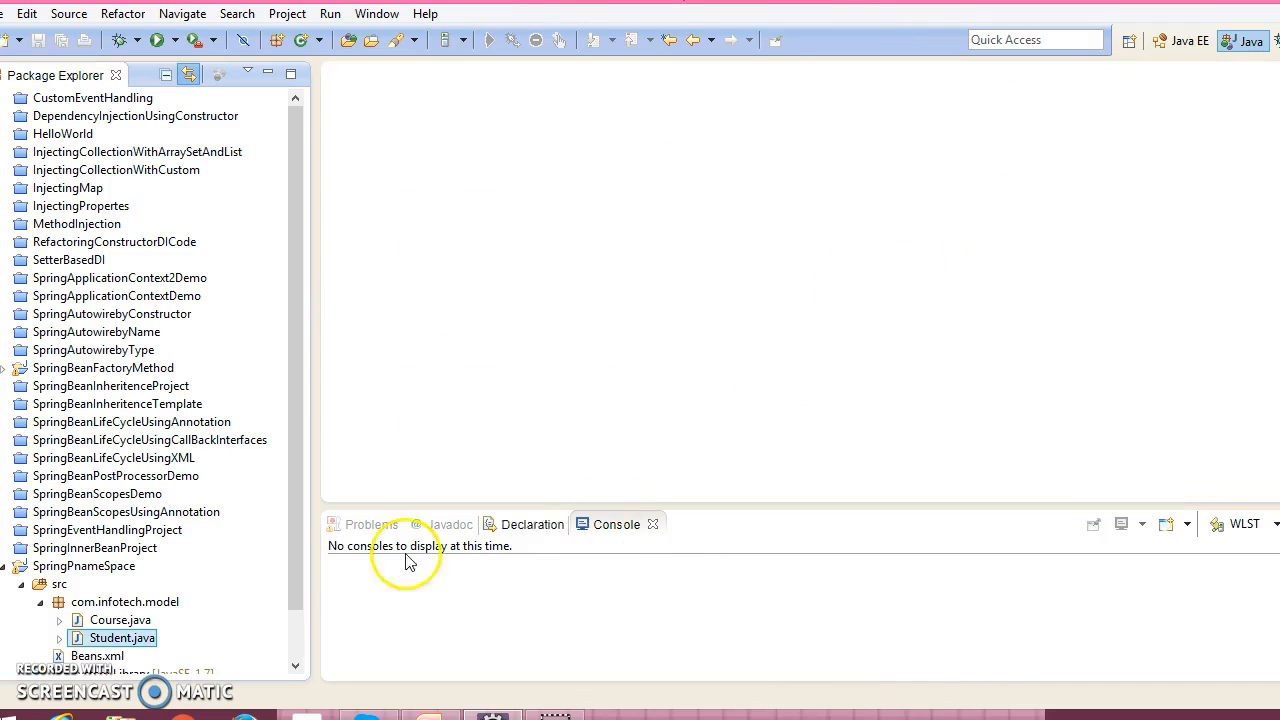
- Add private String courseName with setCourseName and getCourseName to Course and save
double_click(116, 620)
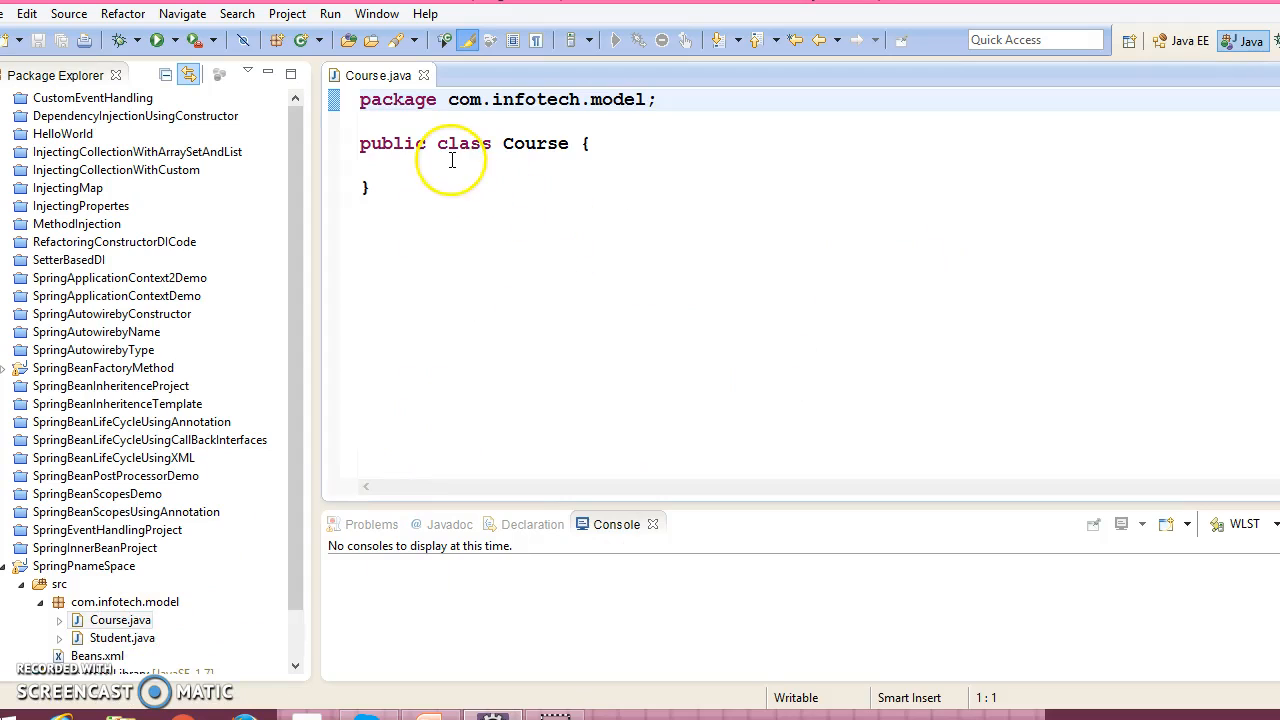
type("pri")
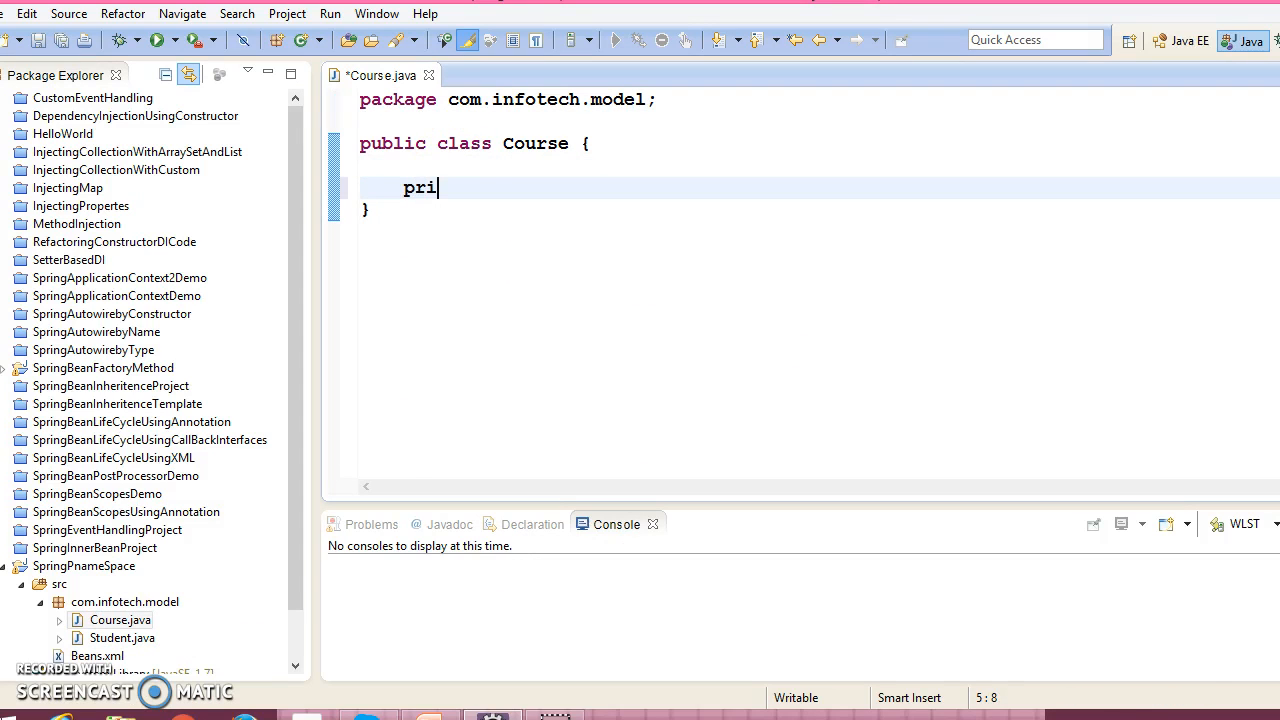
type("vate")
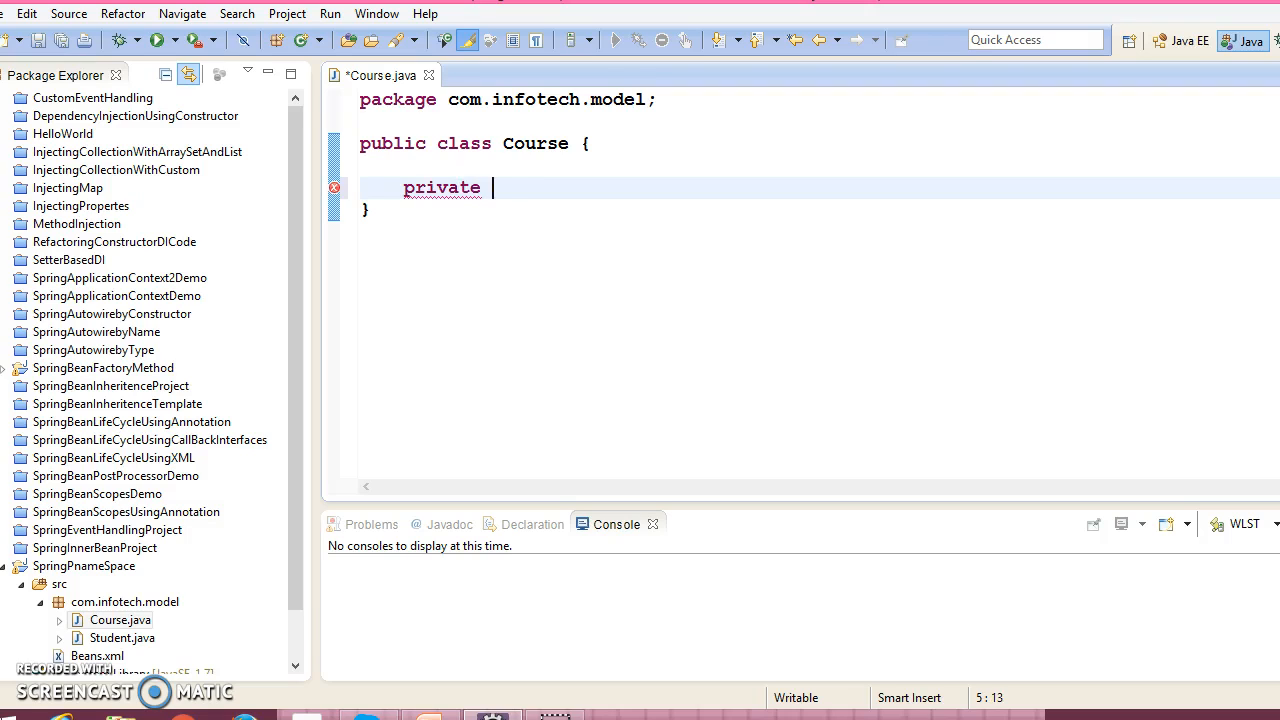
type("String")
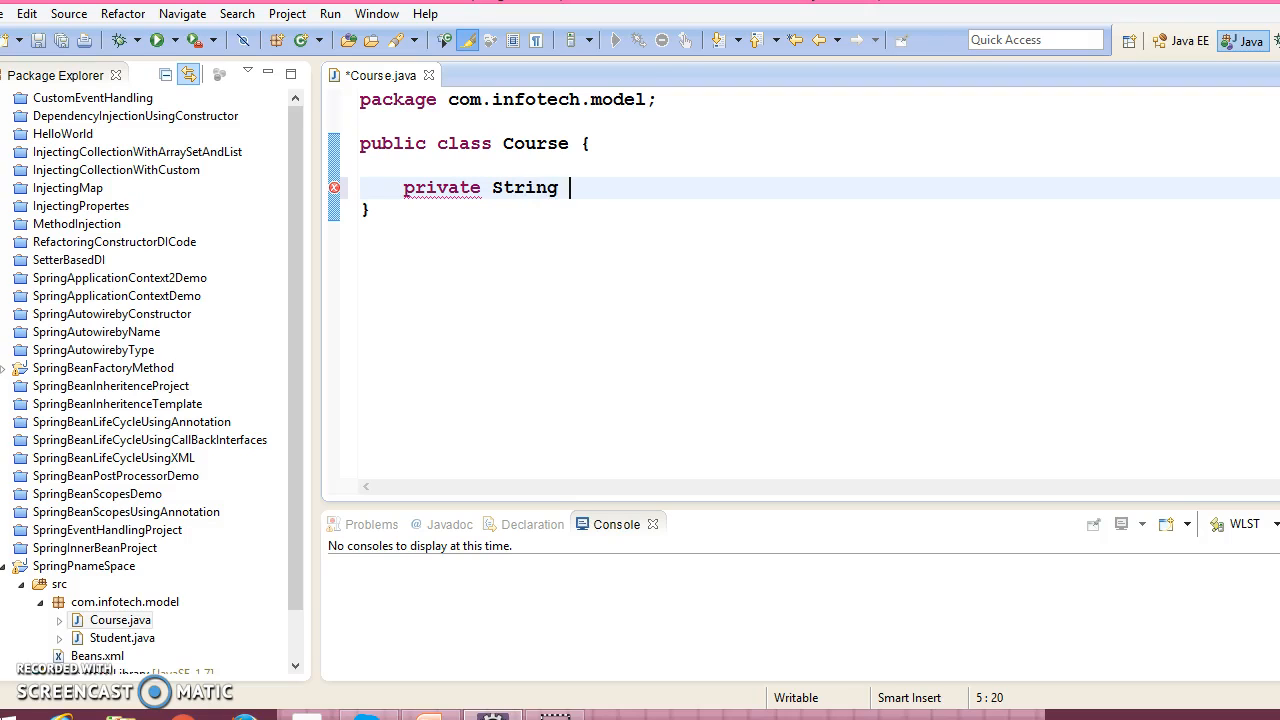
type("cours")
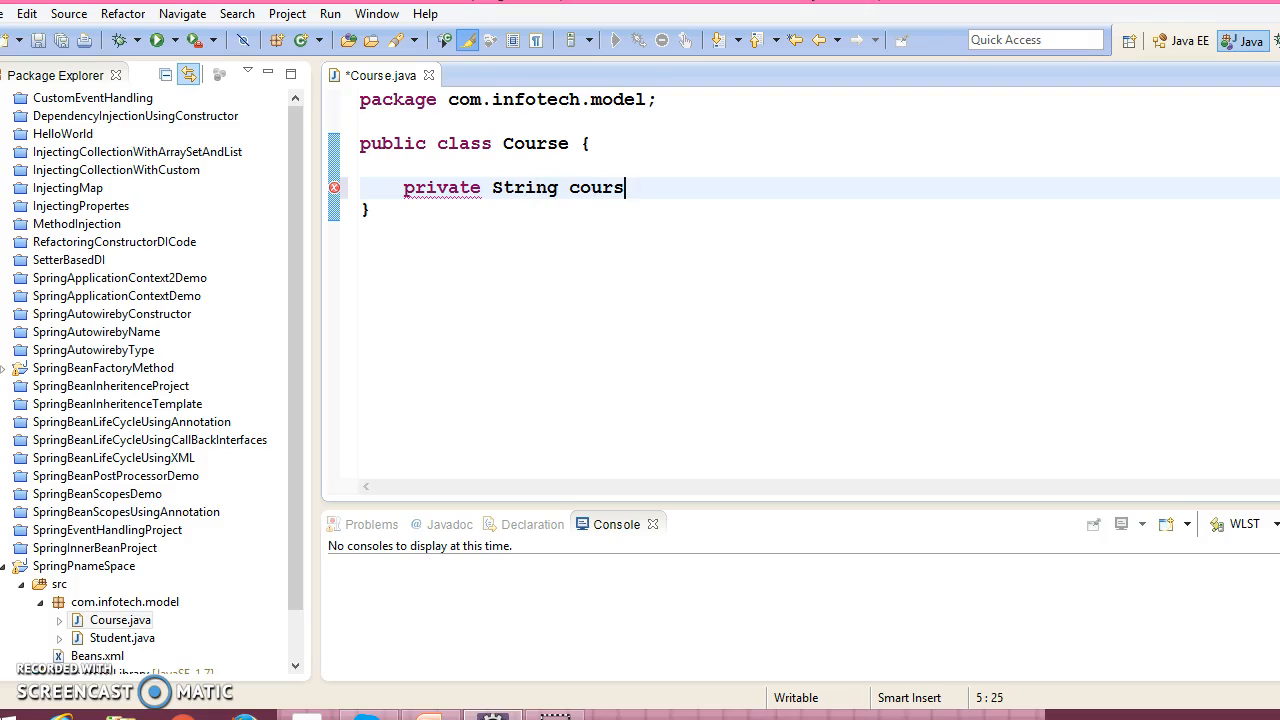
type("eName;")
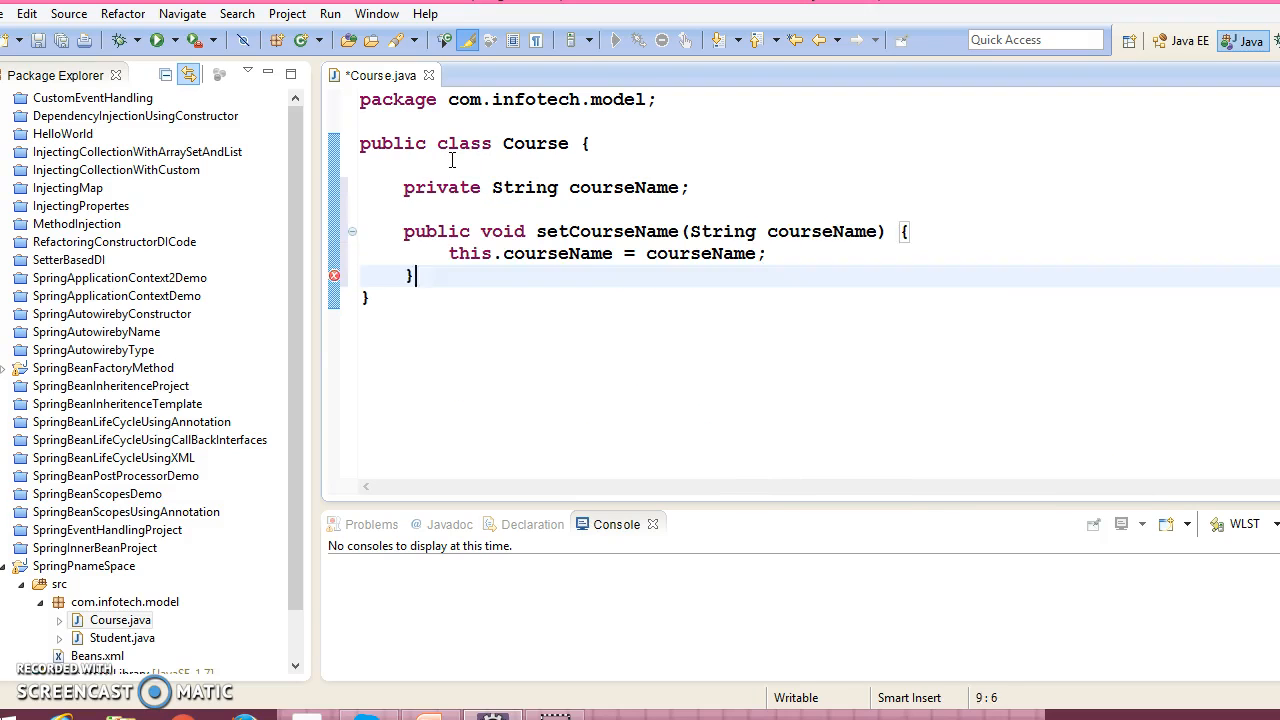
type("getCourseName() {")
type("return courseName;")
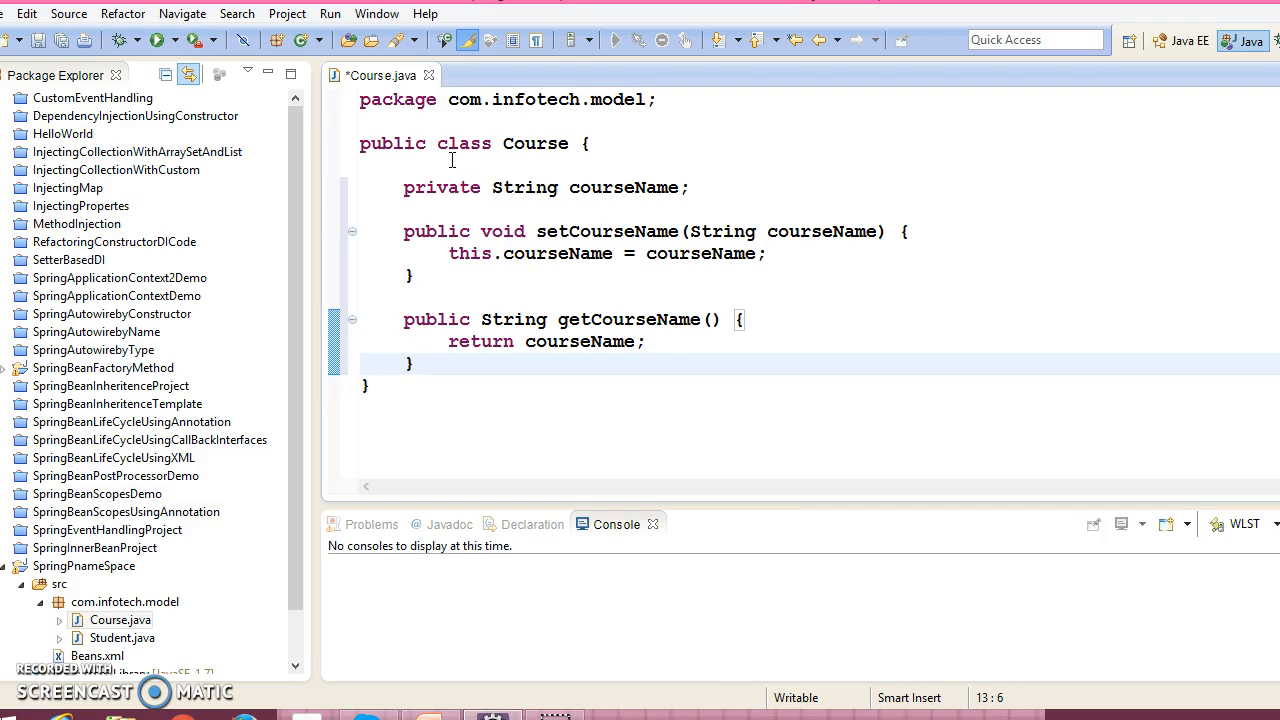
key("ctrl+s")
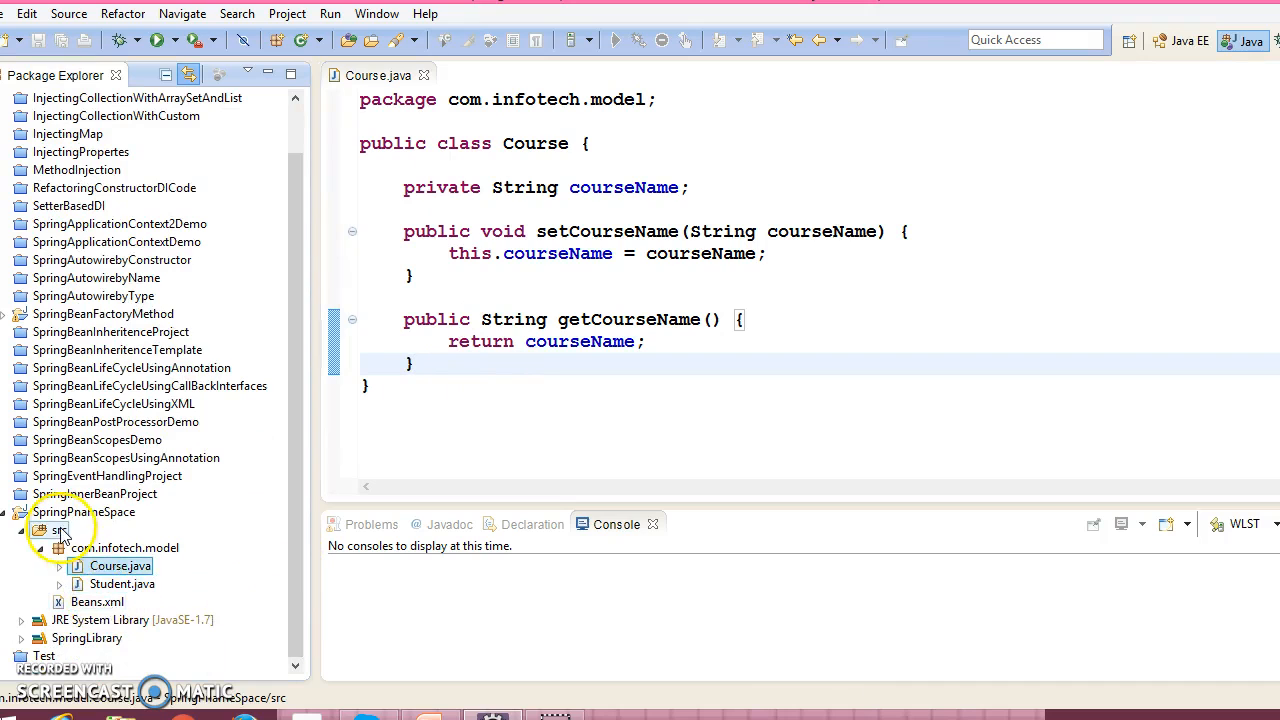
left_click(96, 600)
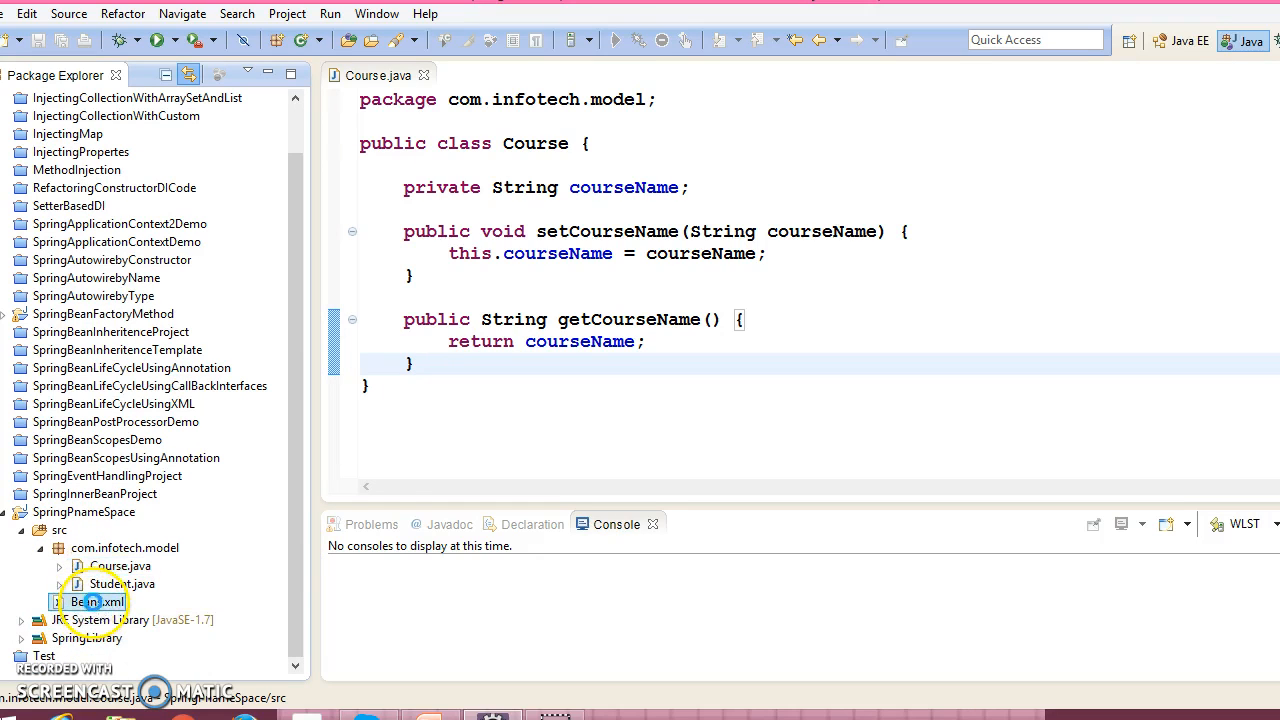
- Add two bean elements in Beans.xml and fill the first as id student, class com.infotech.model.Student
double_click(96, 600)
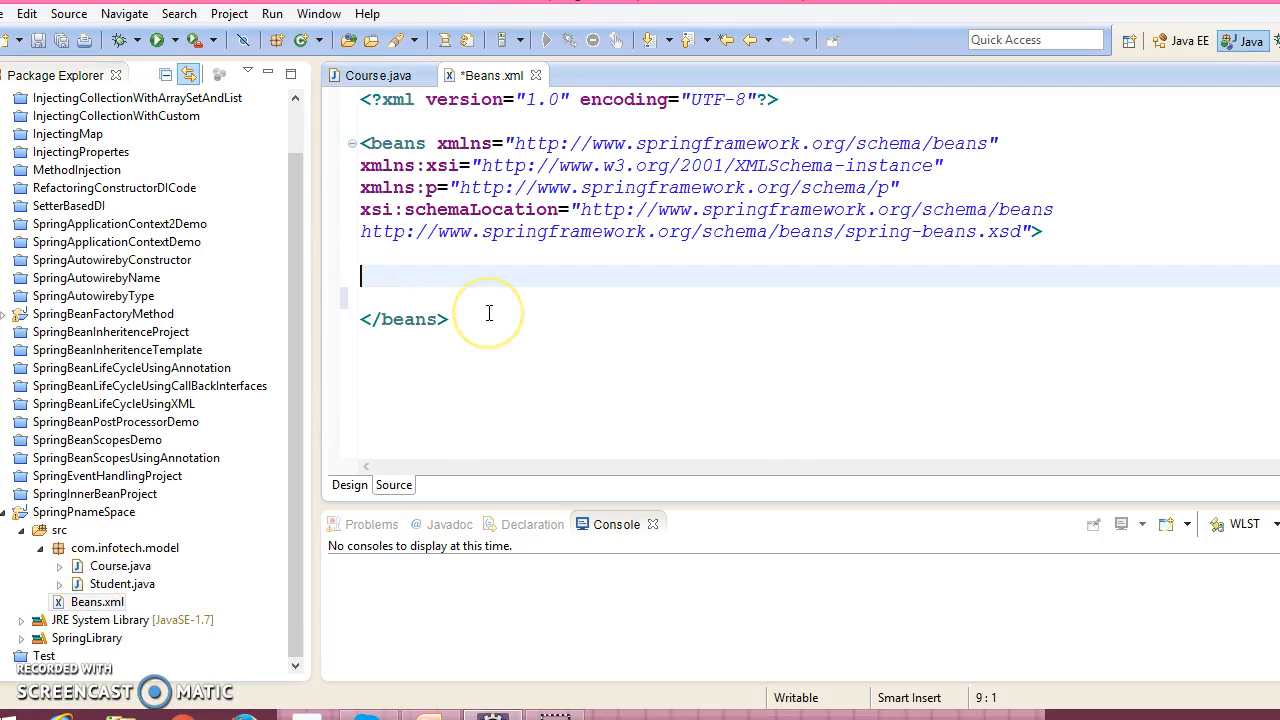
type("<bean></bean>")
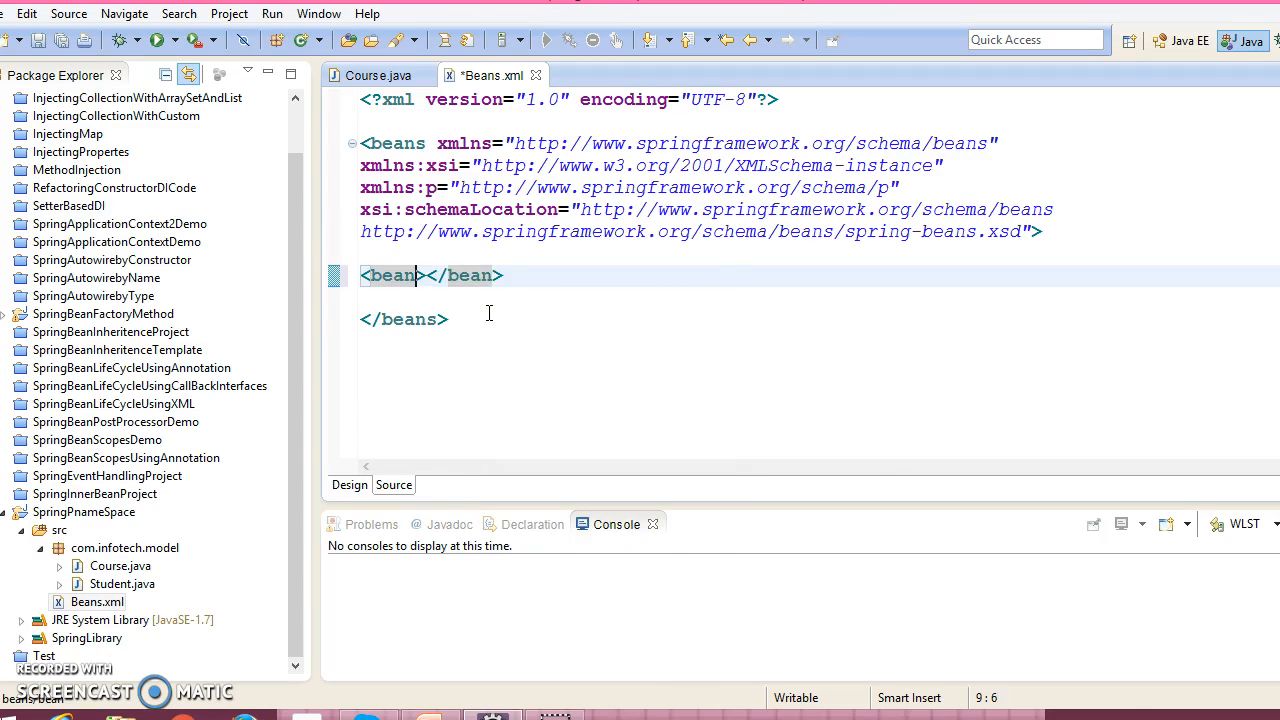
type("i")
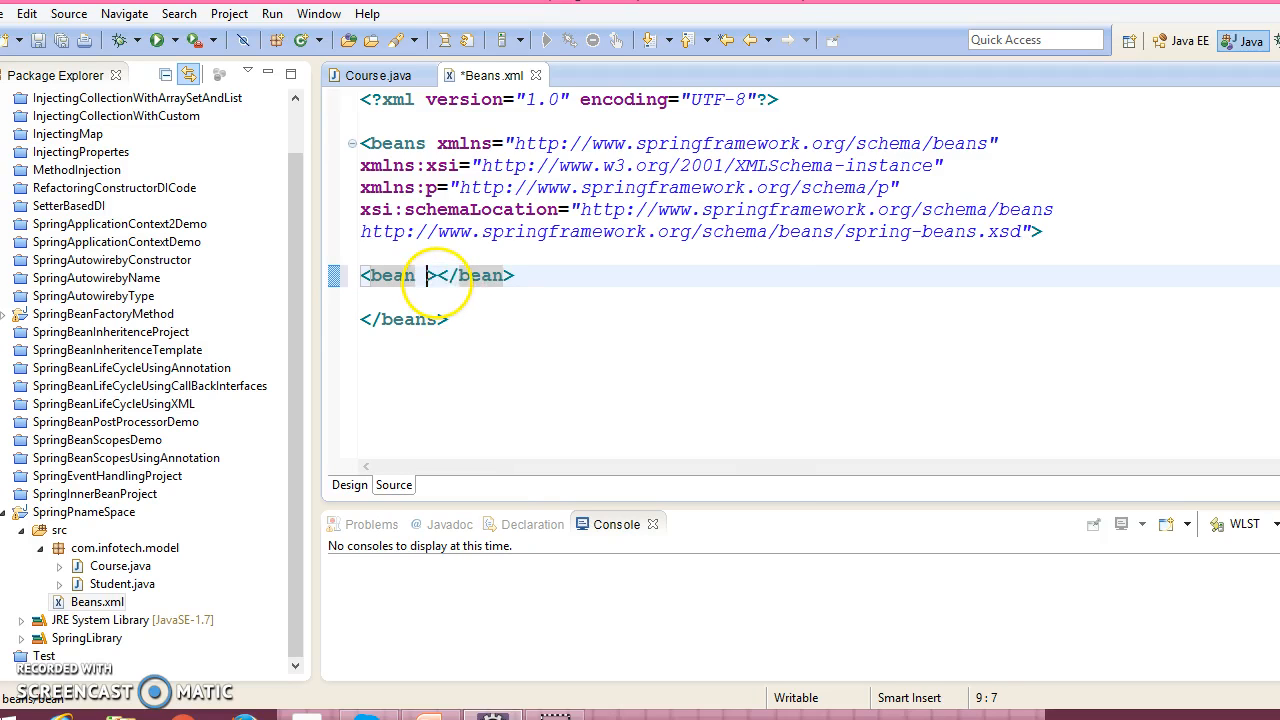
type("id=\"\"")
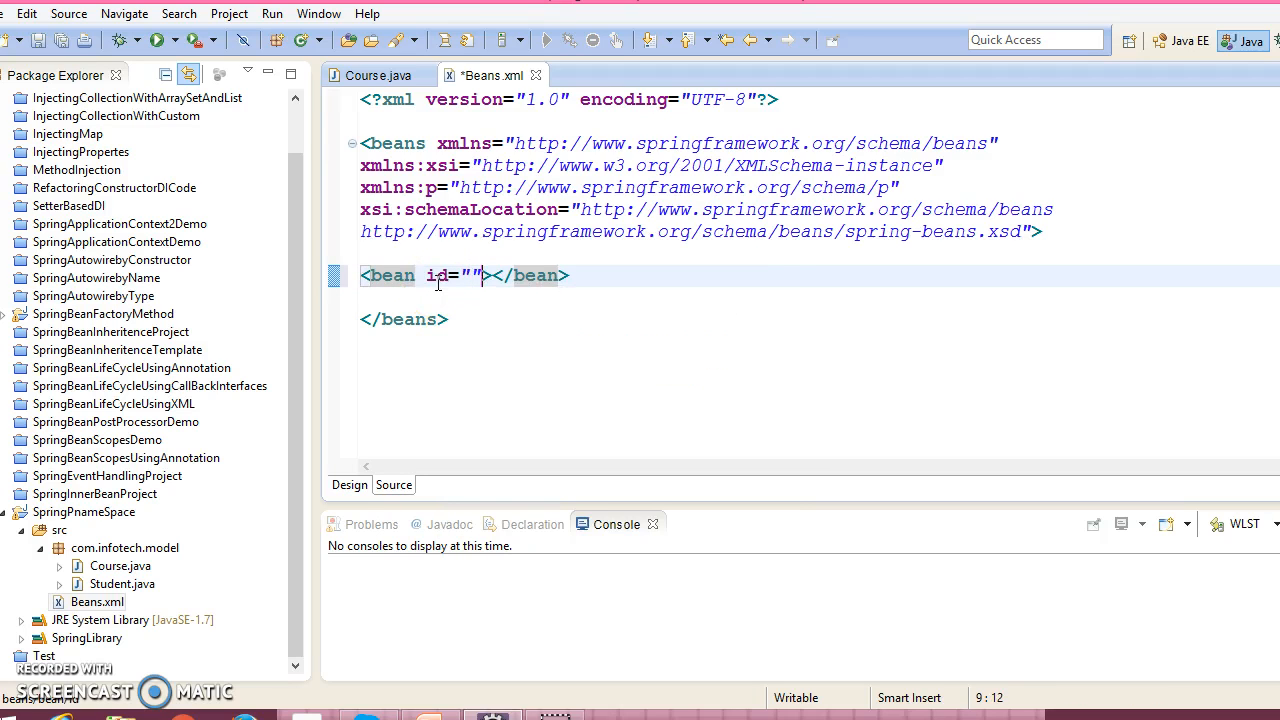
type("class=\"\"")
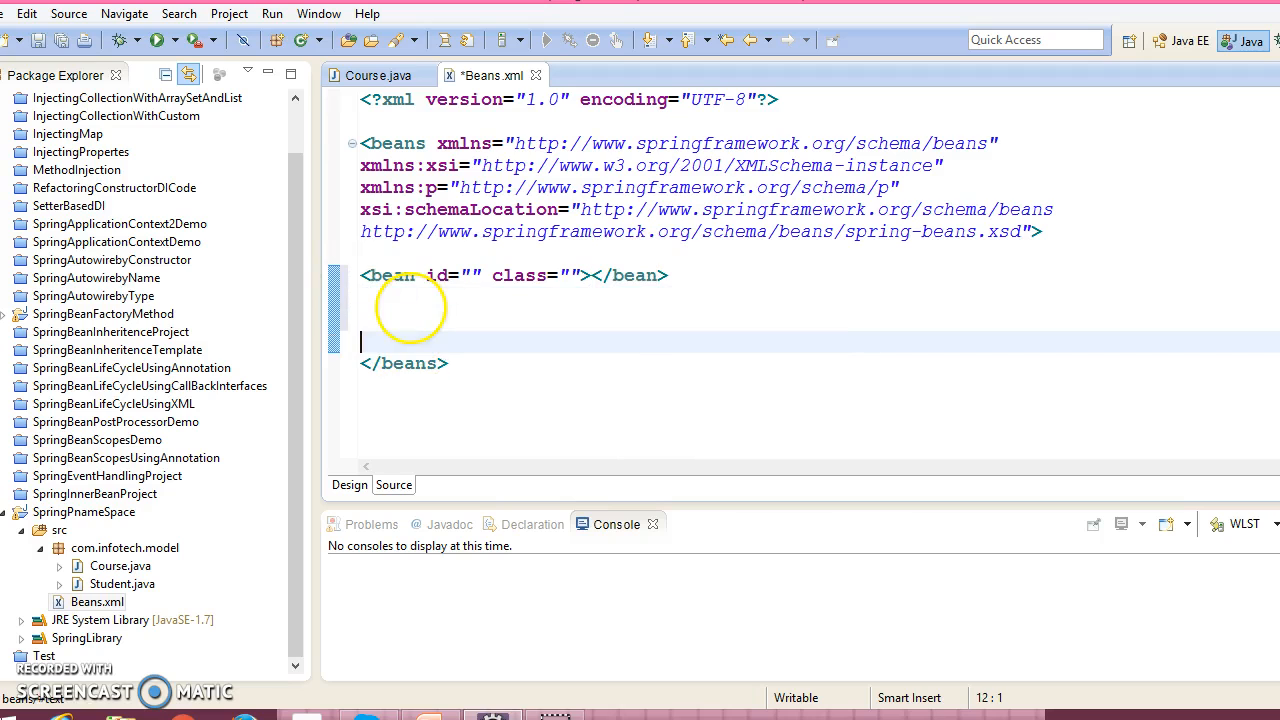
type("<bean id=\"\" class=\"\"></bean>")
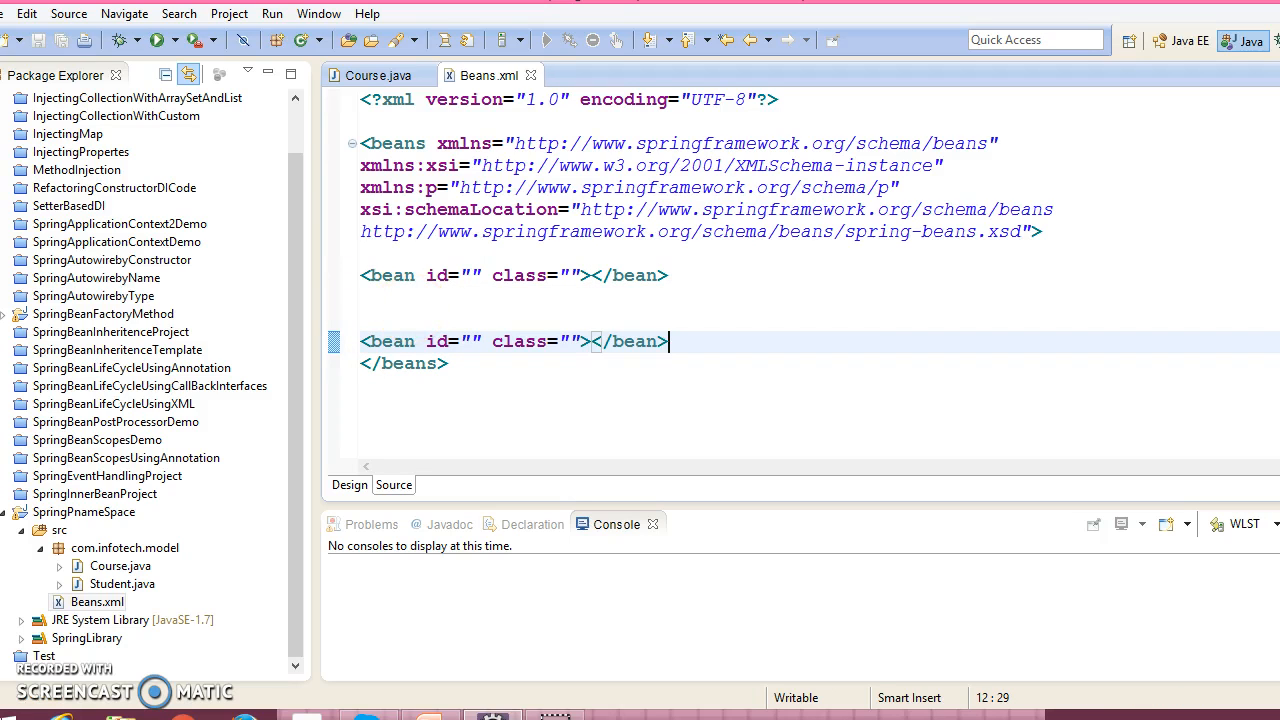
left_click(78, 584)
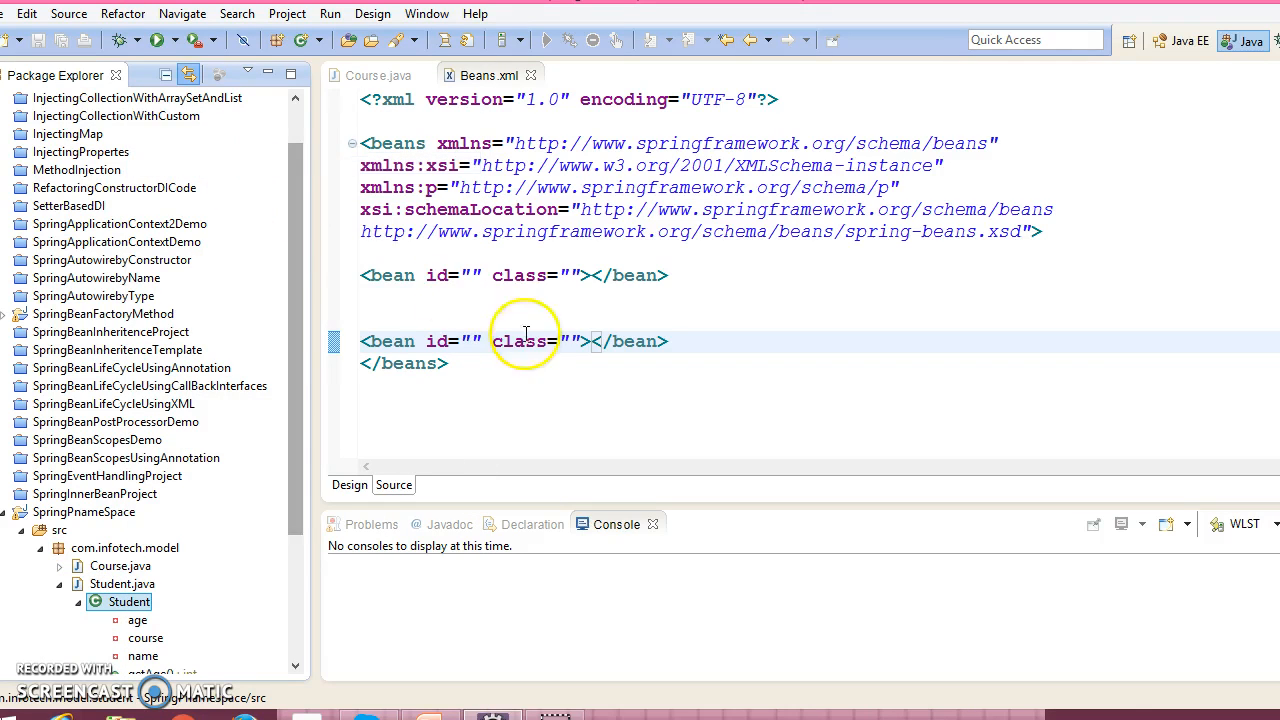
type("com.infotech.model.Student")
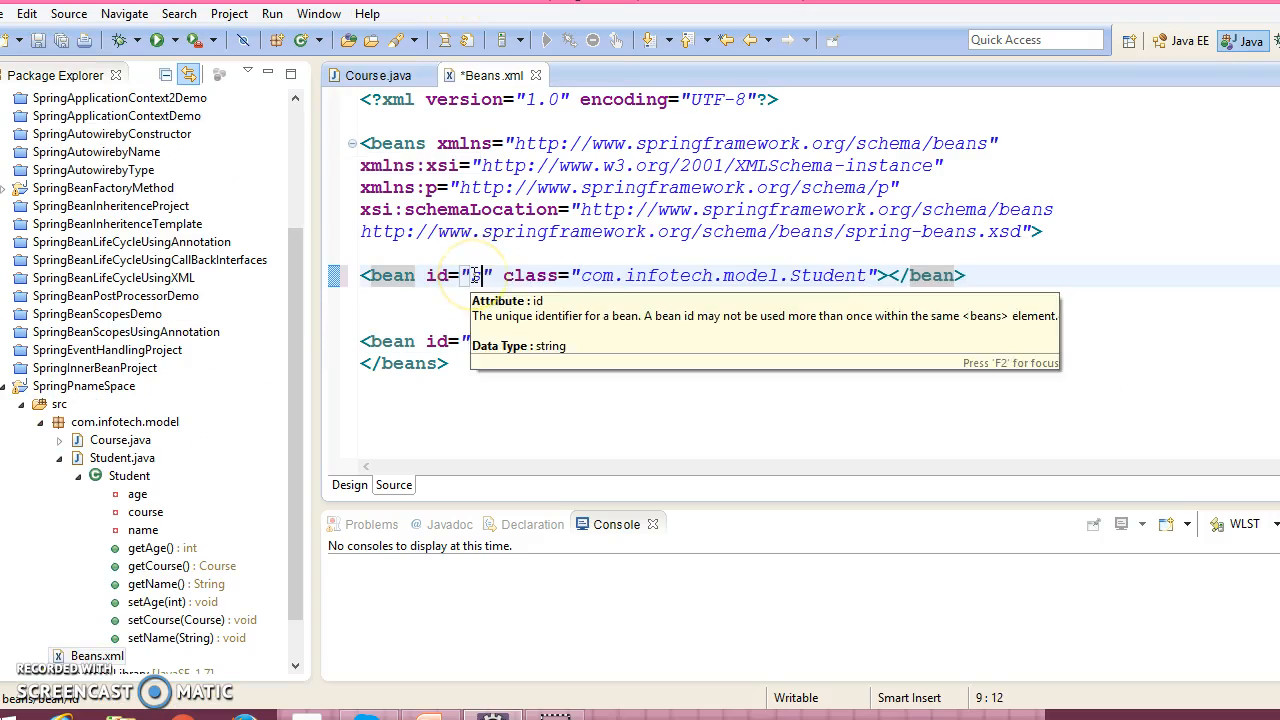
type("tudent")
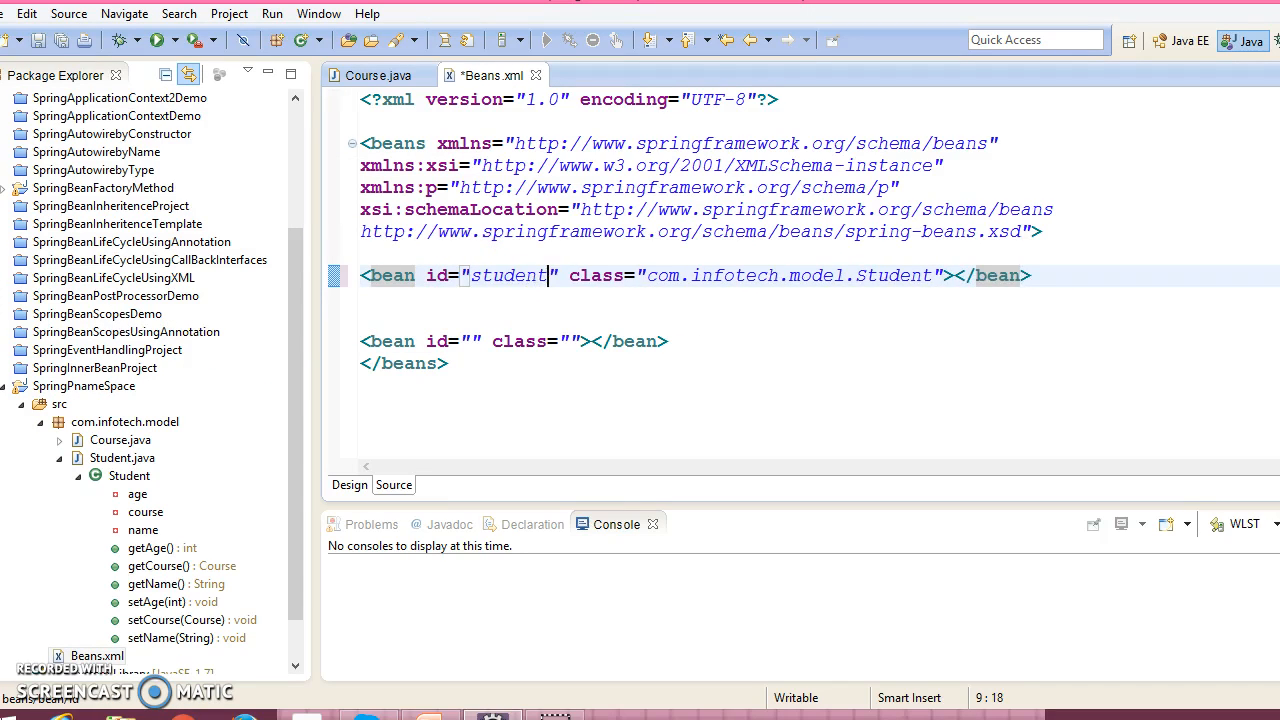
key("ctrl+s")
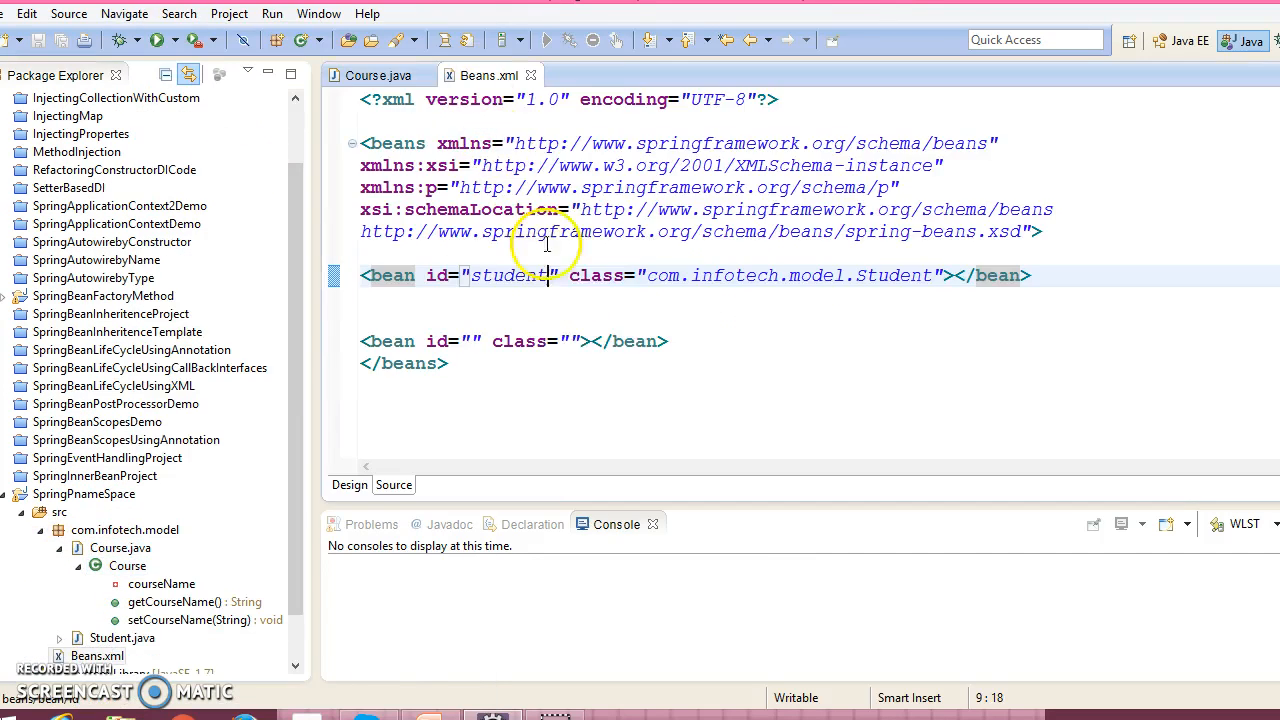
- Fill the second bean as id course, class com.infotech.model.Course
type("com.infotech.model.Course")
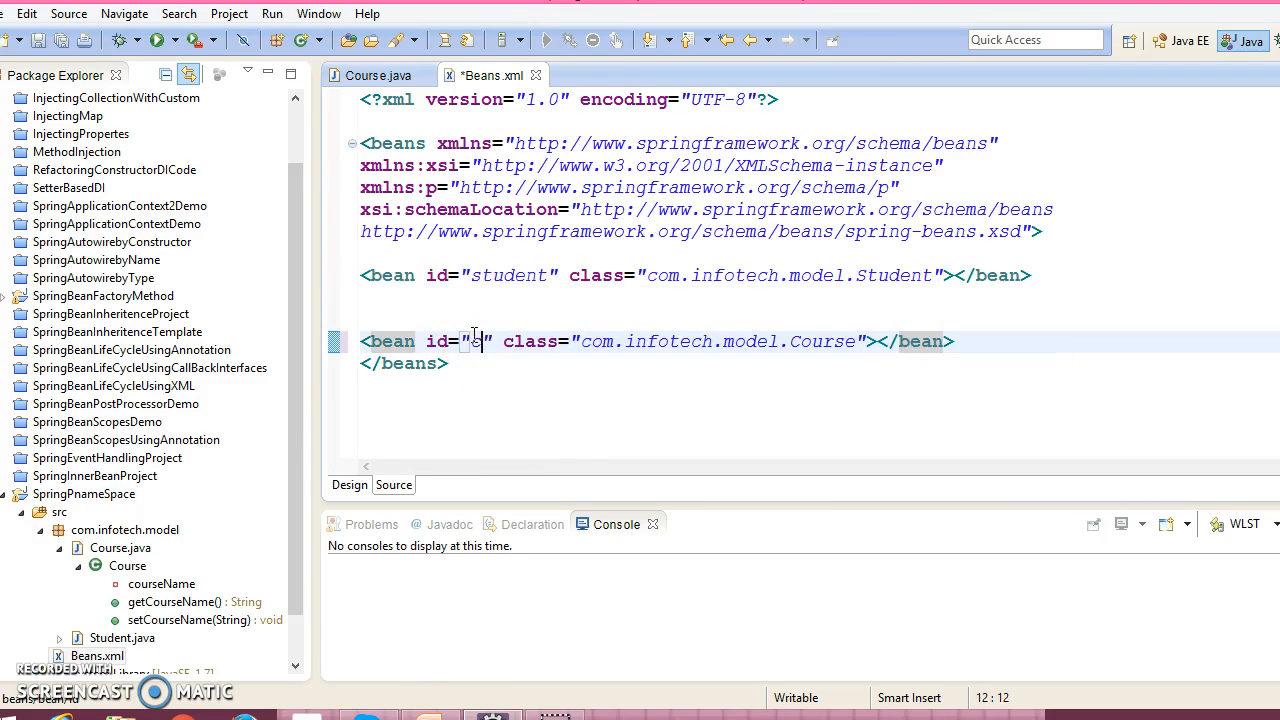
type("ou")
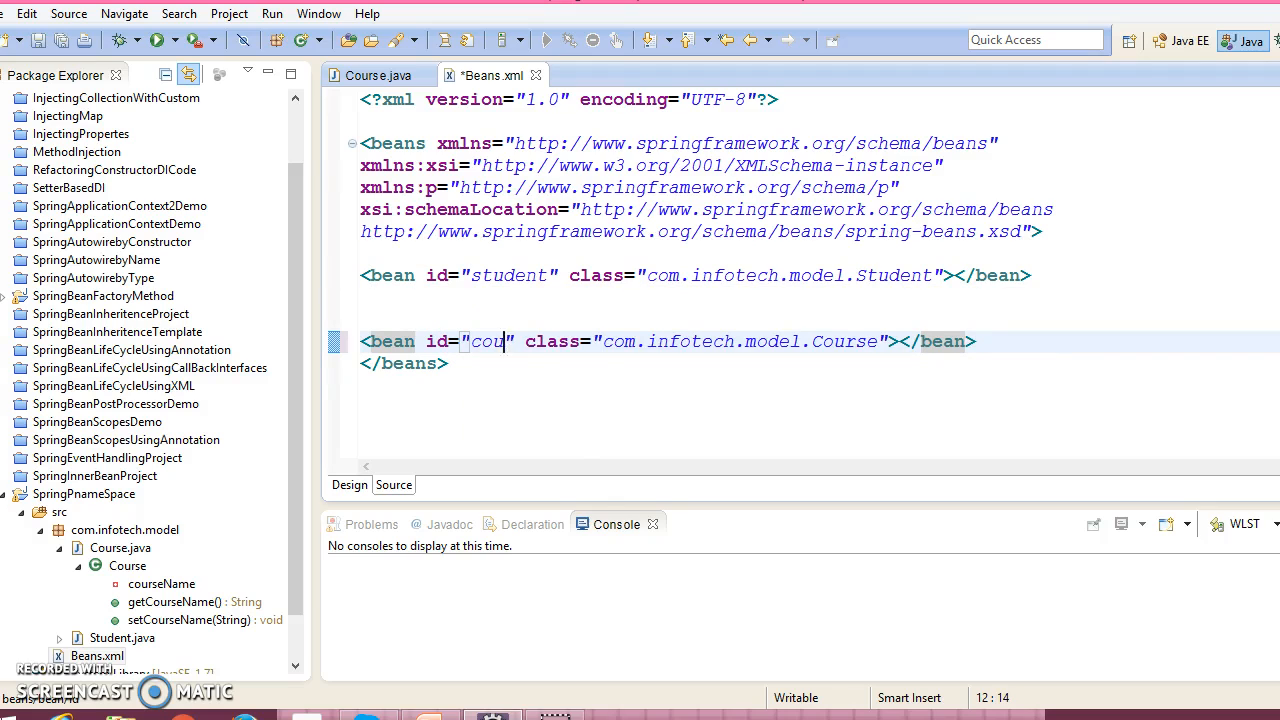
type("rse")
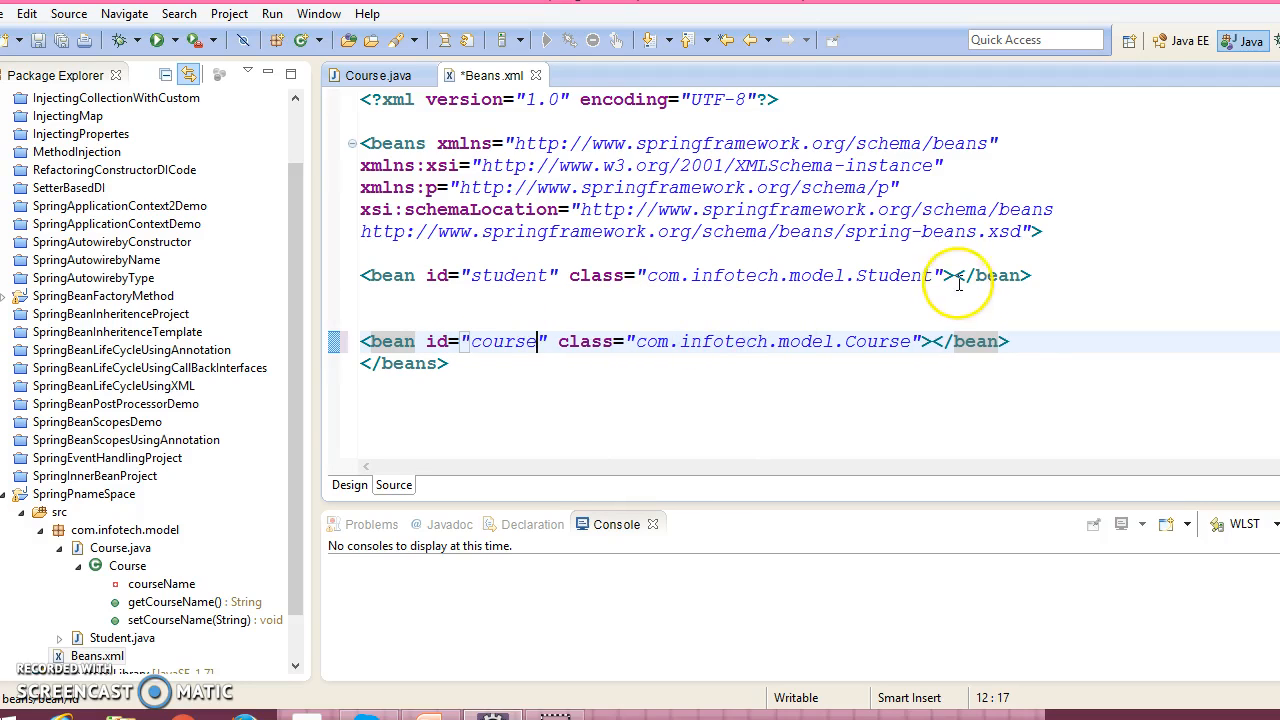
mouse_move(940, 276)
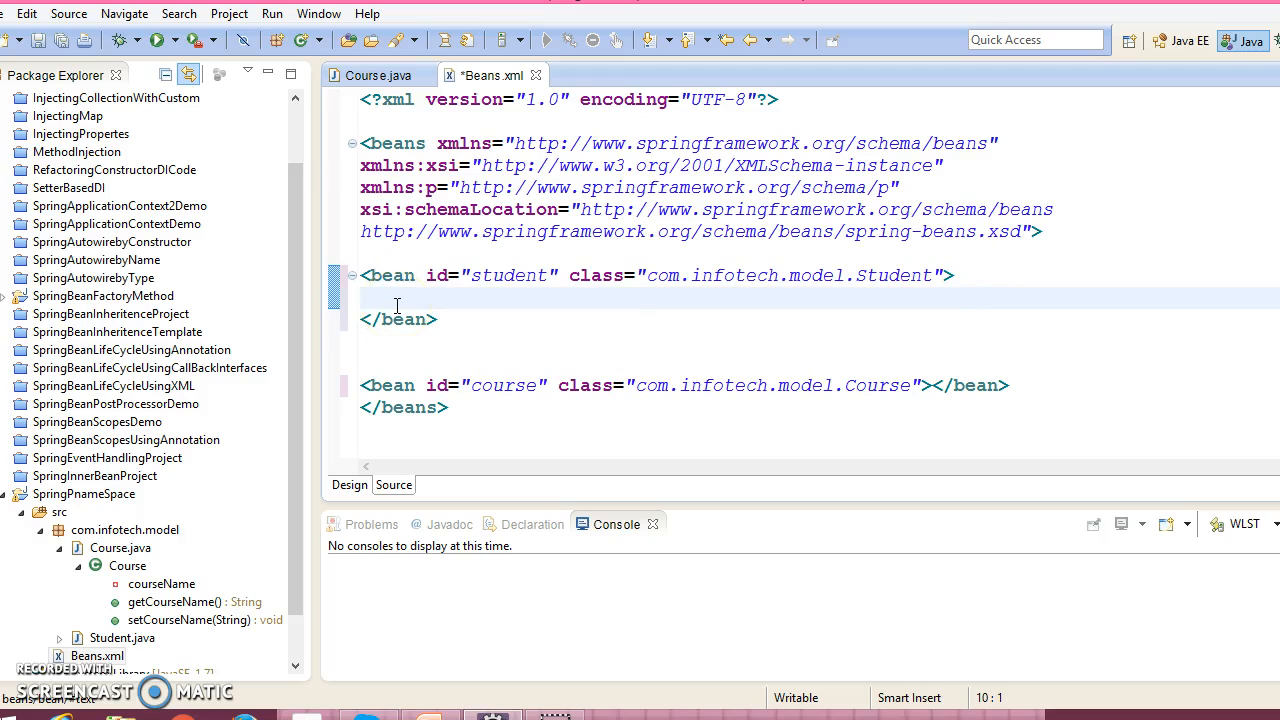
left_click(370, 296)
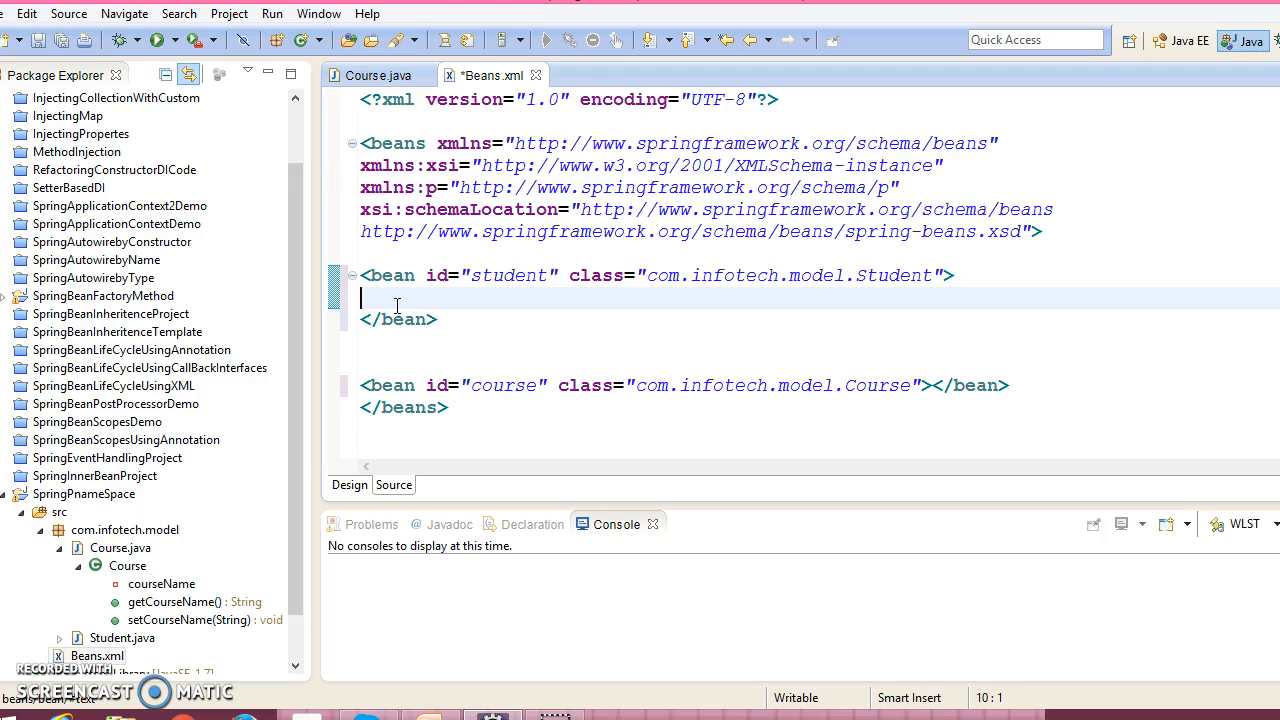
mouse_move(806, 360)
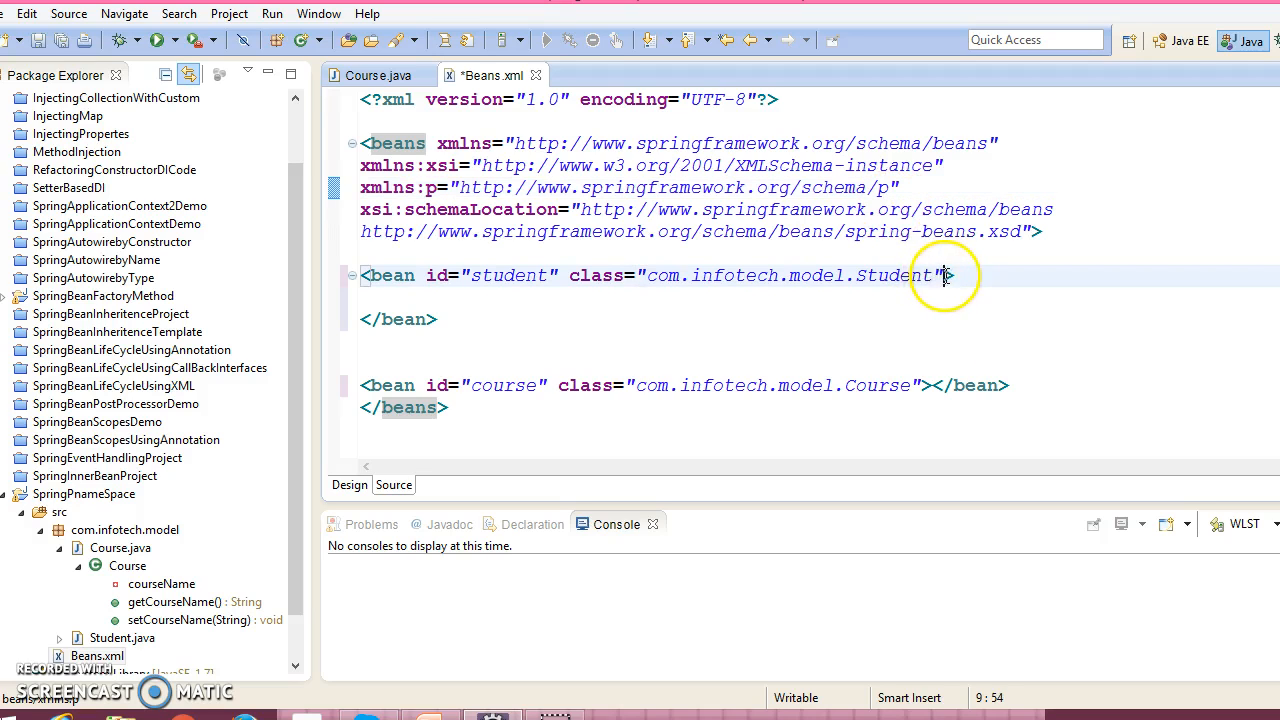
- Give the student bean p:name="Danny" and p:age="23" attributes
type("p")
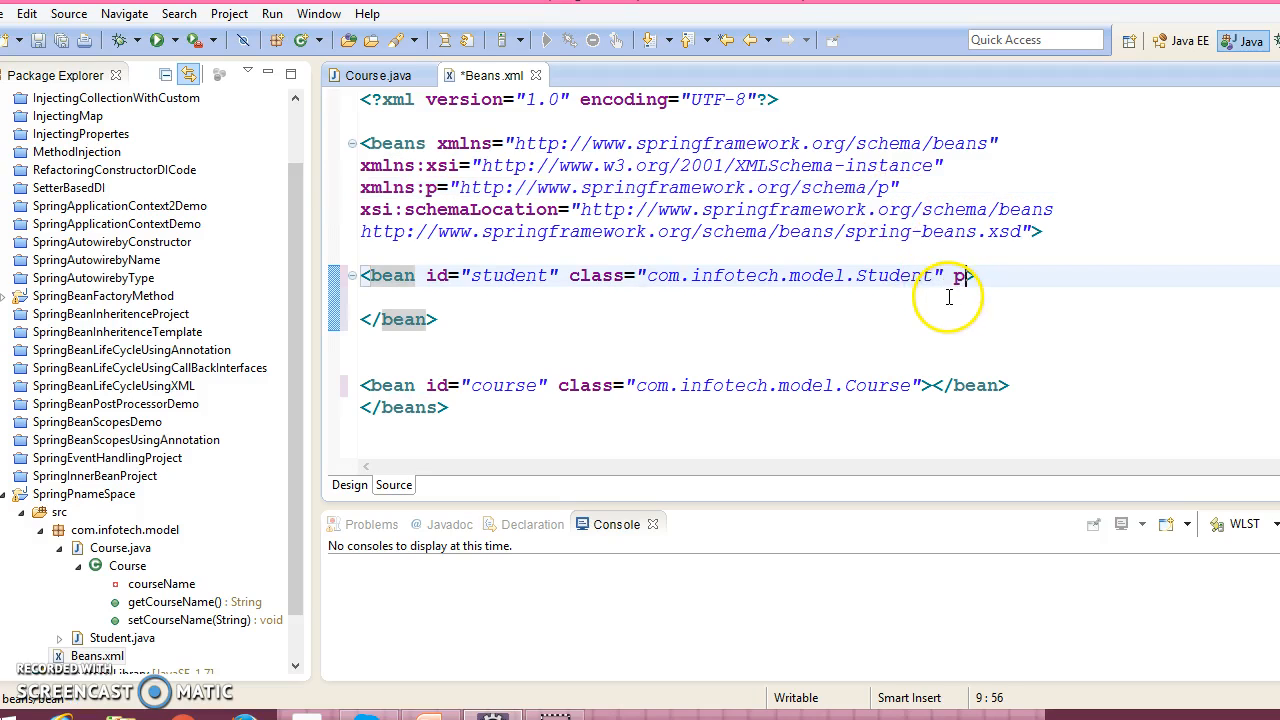
type("p:name=\"D")
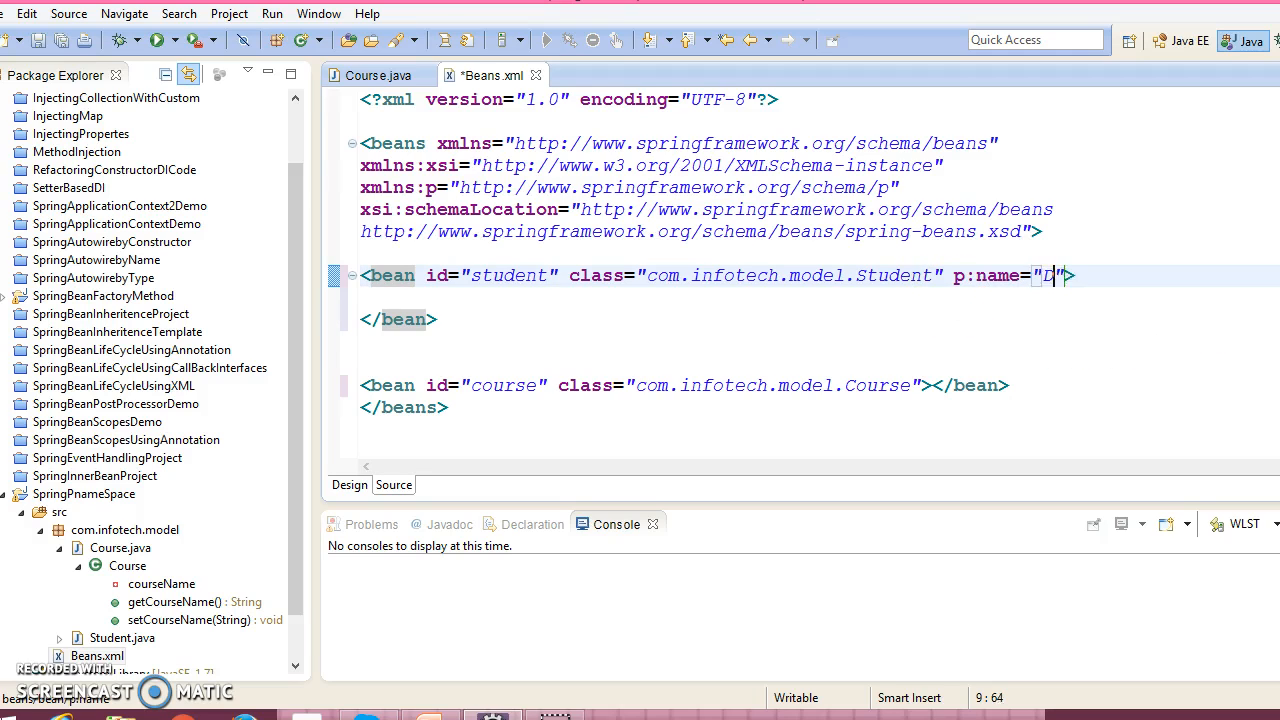
type("anny")
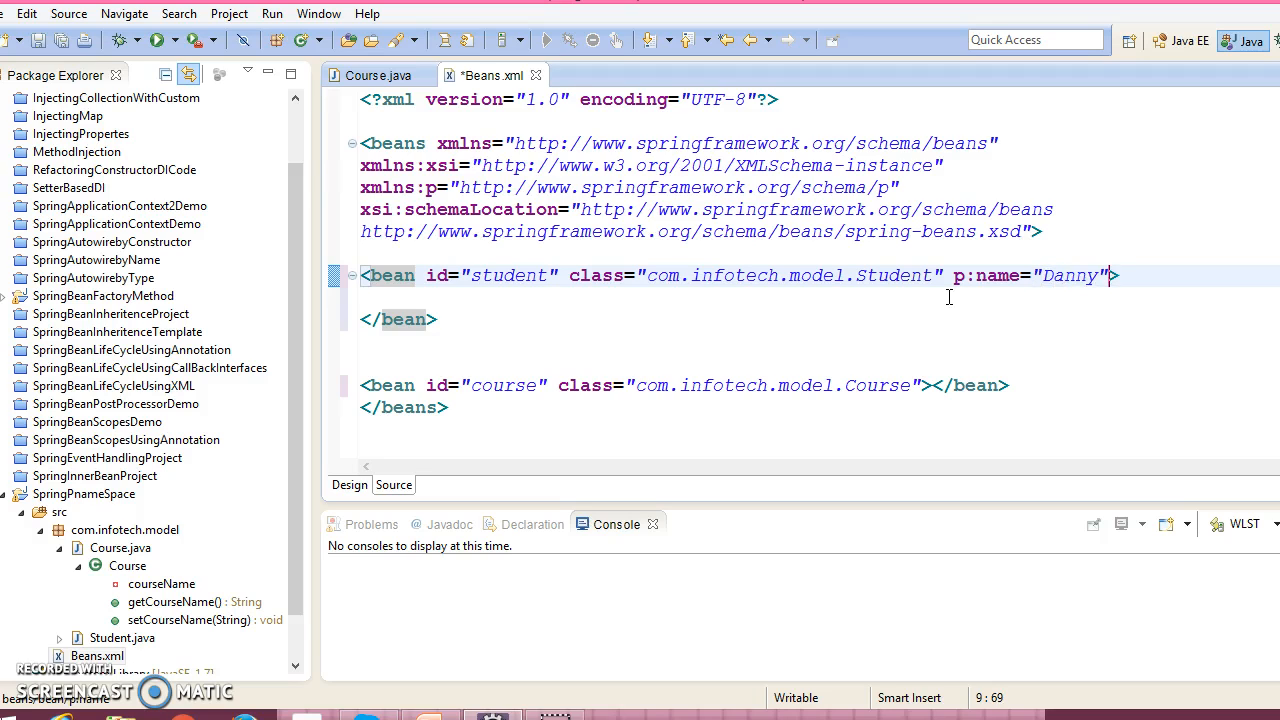
type("p:")
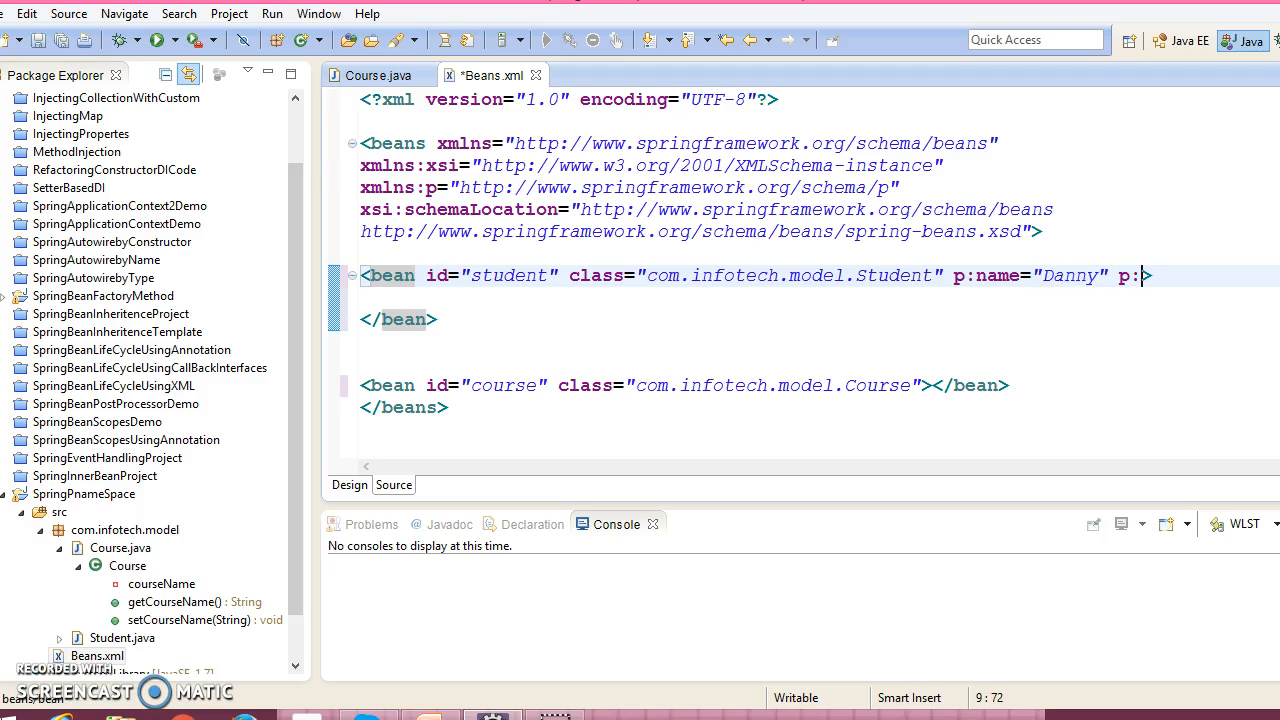
type("age")
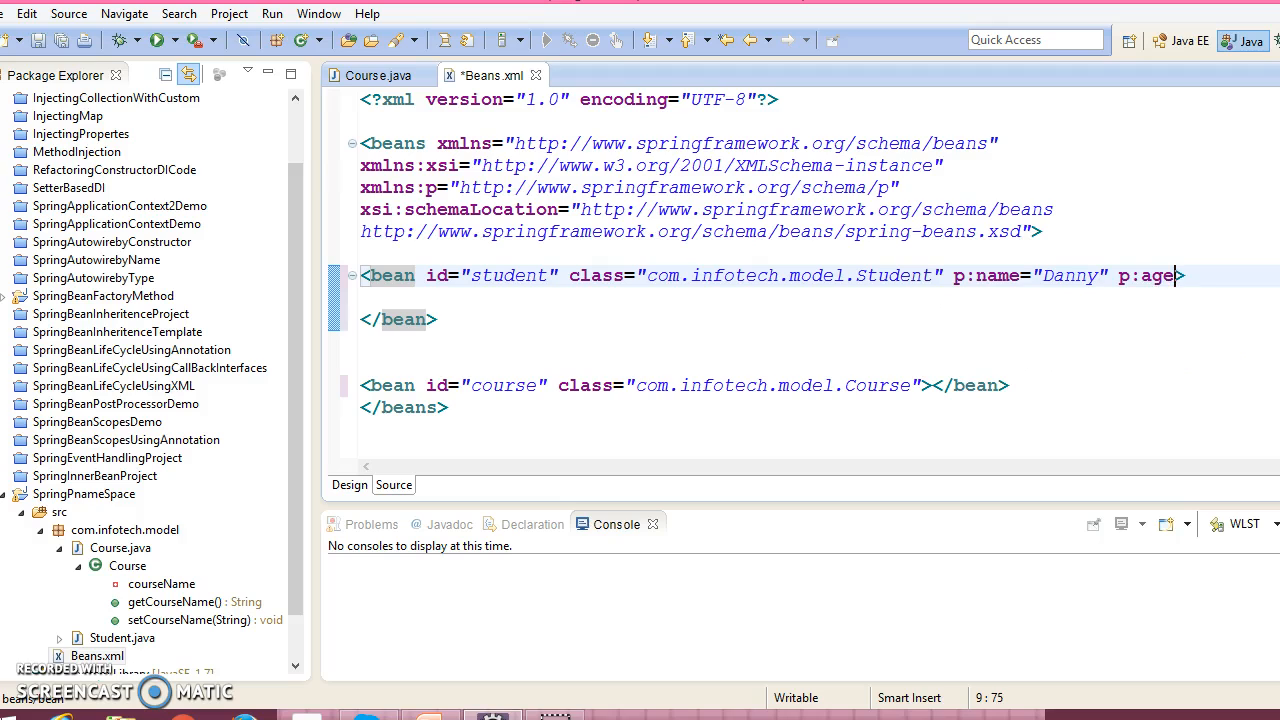
type("=\"\"")
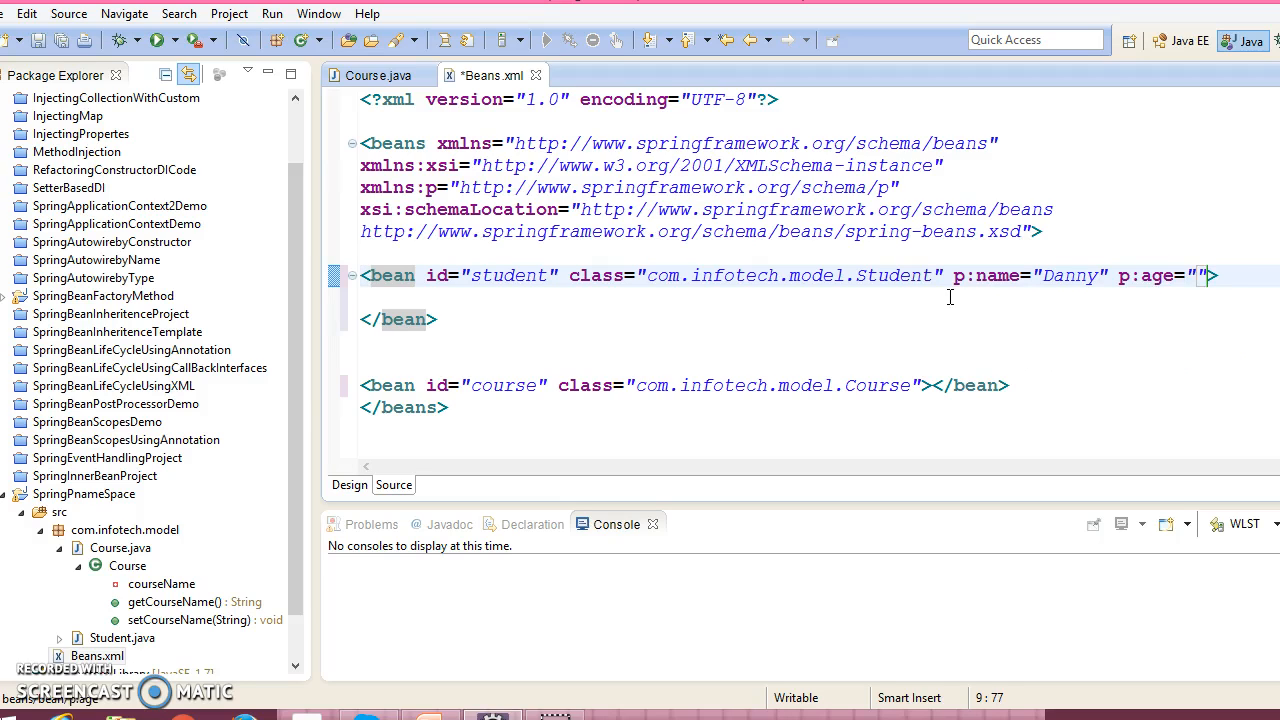
type("23")
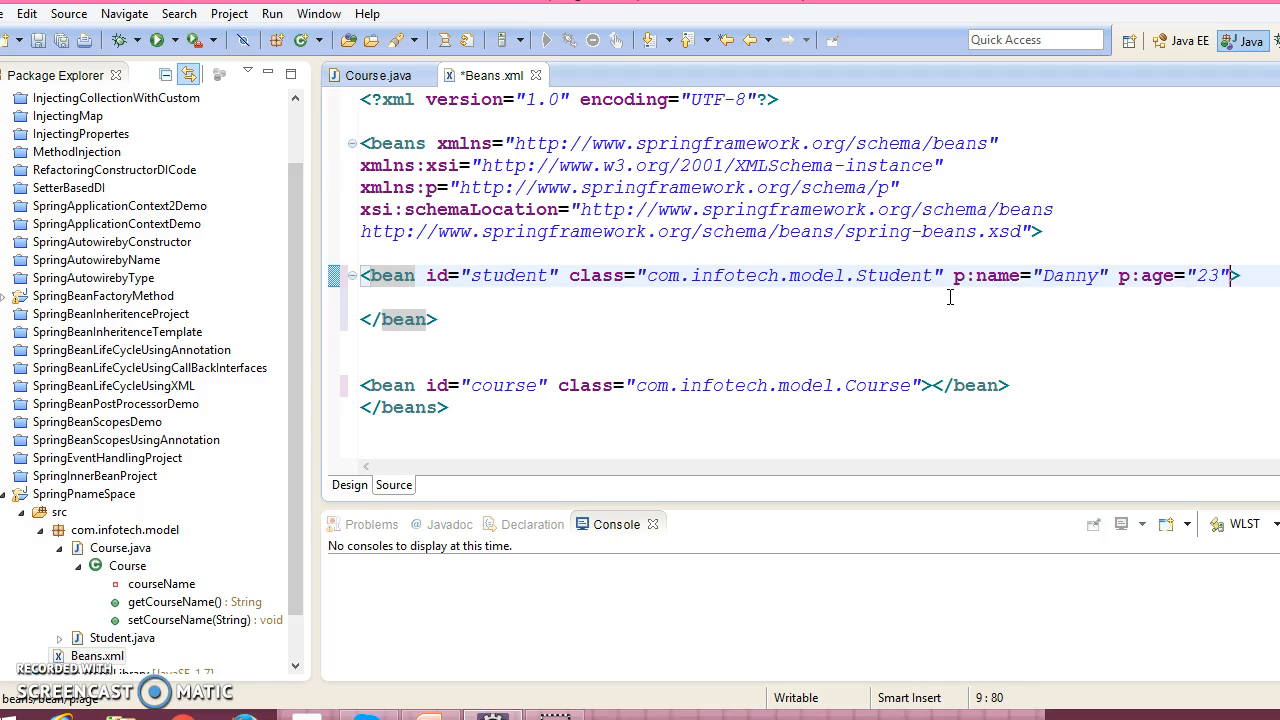
key("Return")
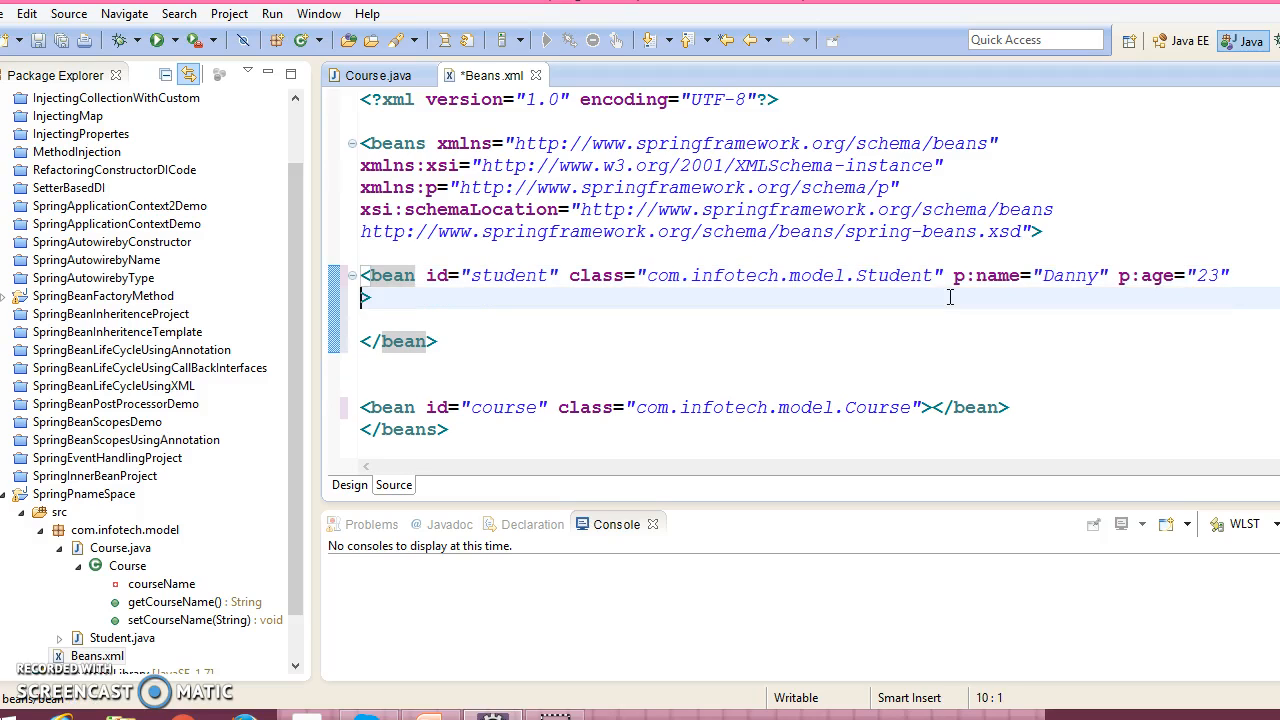
- Begin a p:course-ref attribute on the student bean on a new line
type("p:")
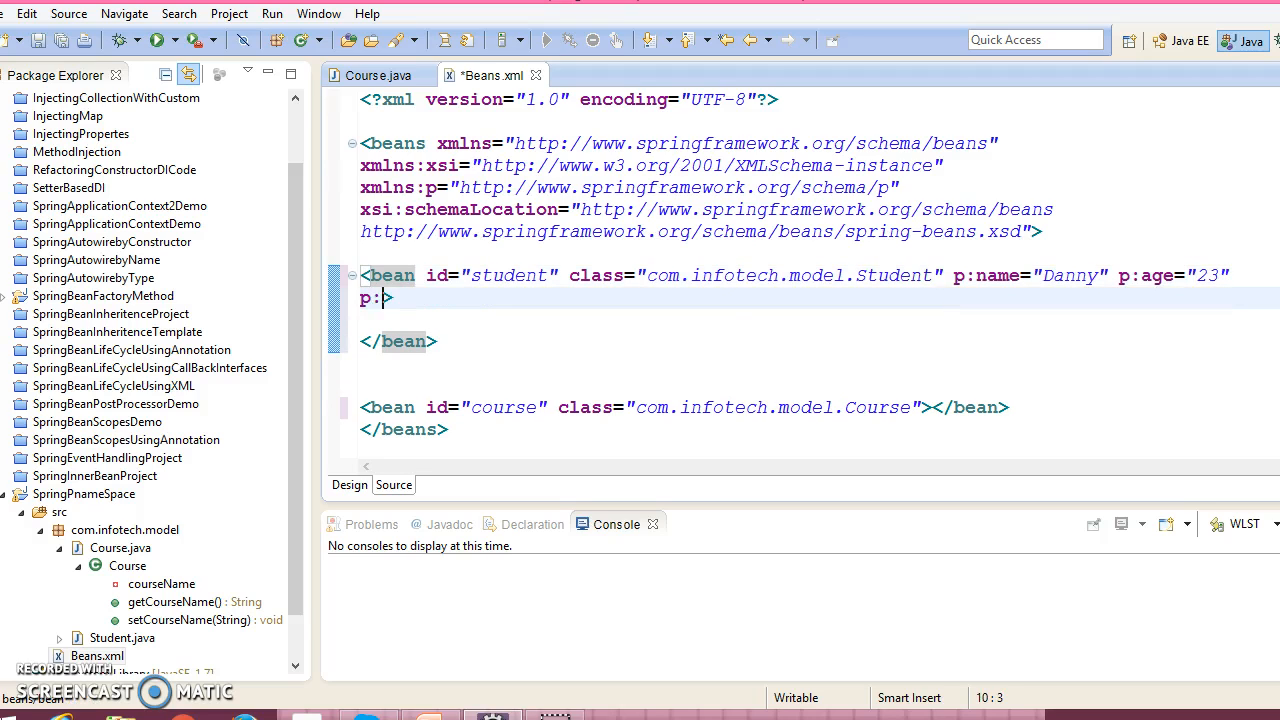
type("c")
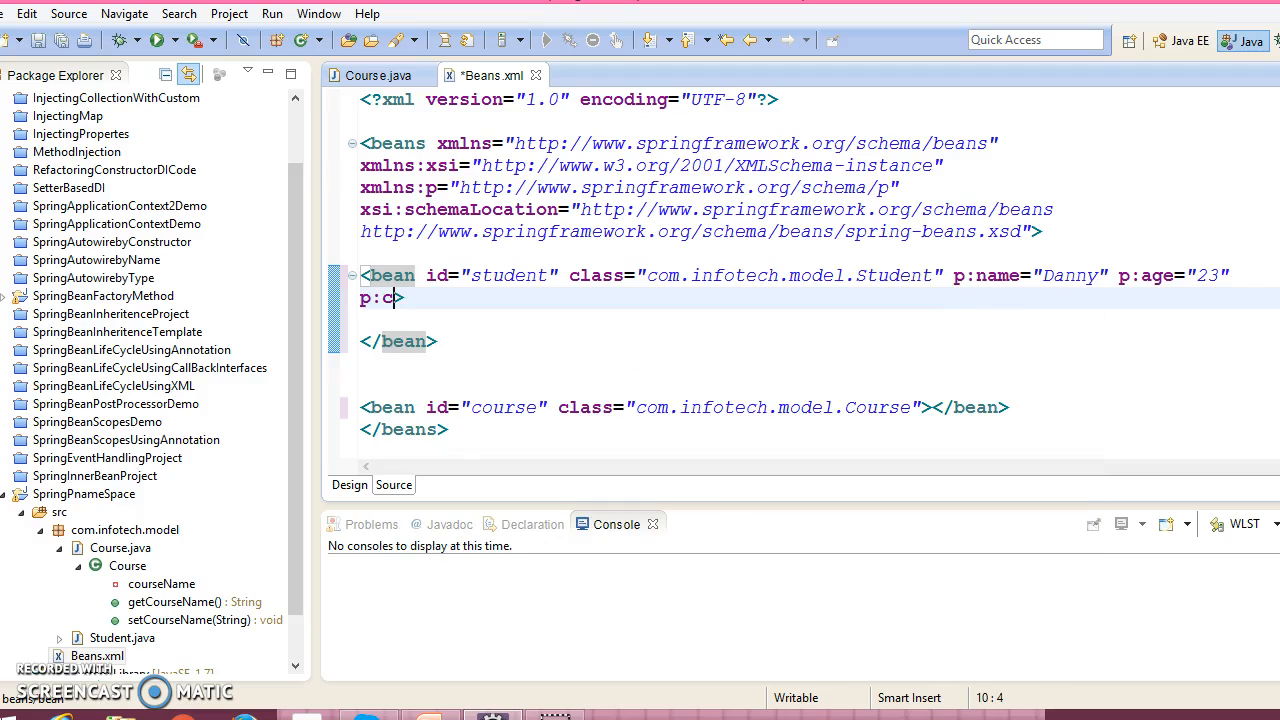
type("ourse")
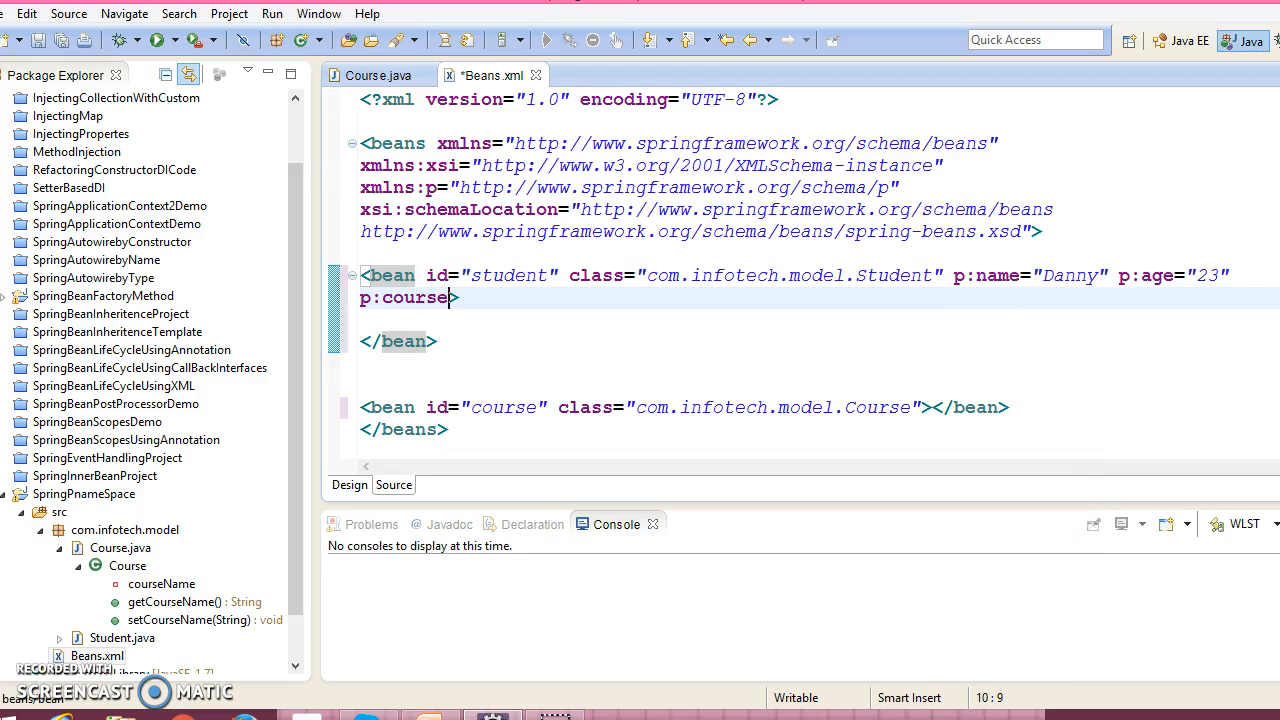
type("-re")
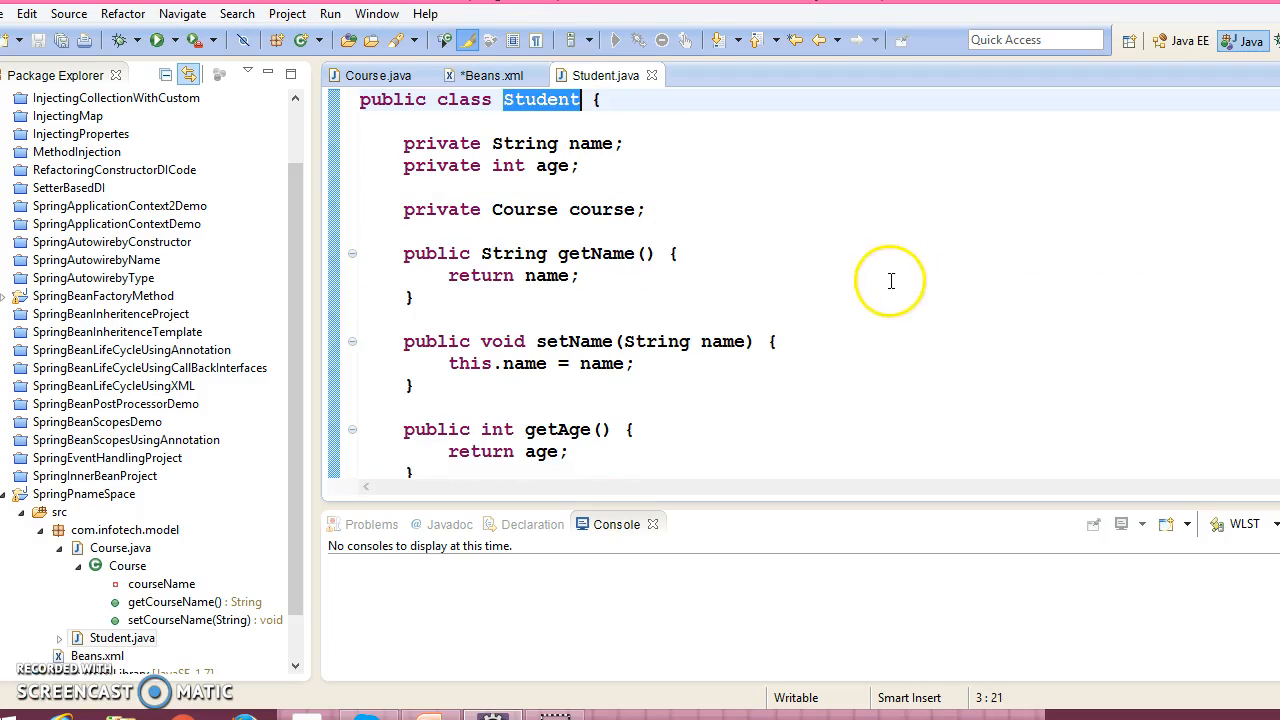
- Complete p:course-ref="course" so the student bean references the course bean
double_click(600, 210)
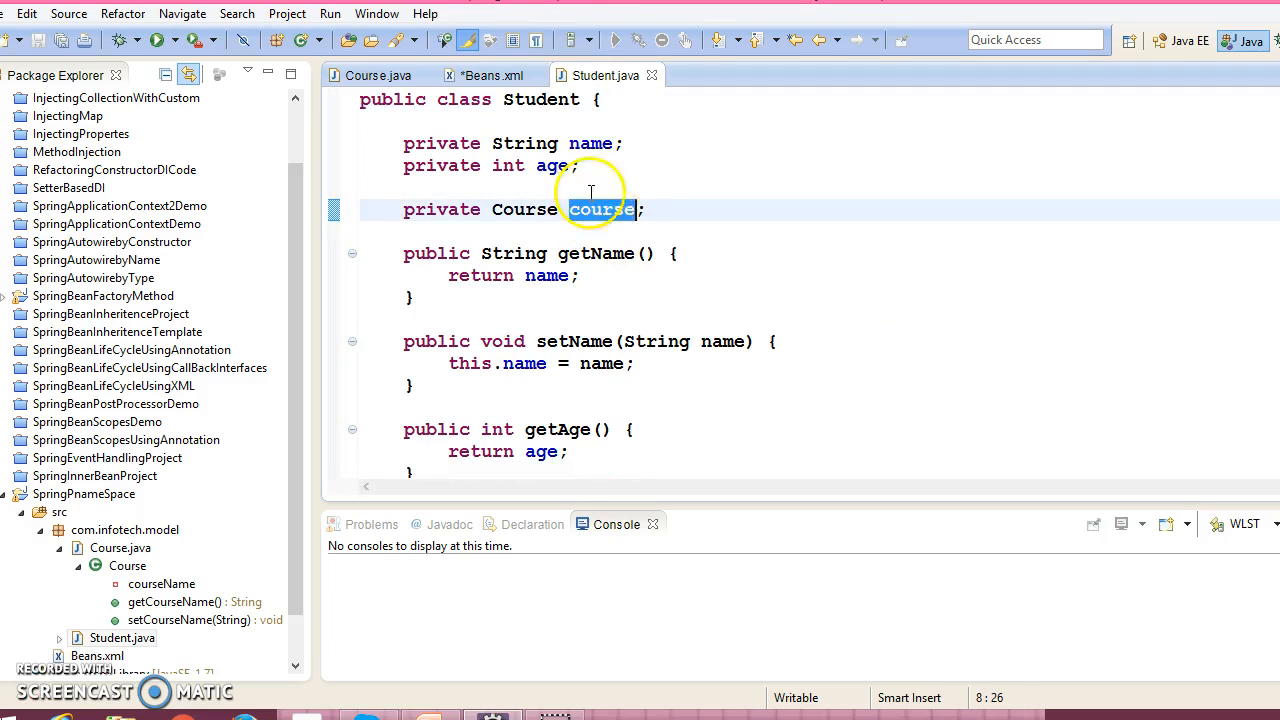
left_click(492, 76)
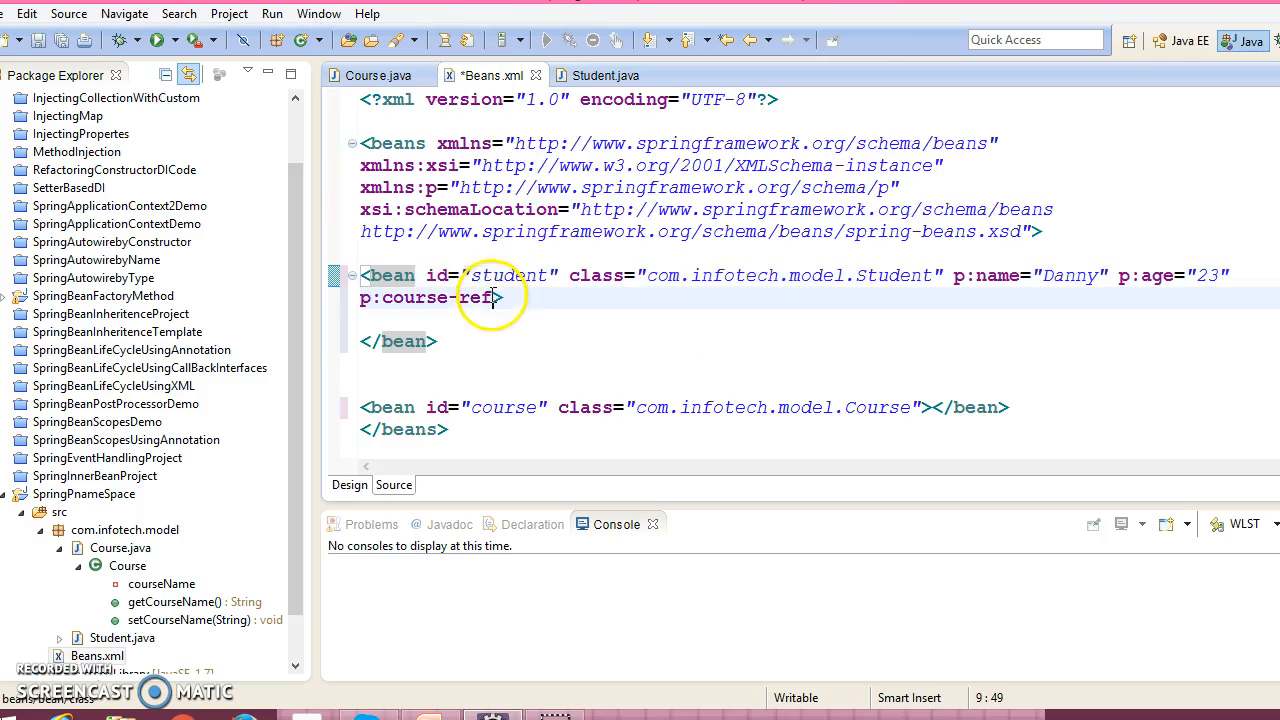
type("=\"")
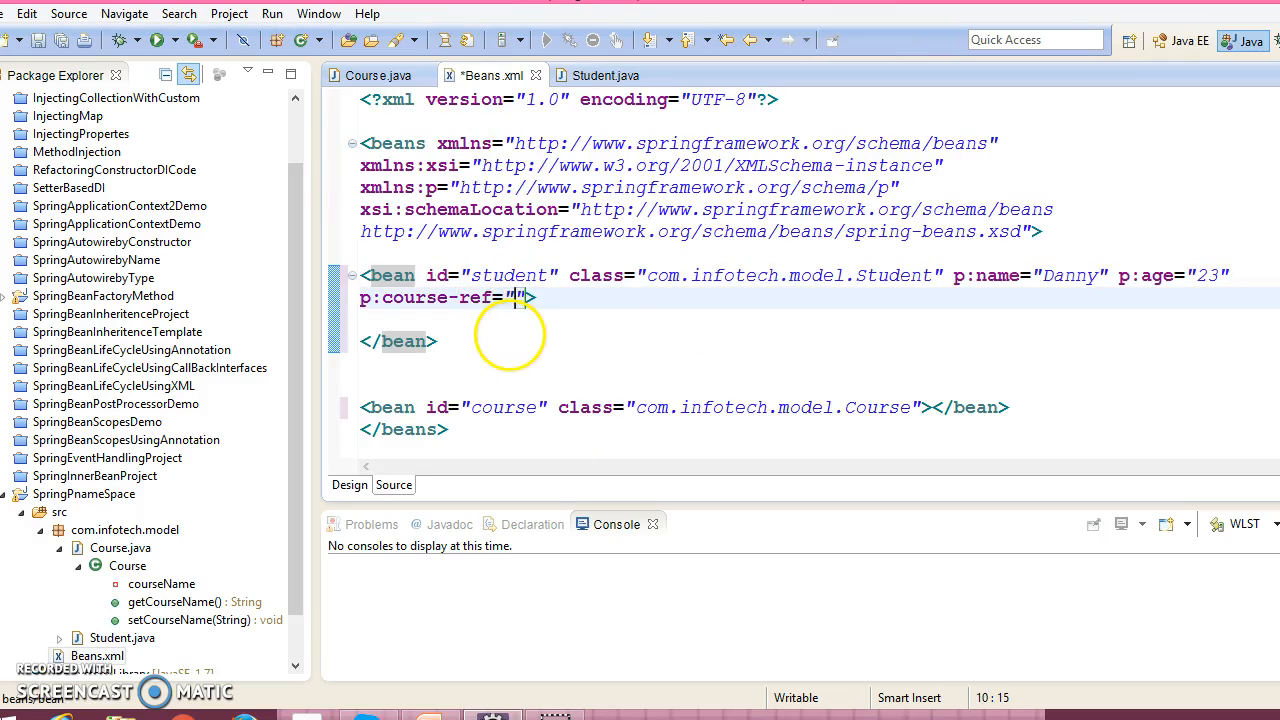
double_click(504, 408)
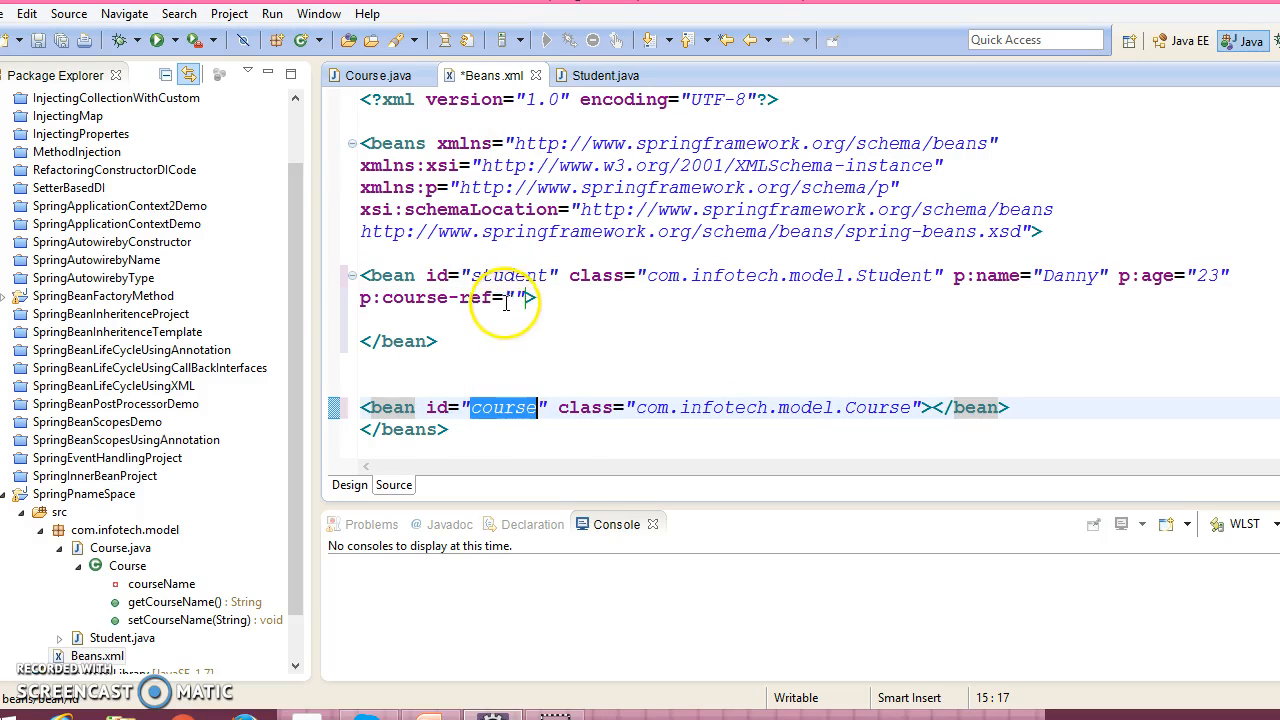
type("course")
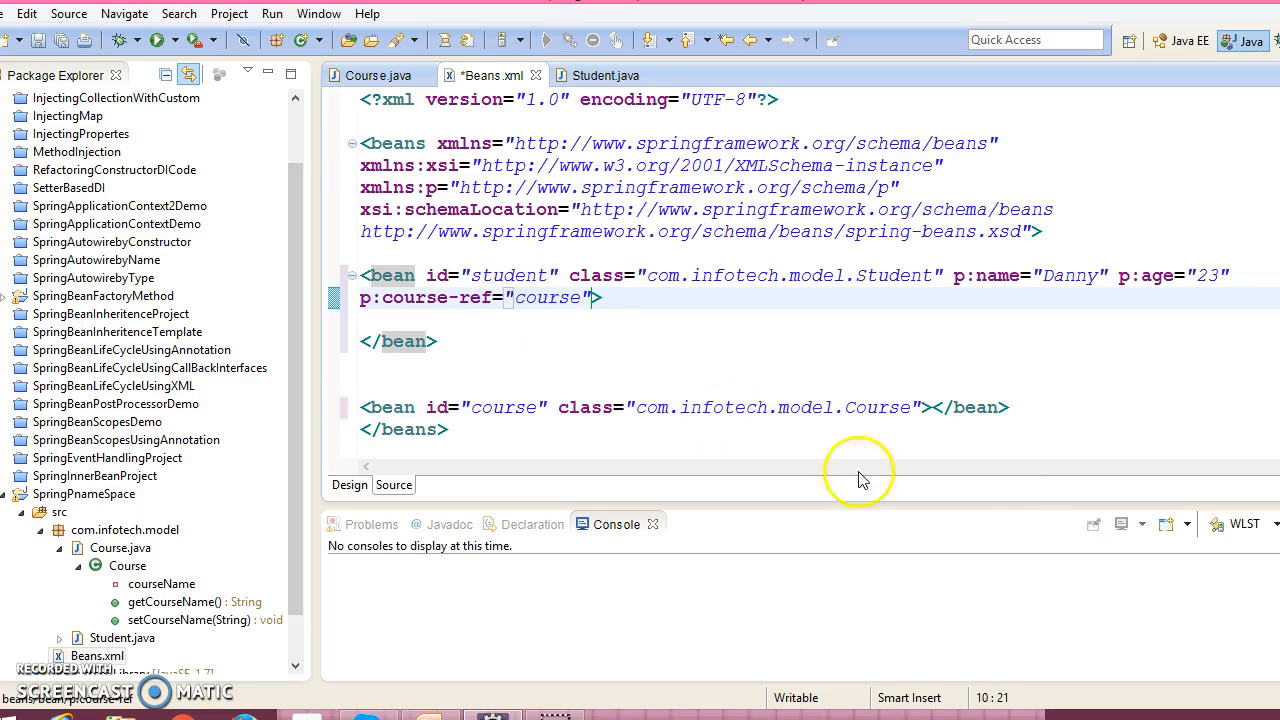
- Add p:courseName="Computers" to the course bean element, correcting the attribute name and value
left_click(936, 408)
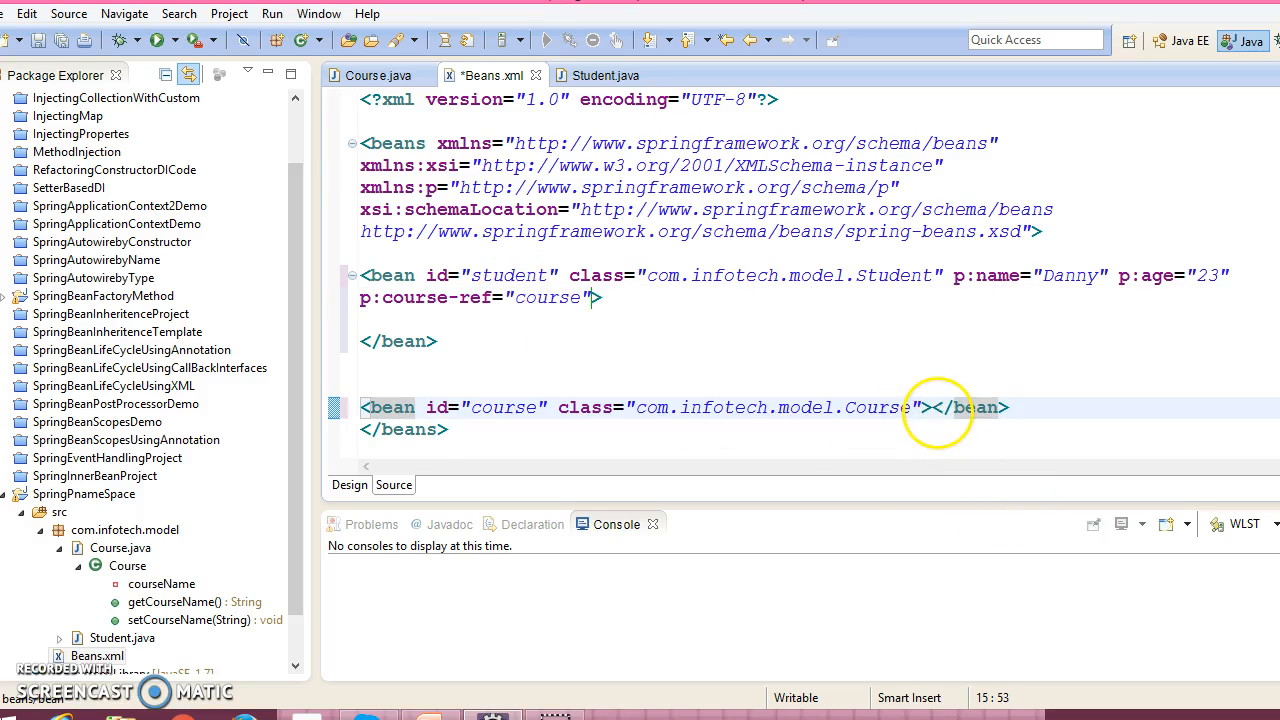
key("Return")
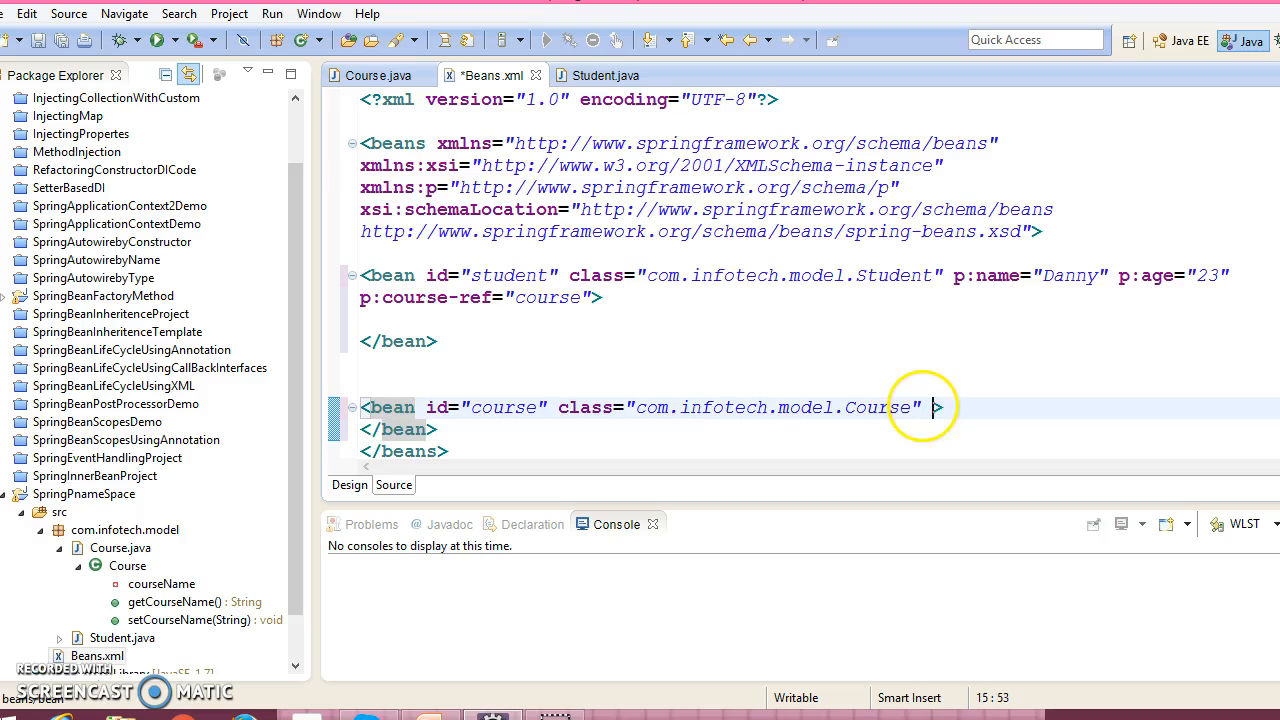
type("p:")
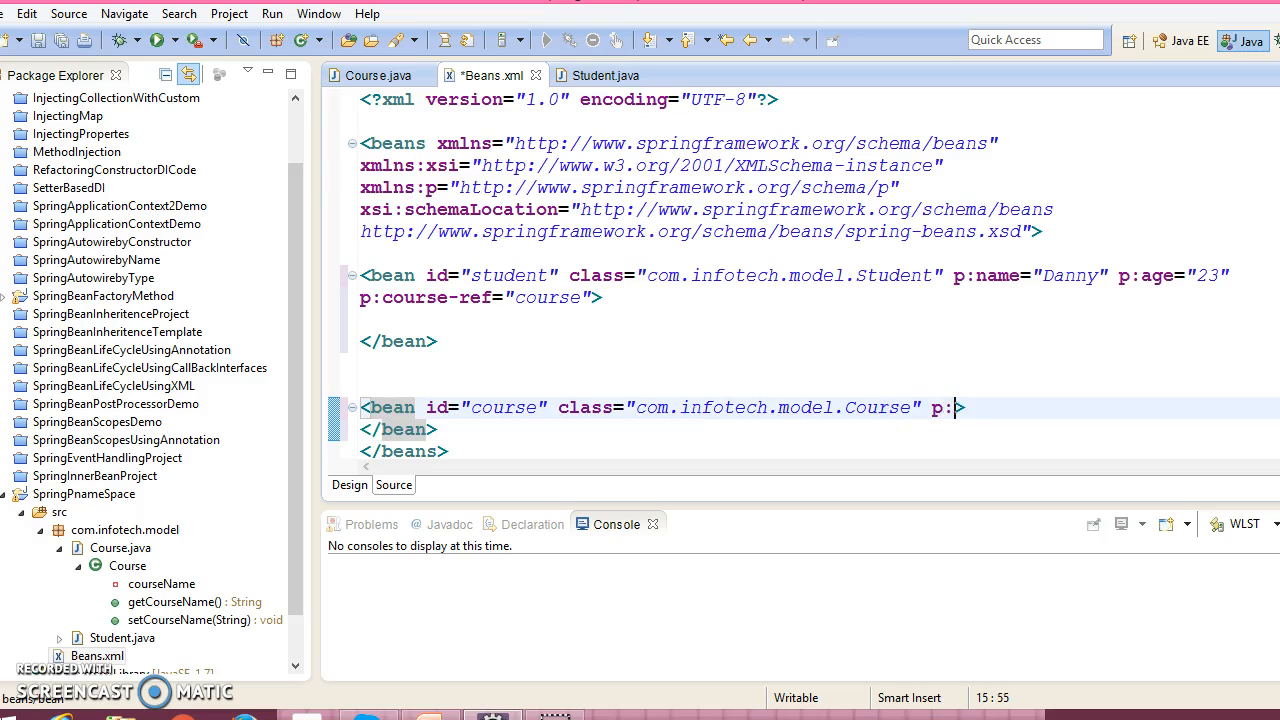
key("ctrl+space")
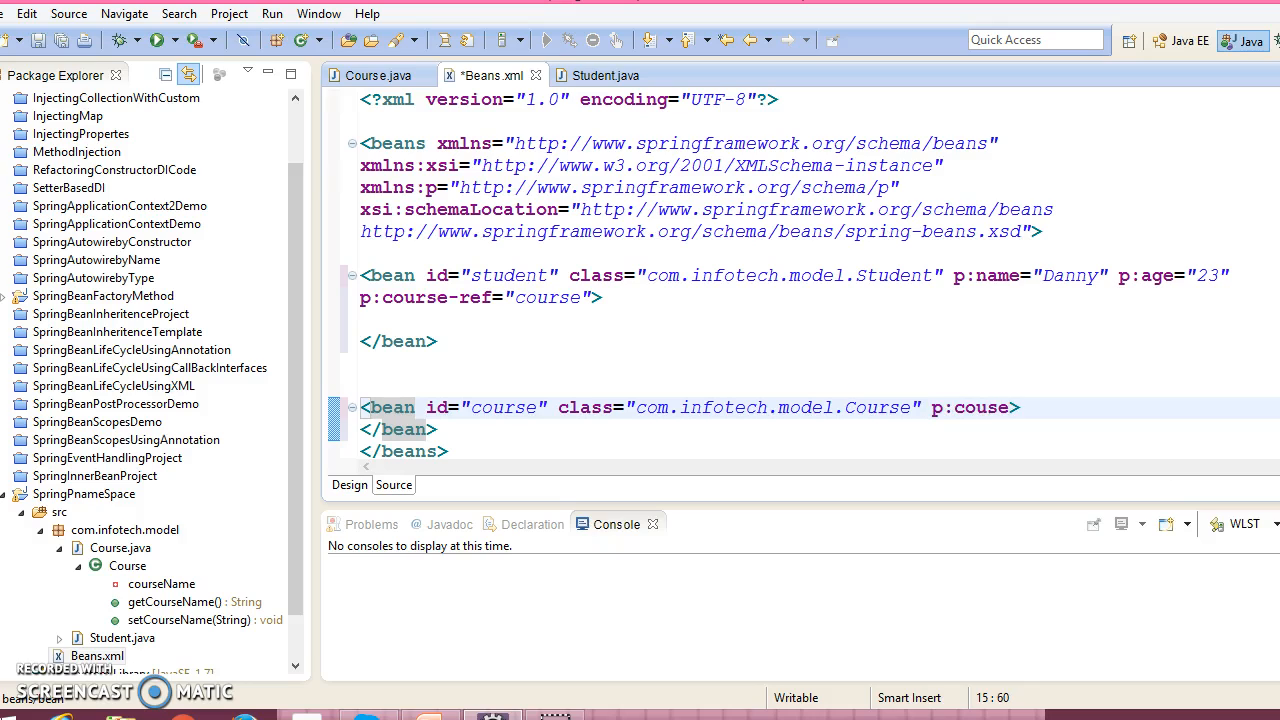
key("BackSpace")
type("rseN")
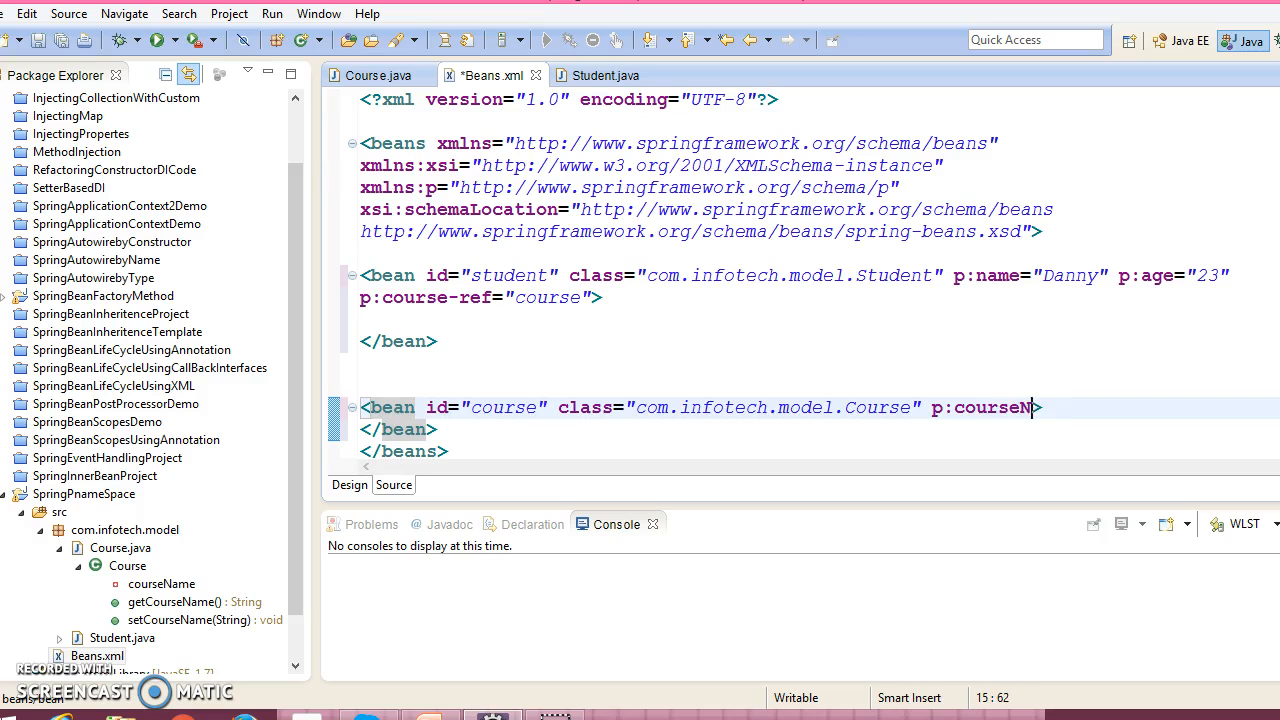
type("ame=\"")
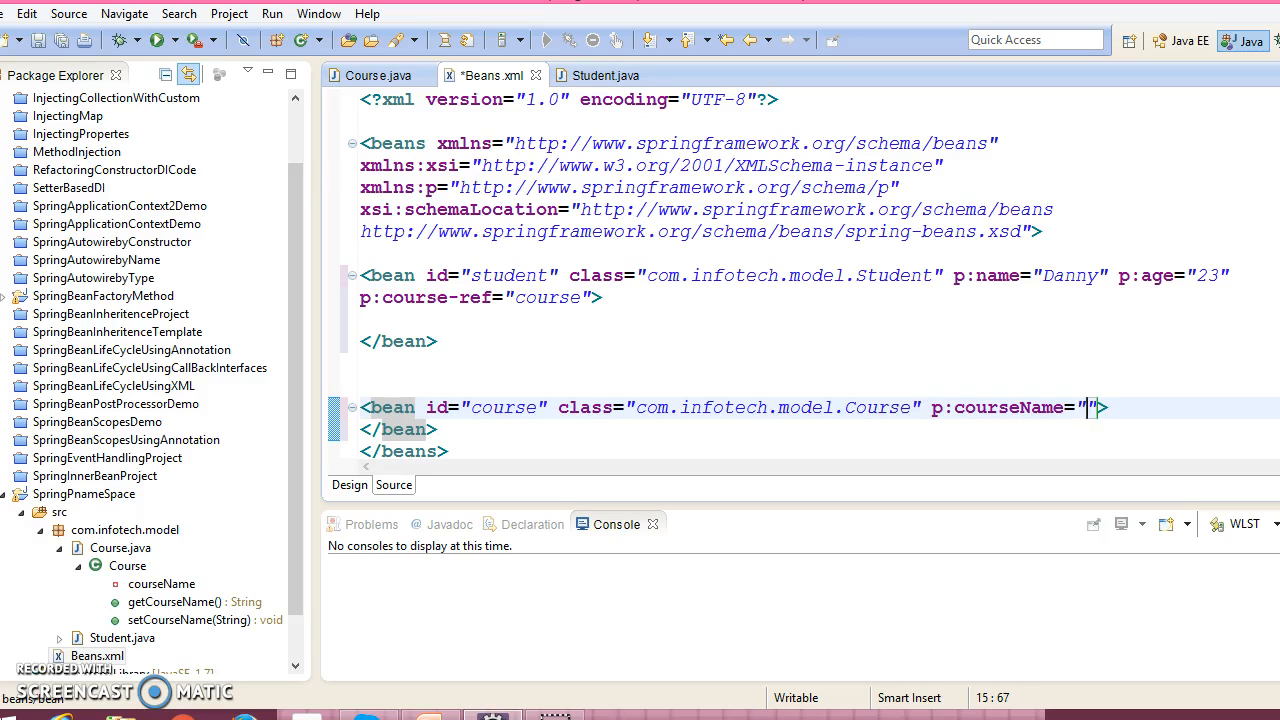
type("Co")
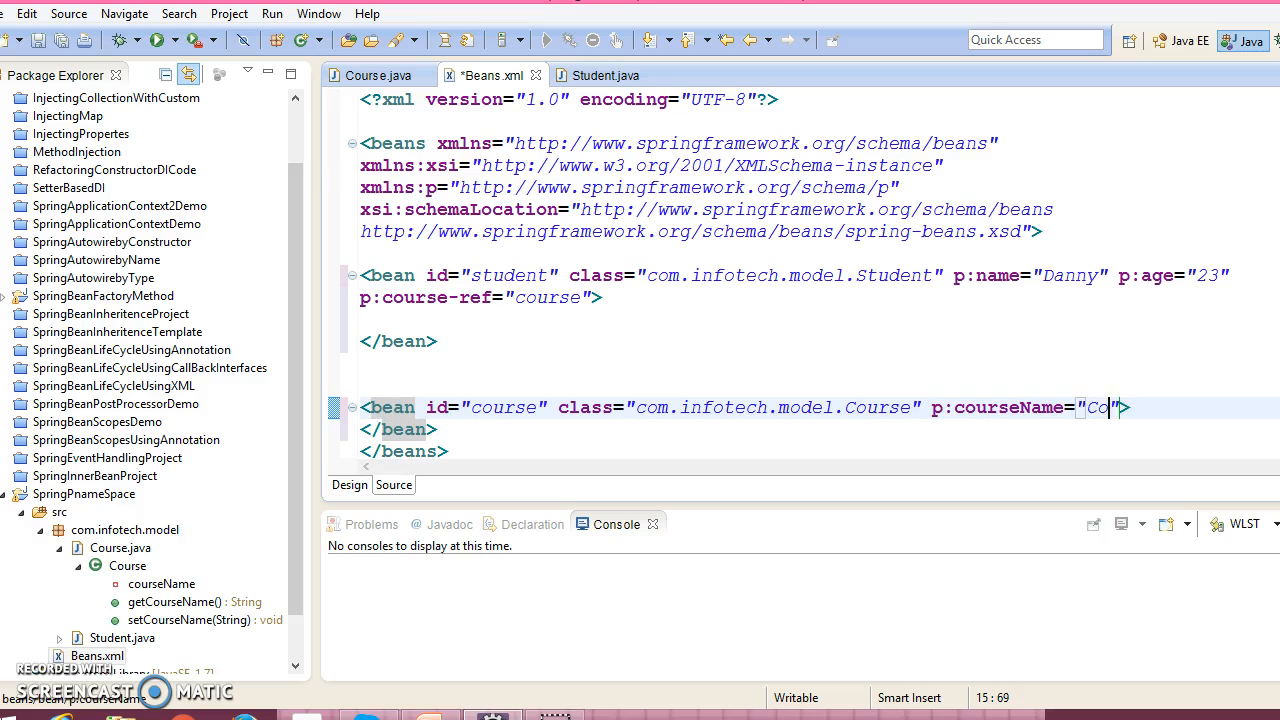
type("mpu")
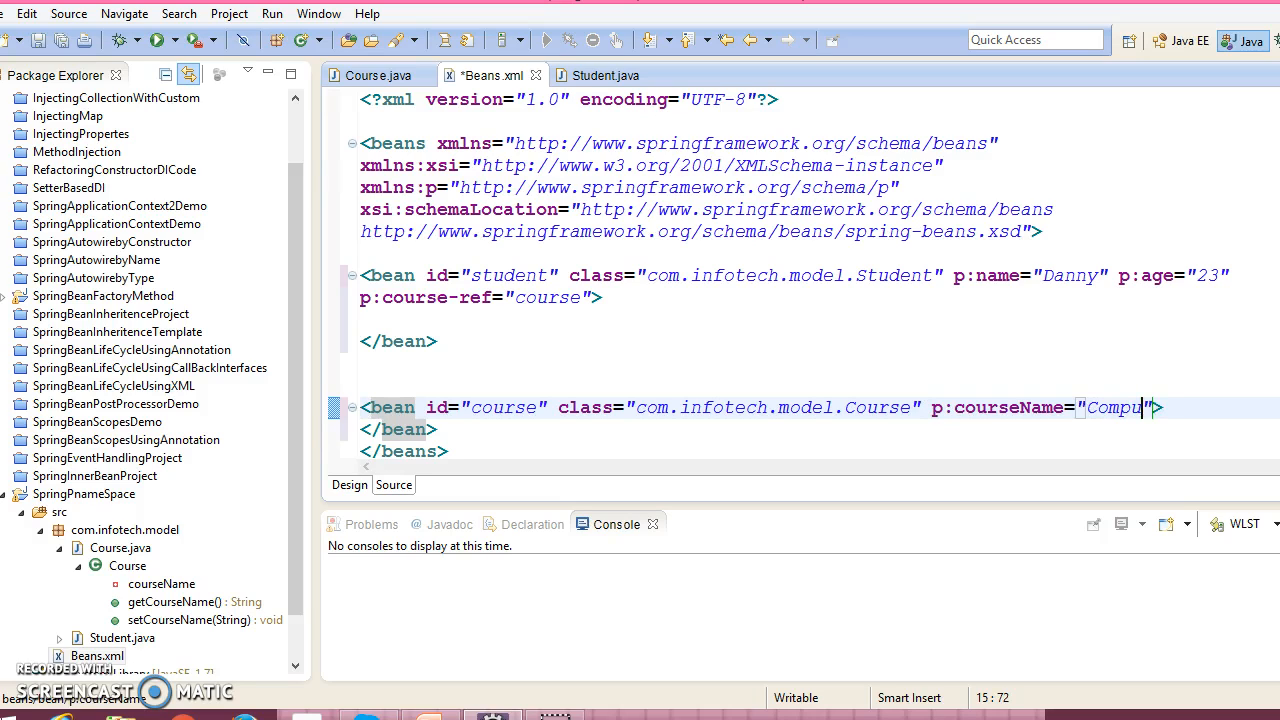
type("ter")
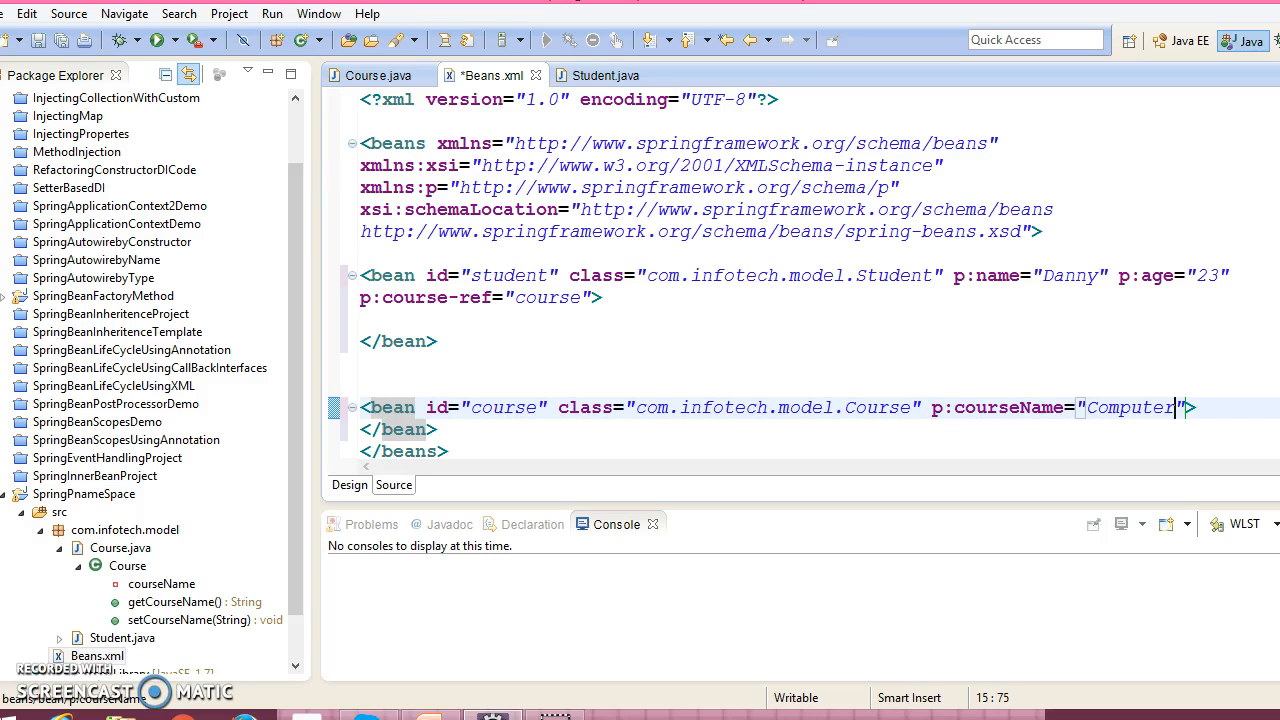
double_click(1128, 408)
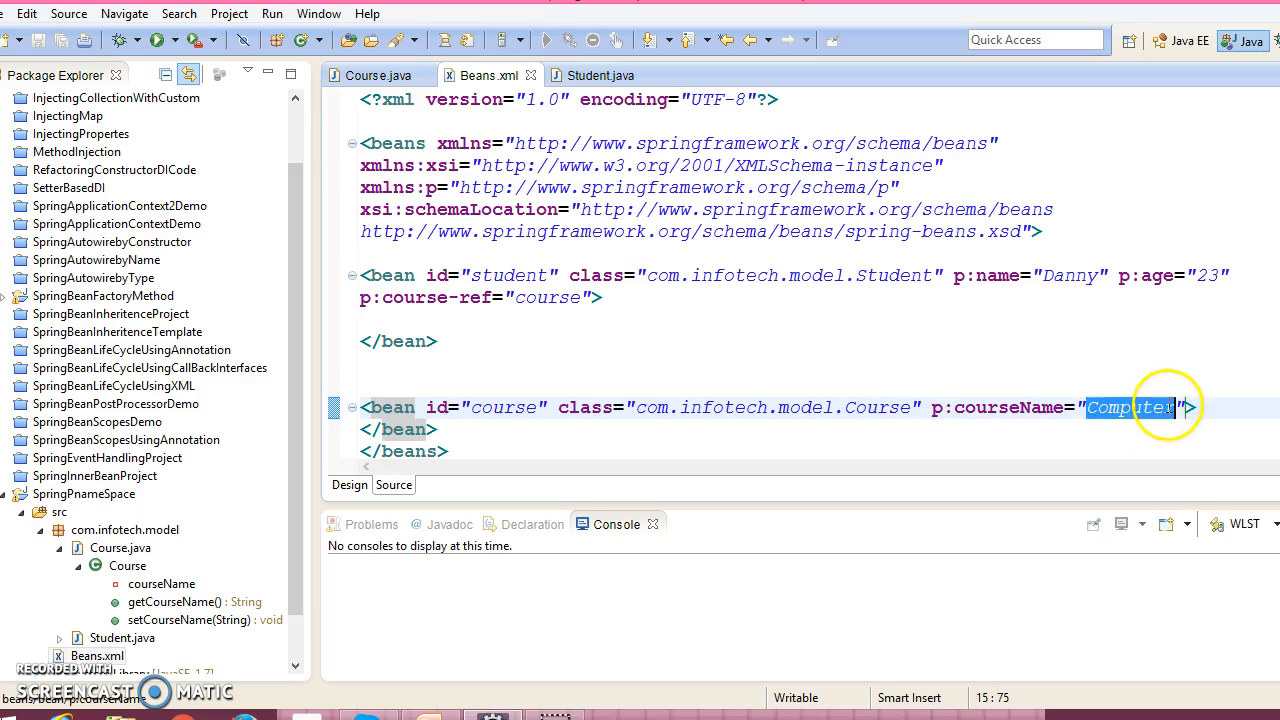
type("s")
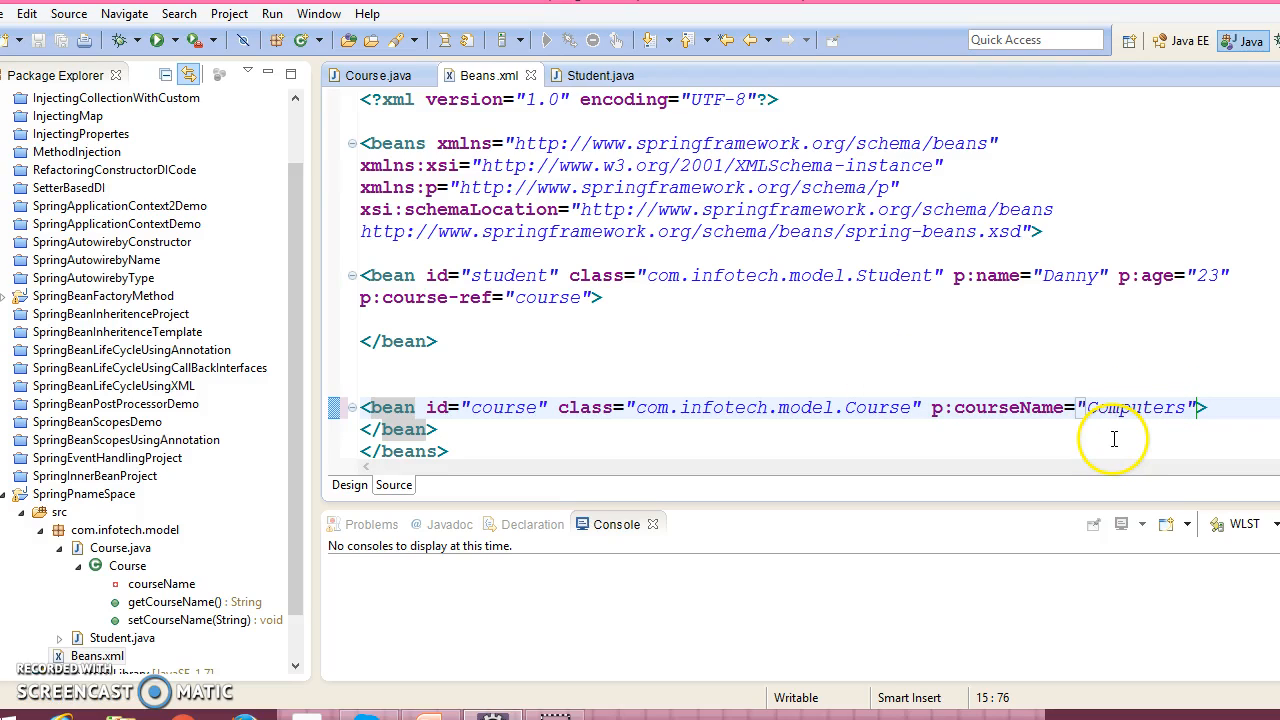
mouse_move(304, 490)
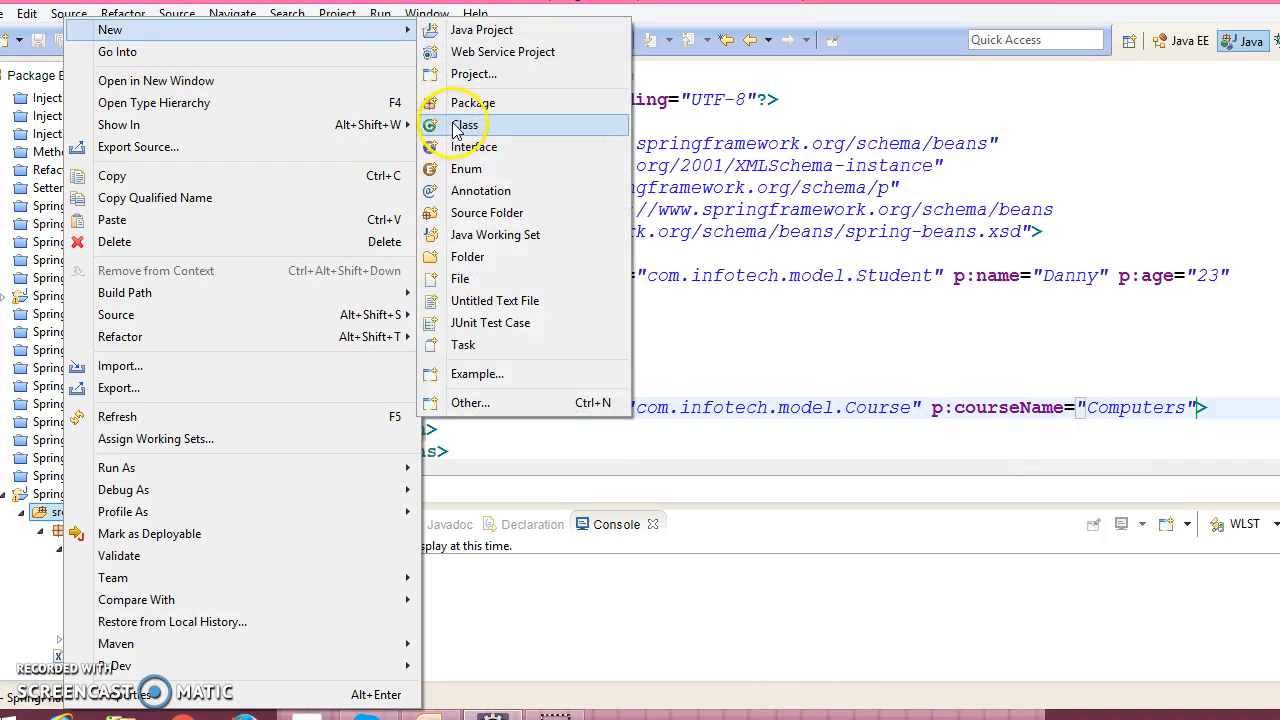
- Create class Test in package com.infotech.client with a public static void main stub
left_click(464, 124)
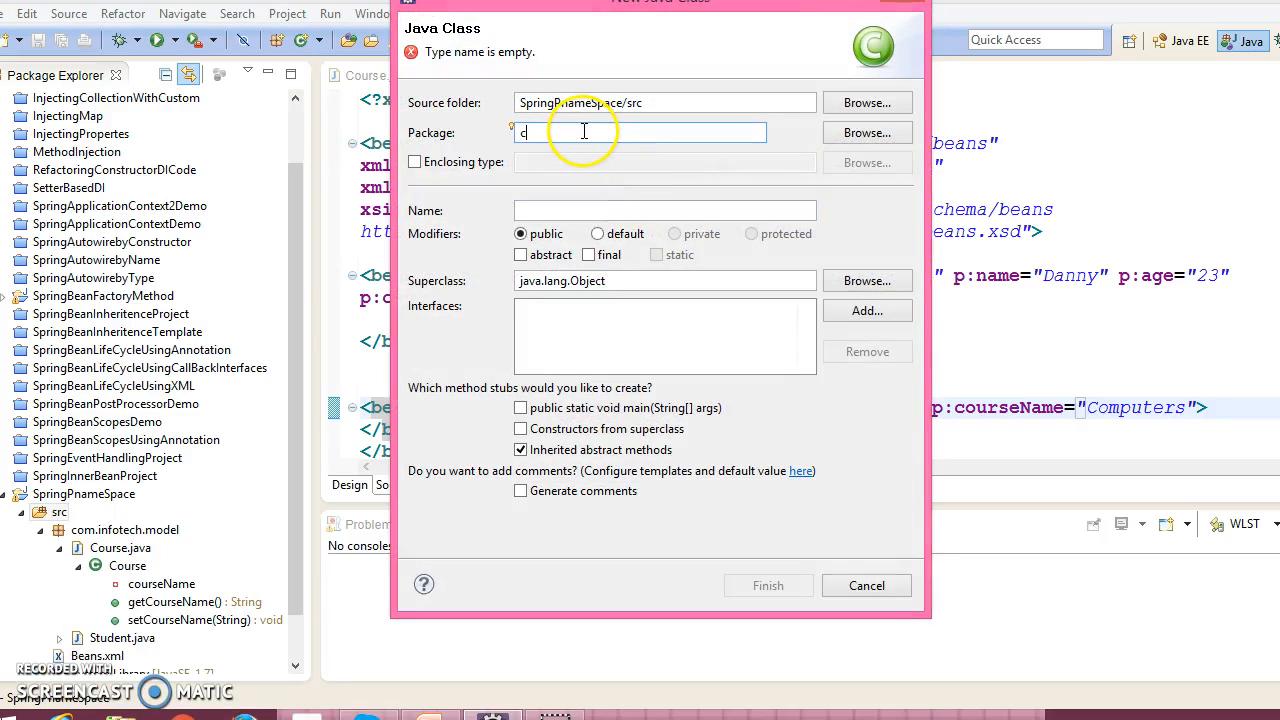
type("om.n")
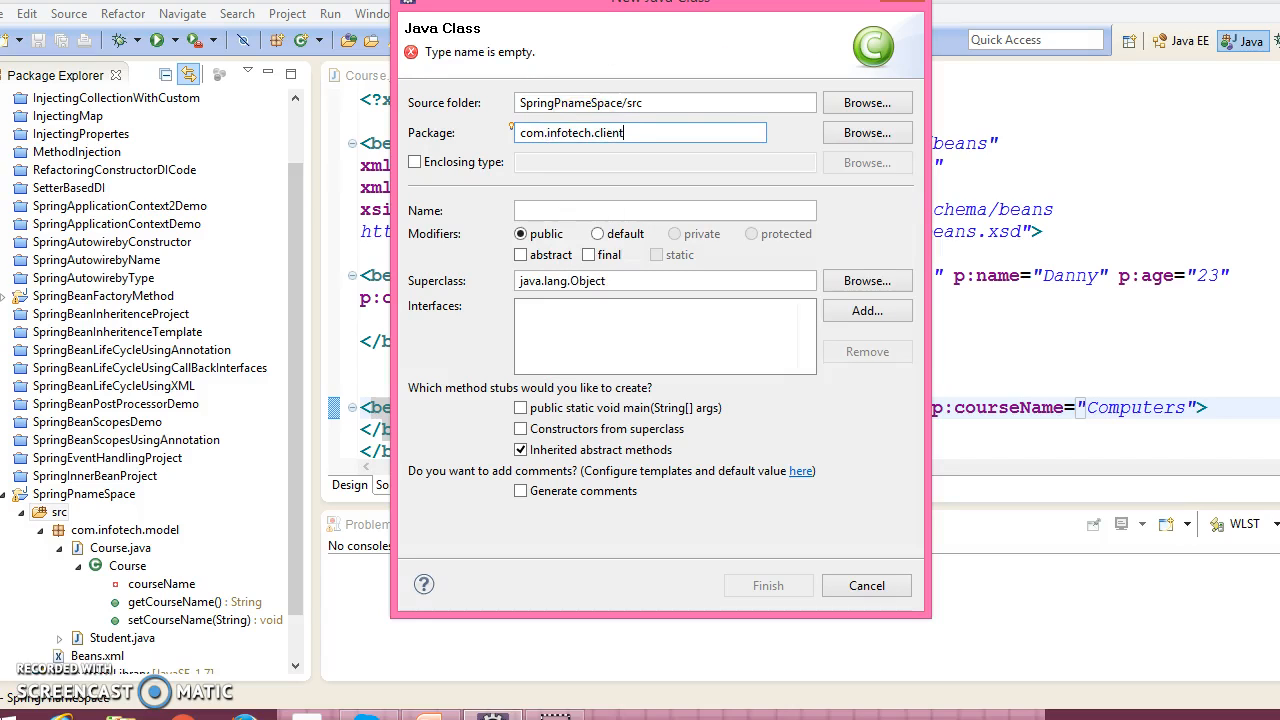
left_click(664, 210)
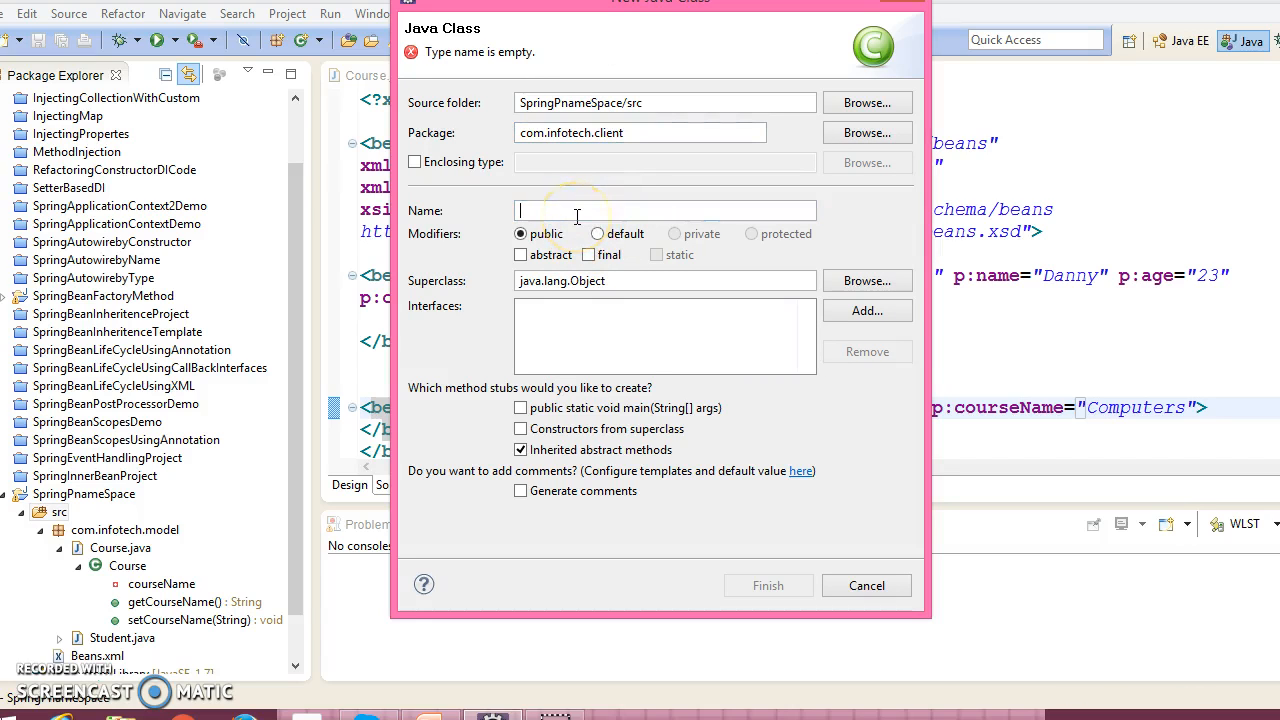
type("Test")
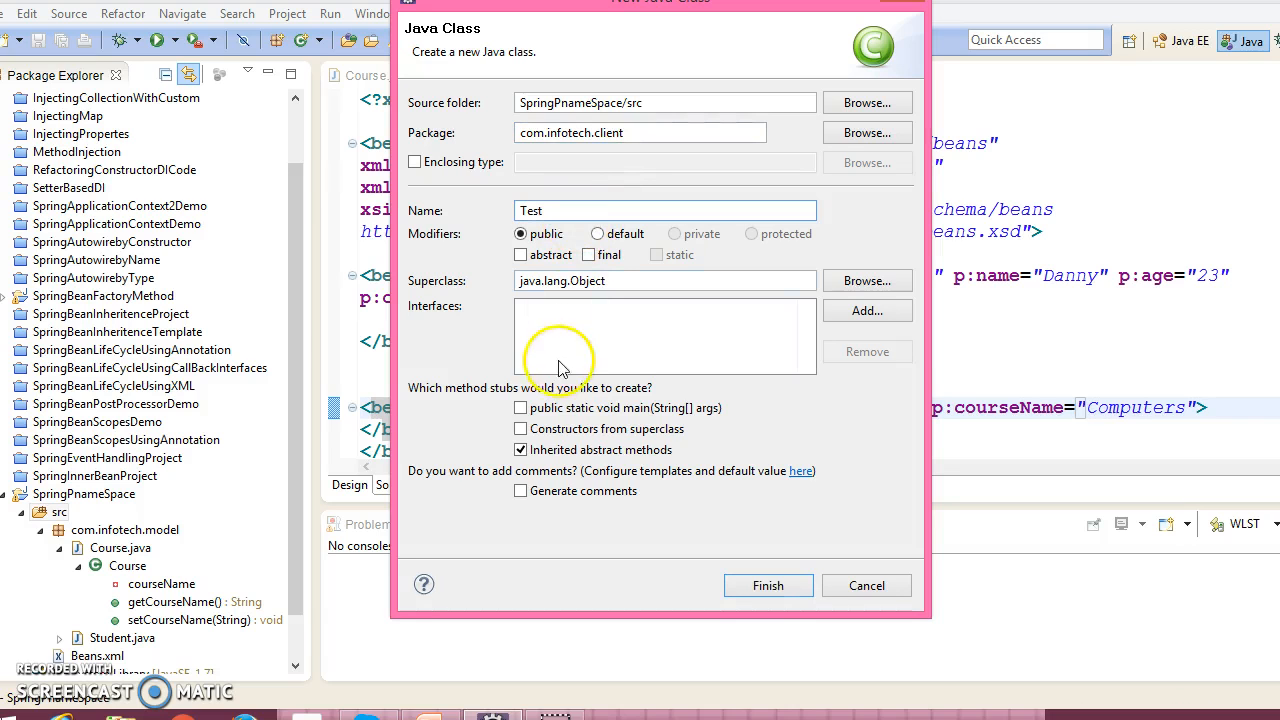
left_click(520, 408)
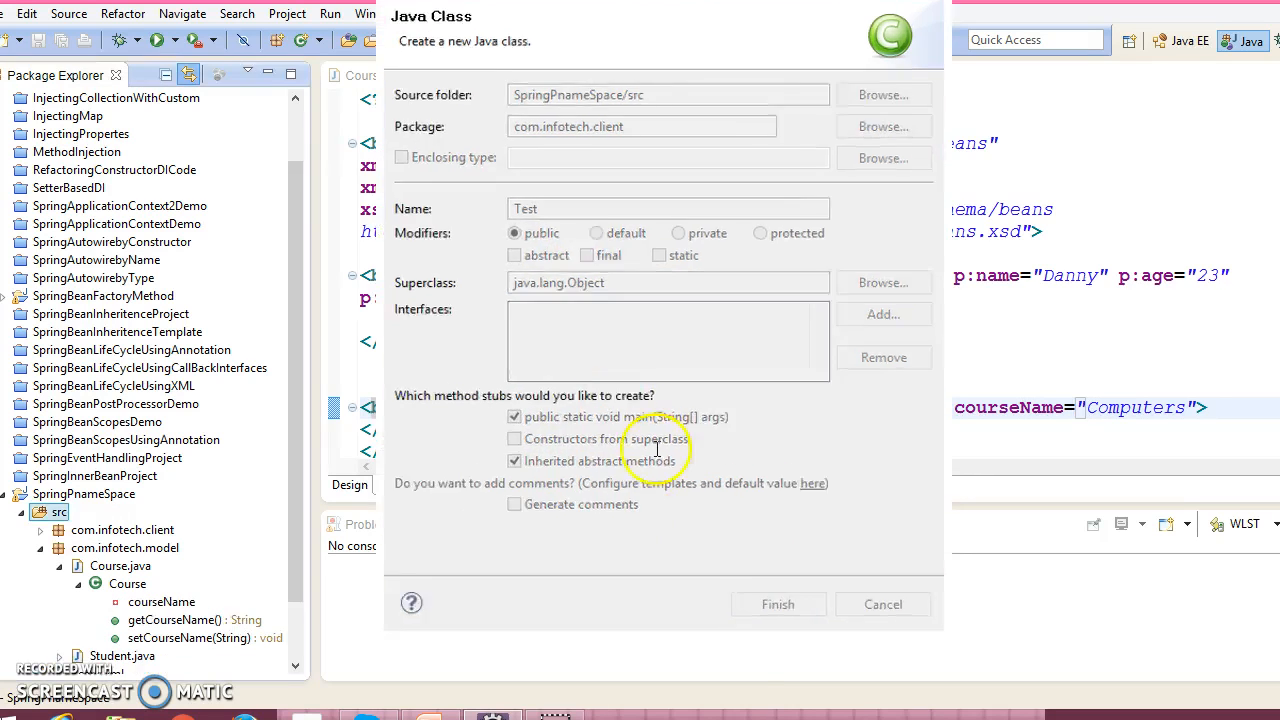
left_click(778, 604)
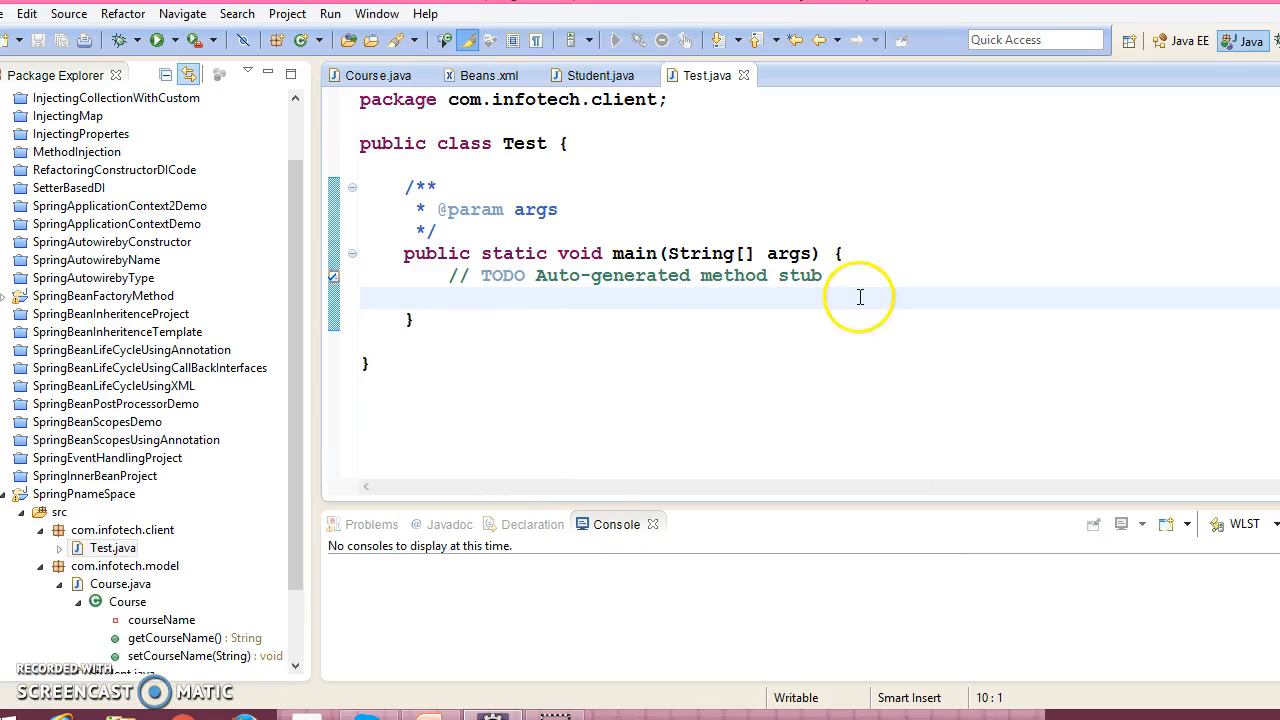
- Declare ApplicationContext ctx = new ClassPathXmlApplicationContext("Beans.xml") with imports via content assist
type("A")
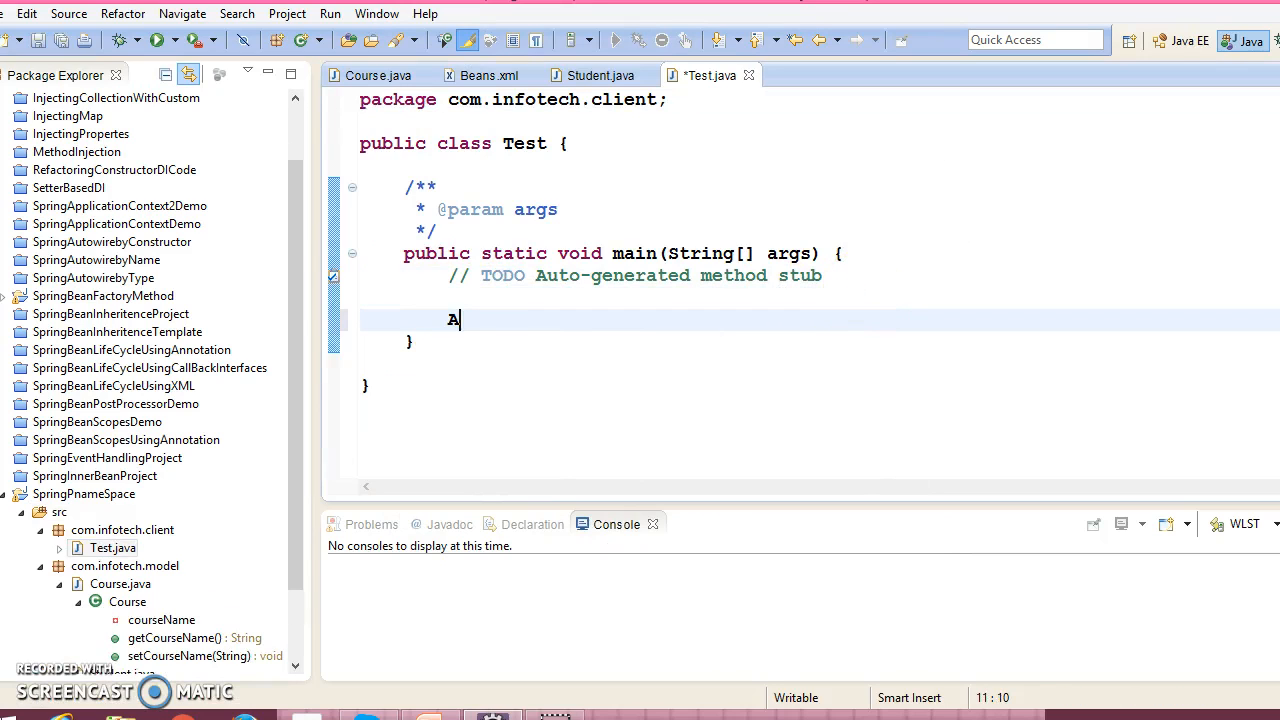
type("pplicationContext")
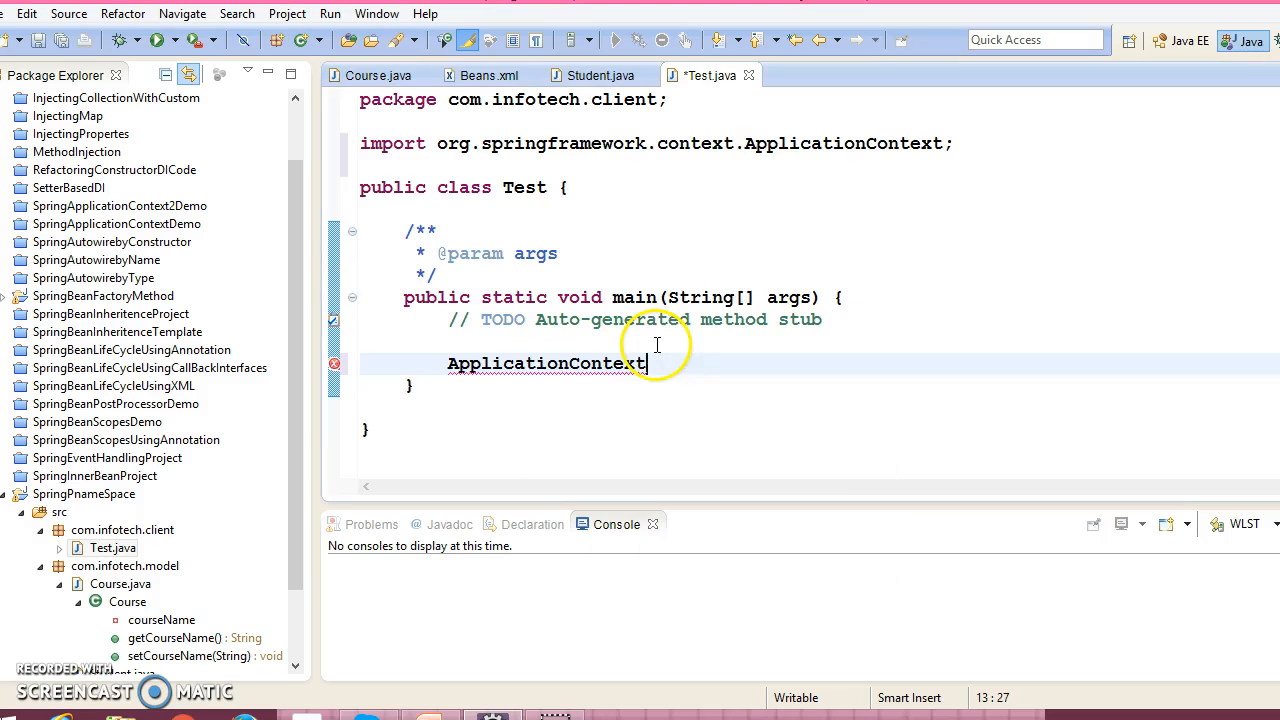
type("ctx")
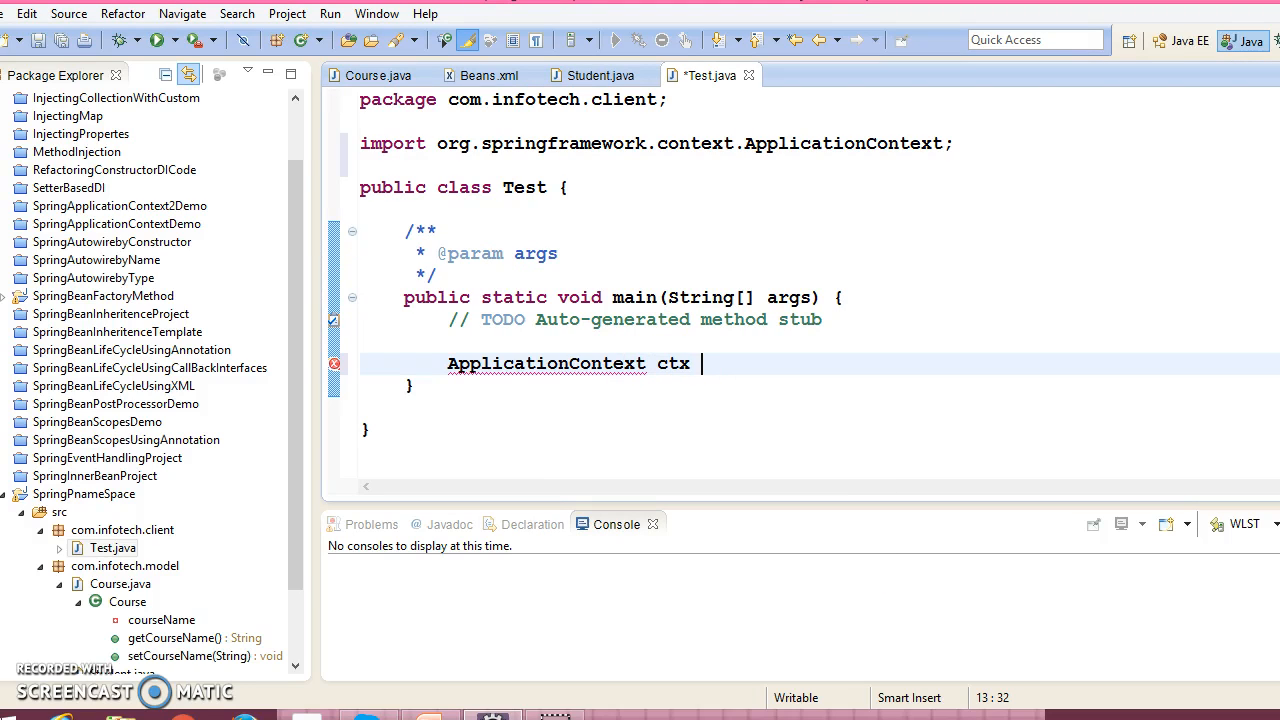
type("= new")
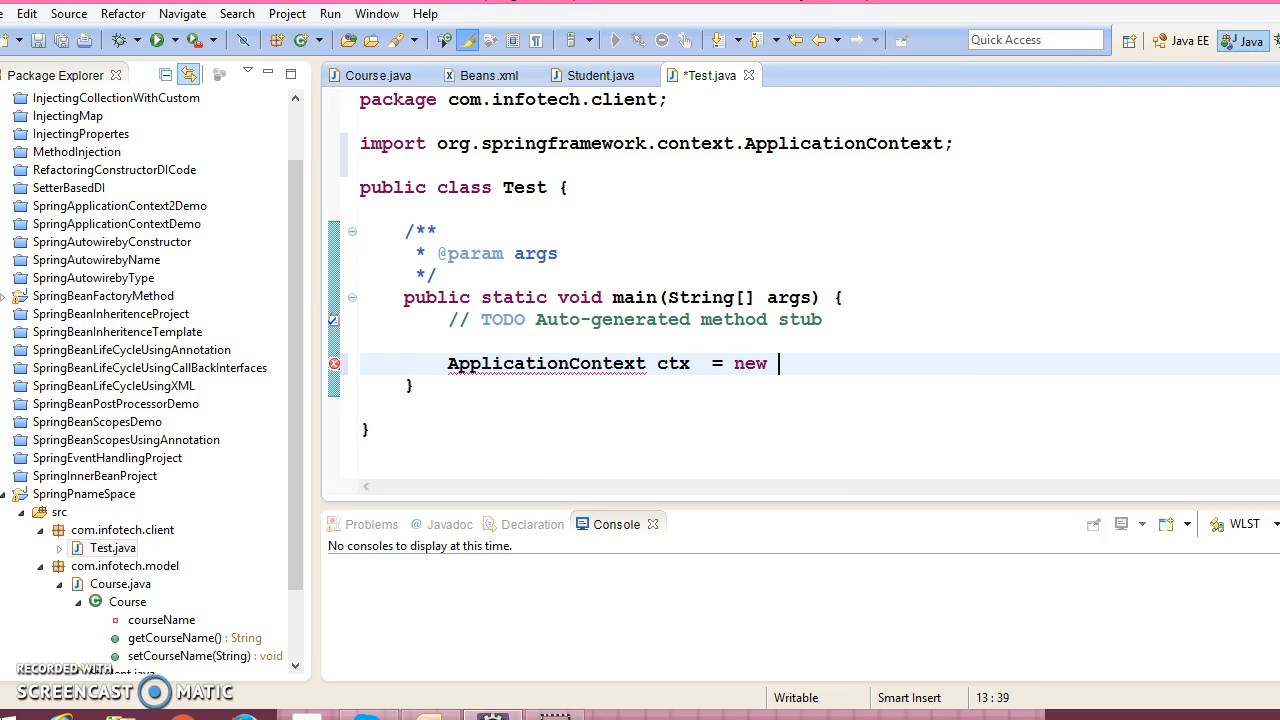
type("Class")
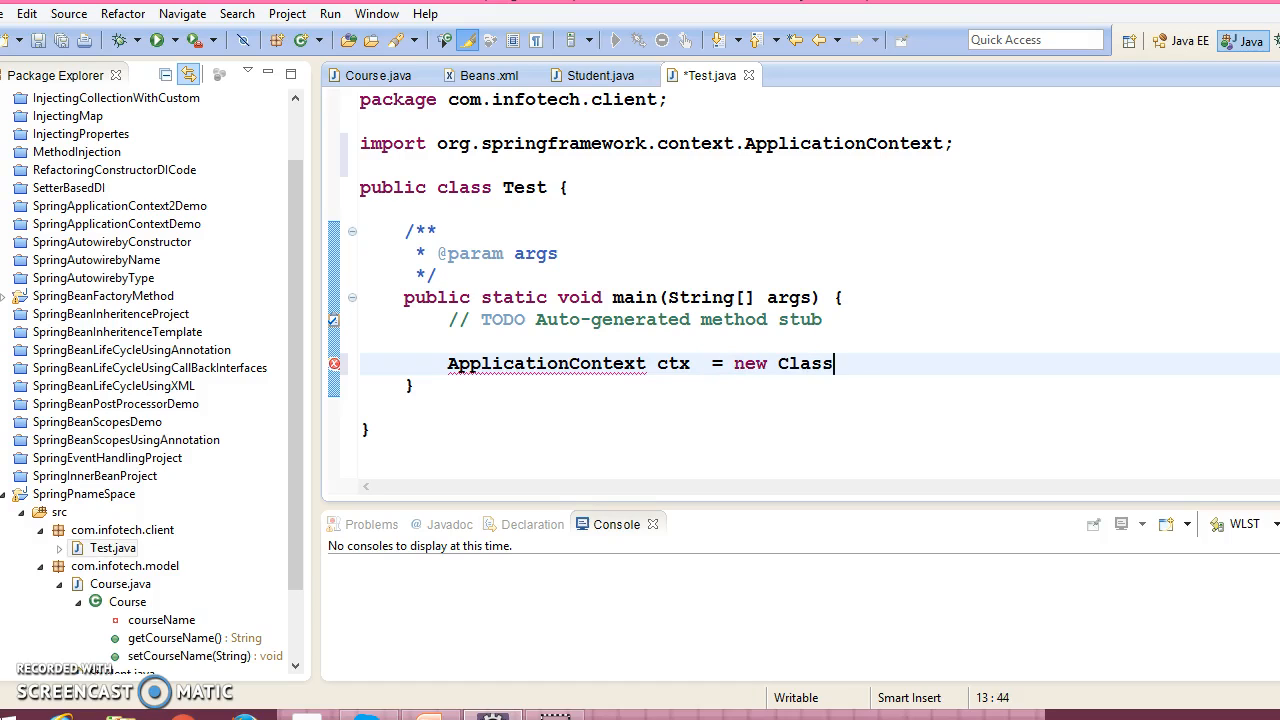
type("PathXml")
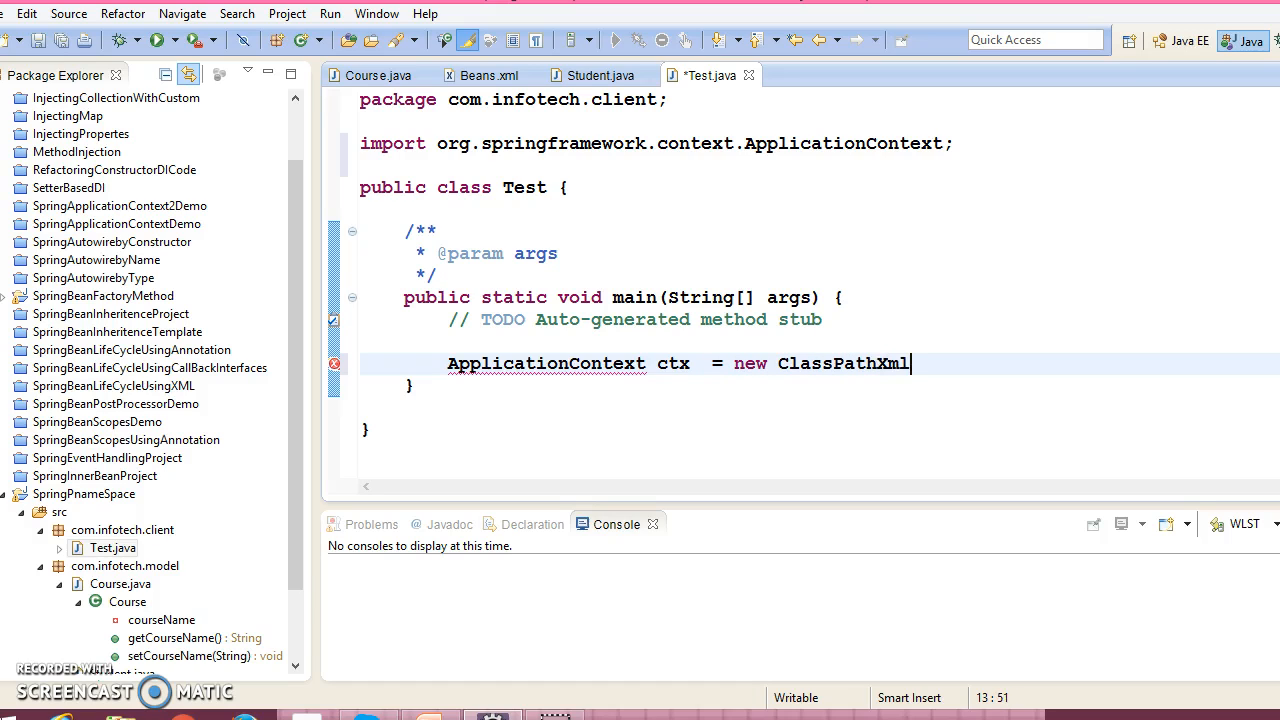
type("ClassPathXml")
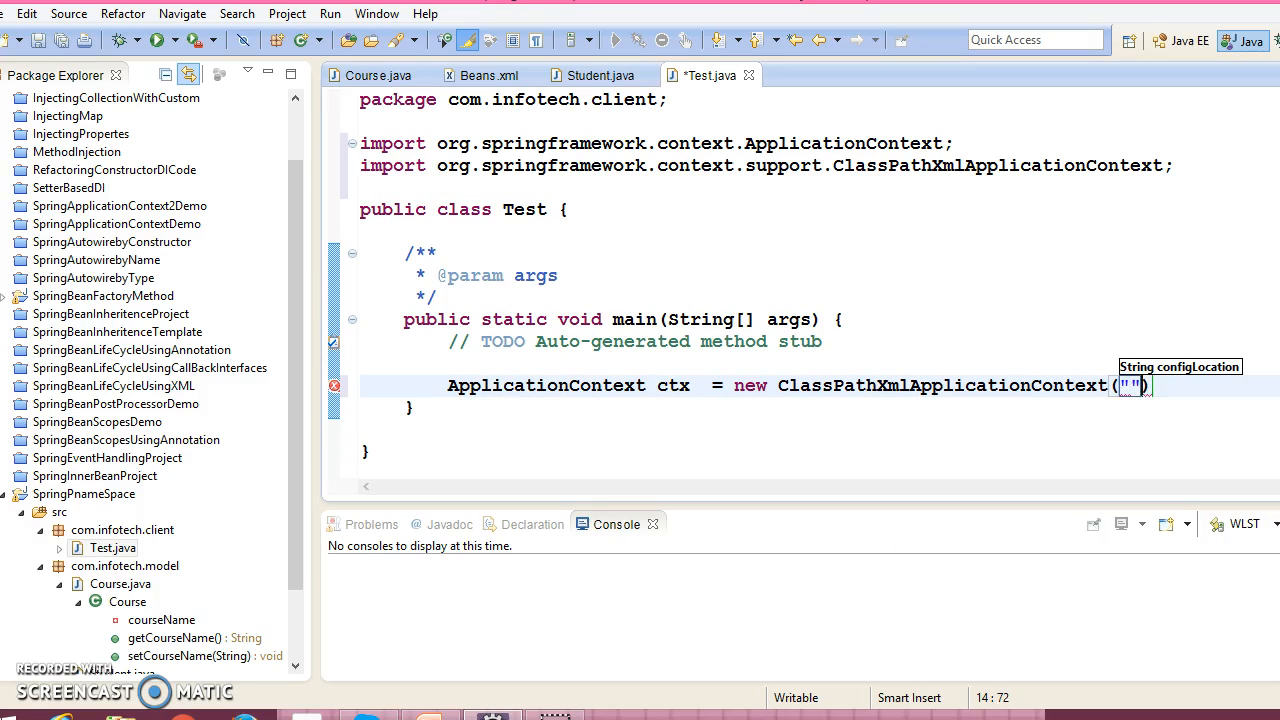
type("Beans.xml")
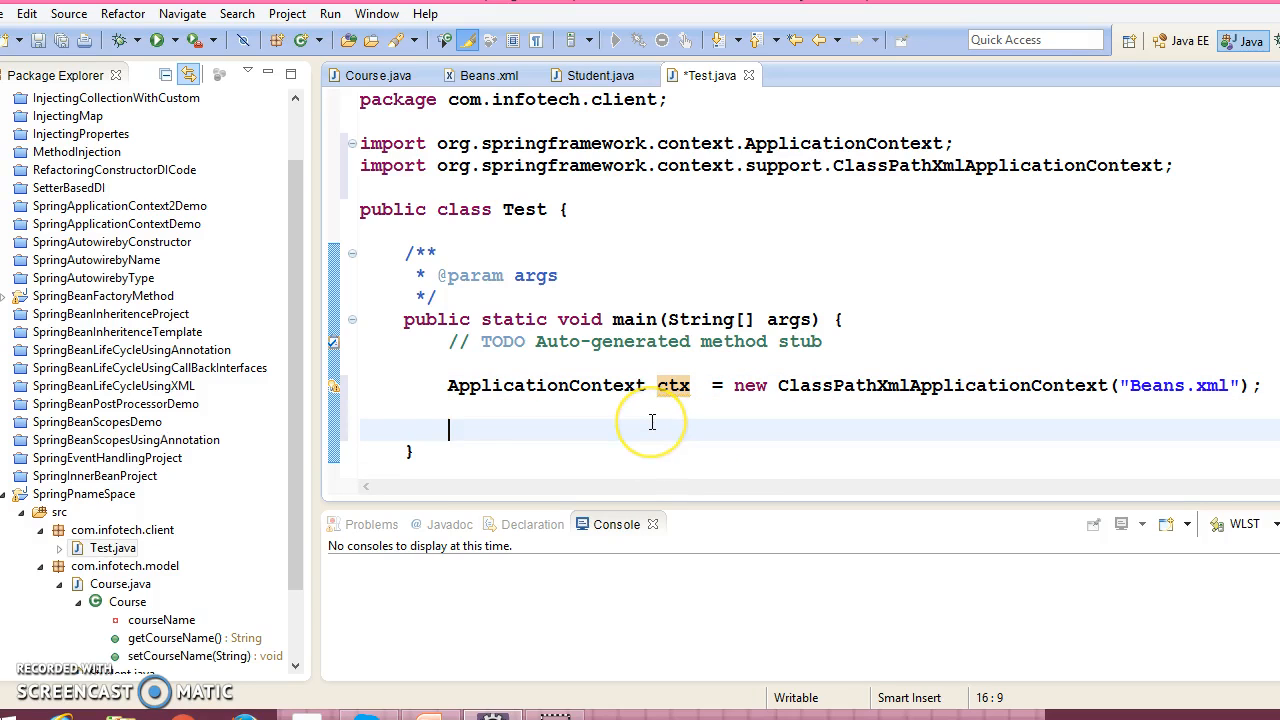
- Fetch the "student" bean from ctx into a Student variable
type("ctx.get")
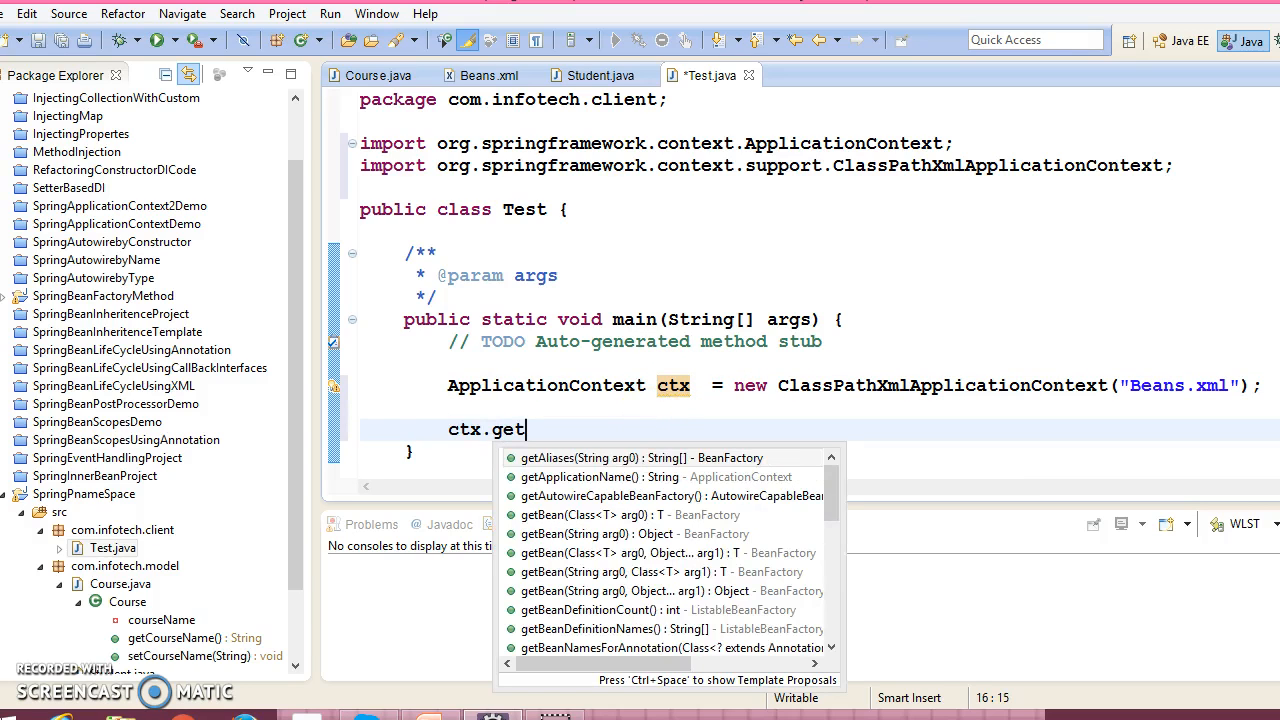
type("Bean(arg0, arg1")
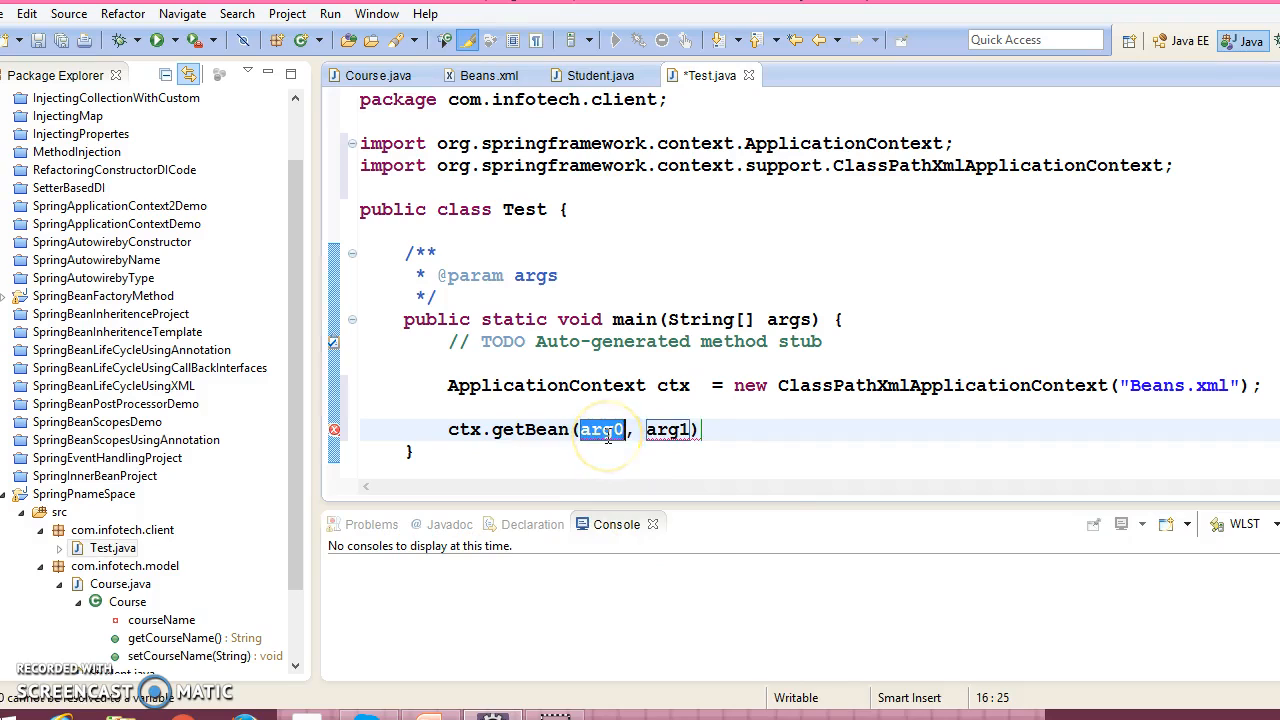
type("\"s\"")
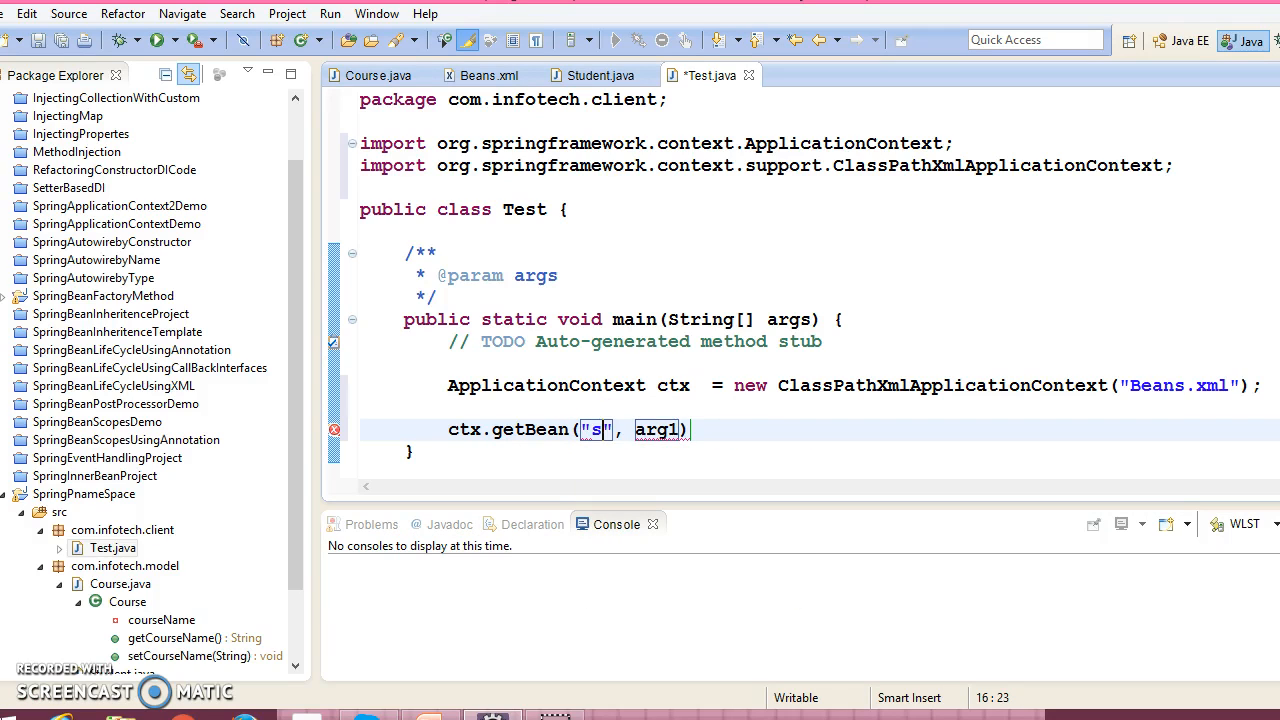
type("tudent")
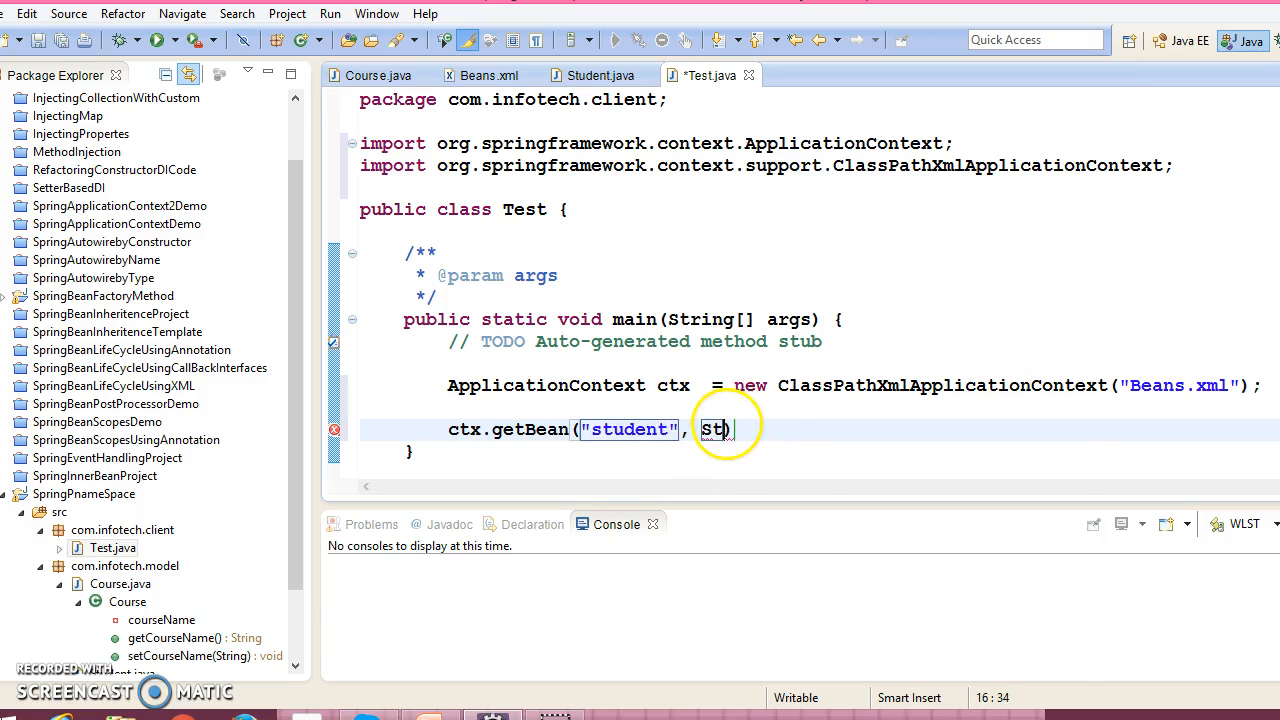
type("udent.class")
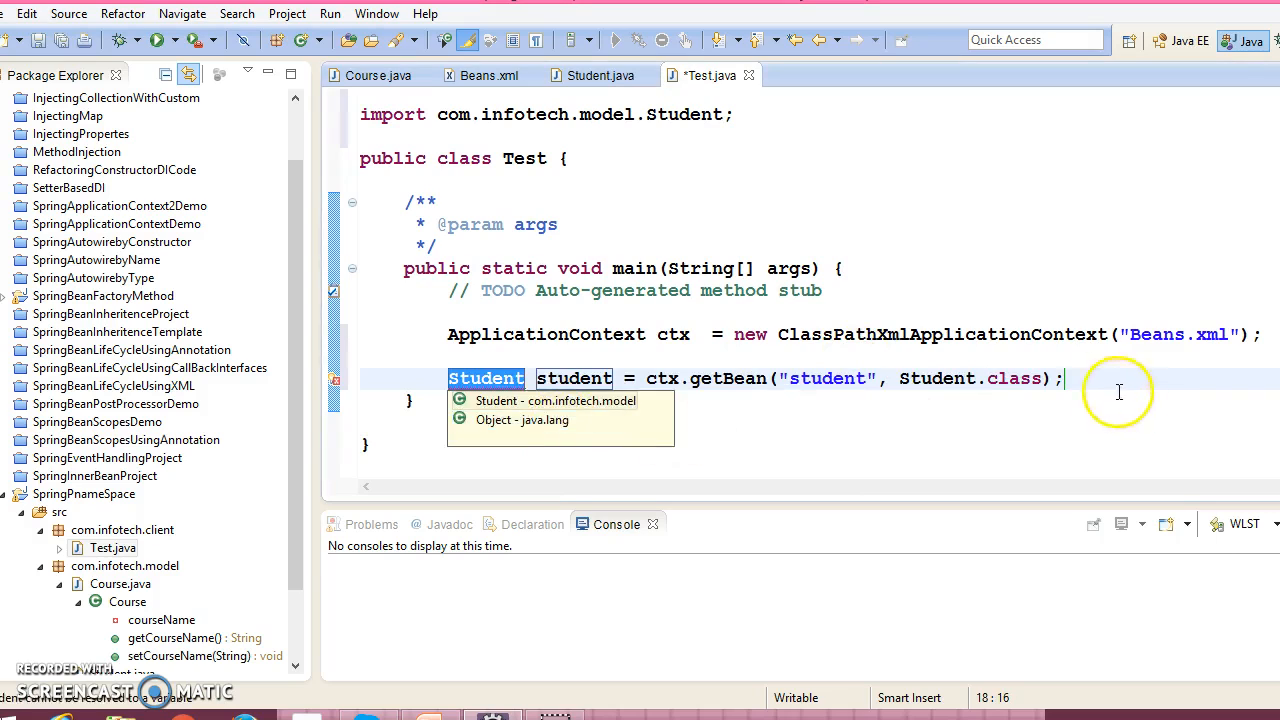
- Print student.getName() and student.getAge() separated by a tab, then a dashed line
type("System.out.println();")
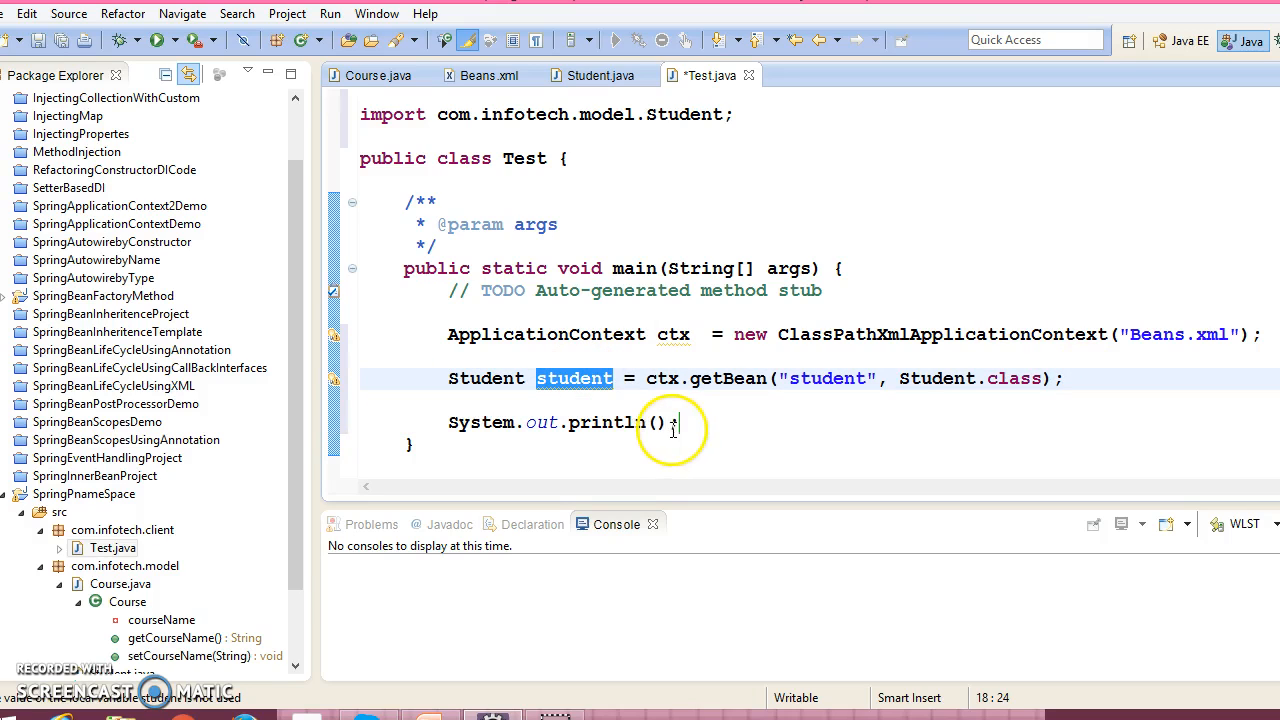
type("student.")
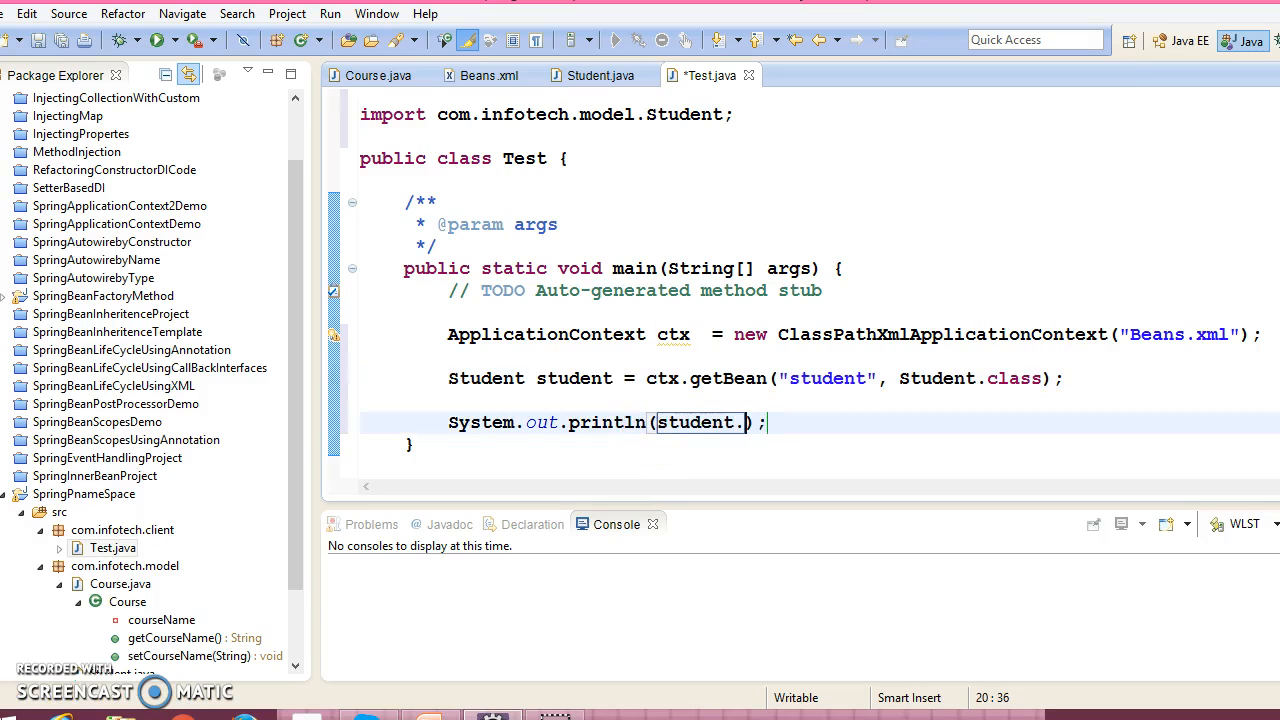
type("getName()+\"")
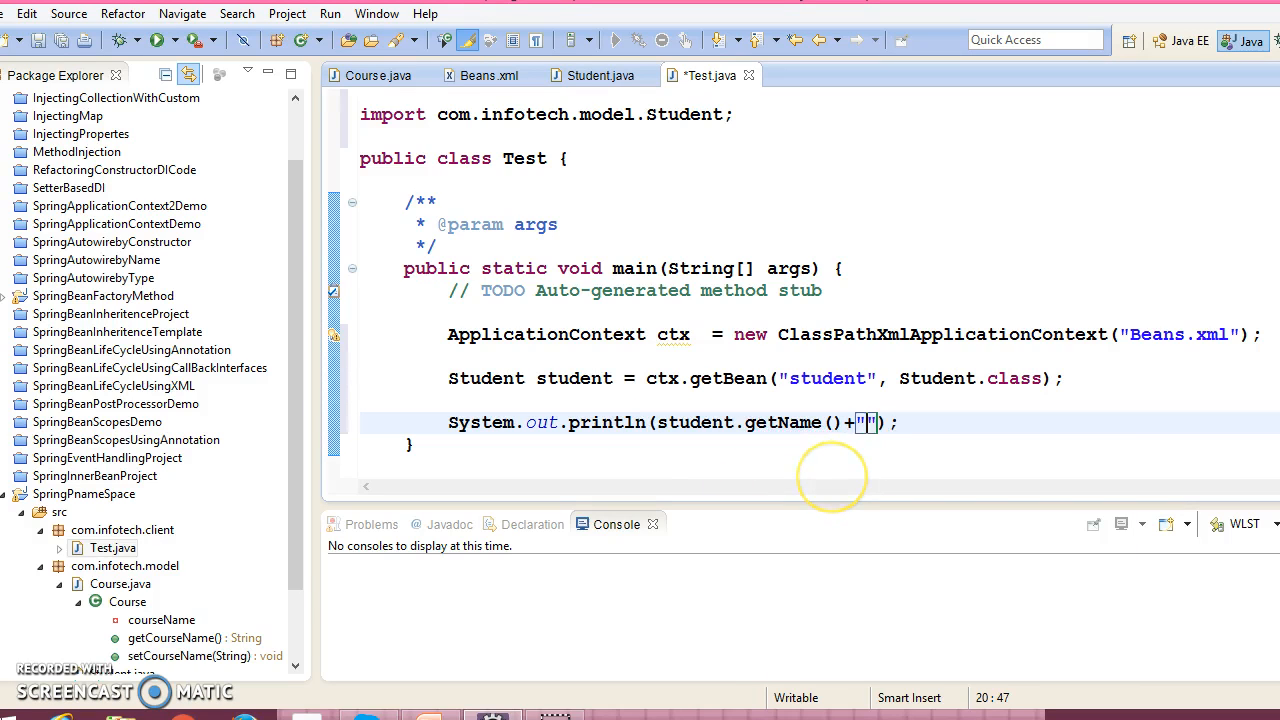
type("\\t")
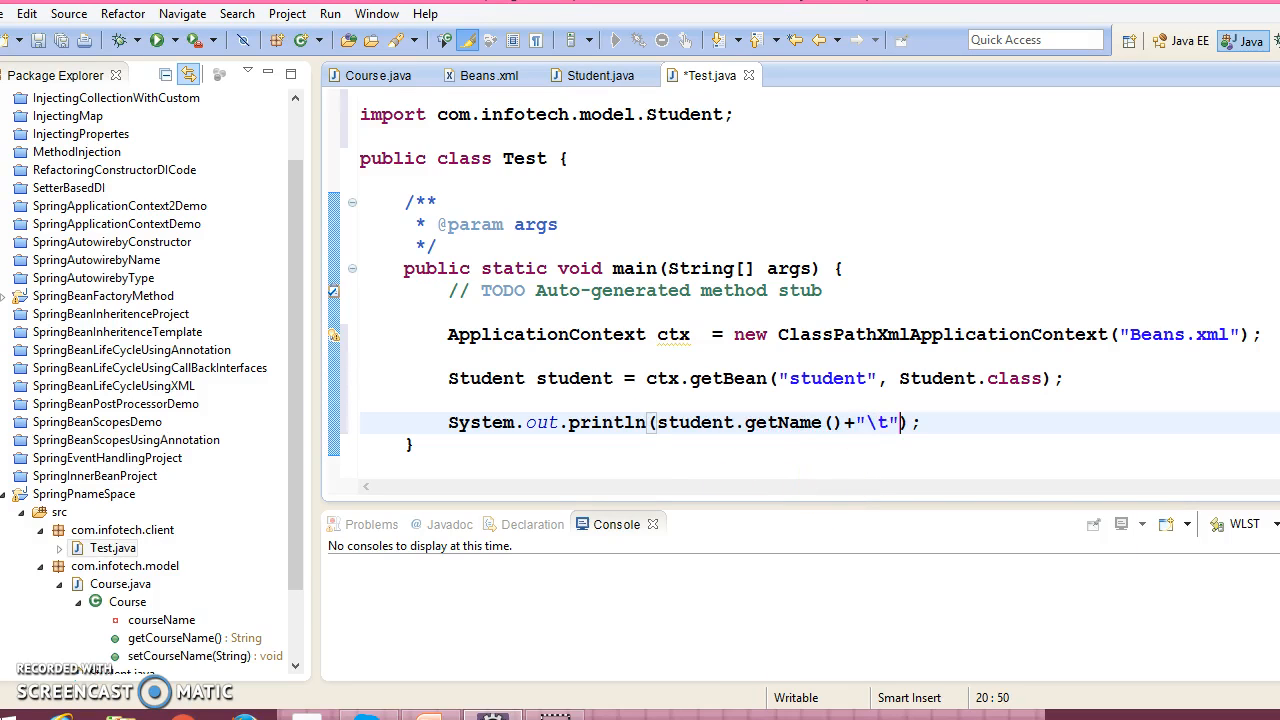
type("+student")
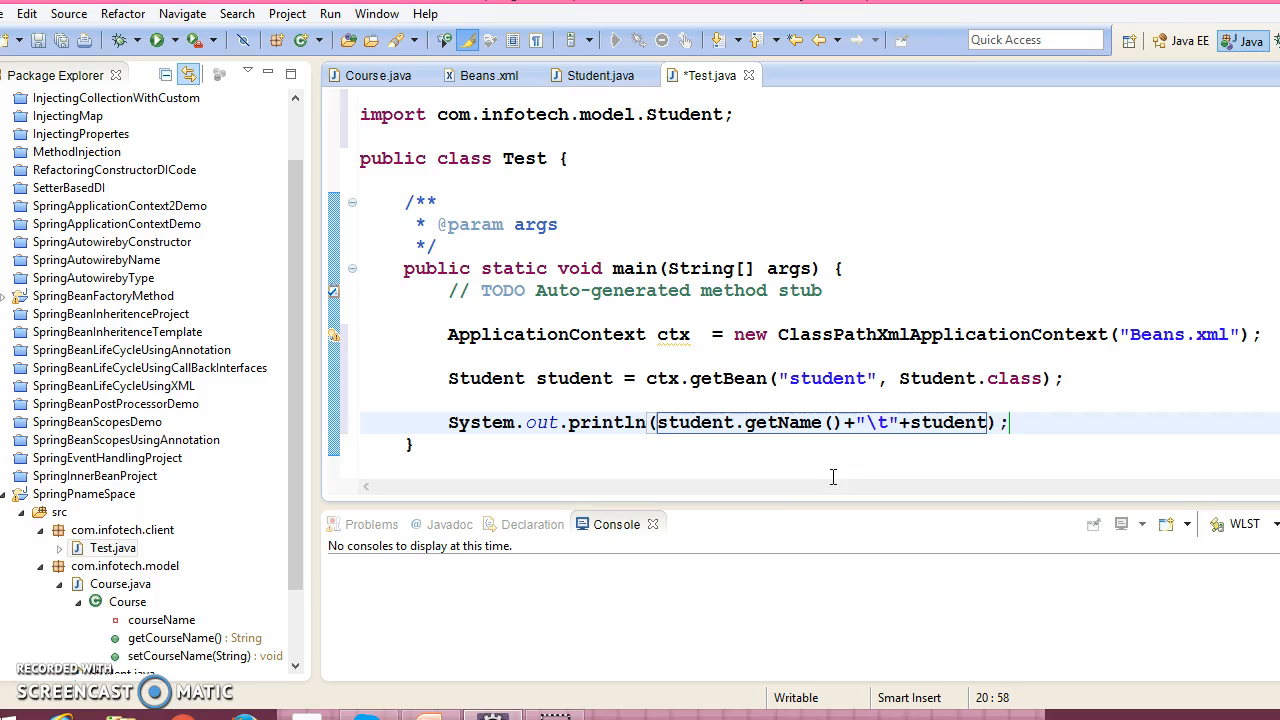
type("get")
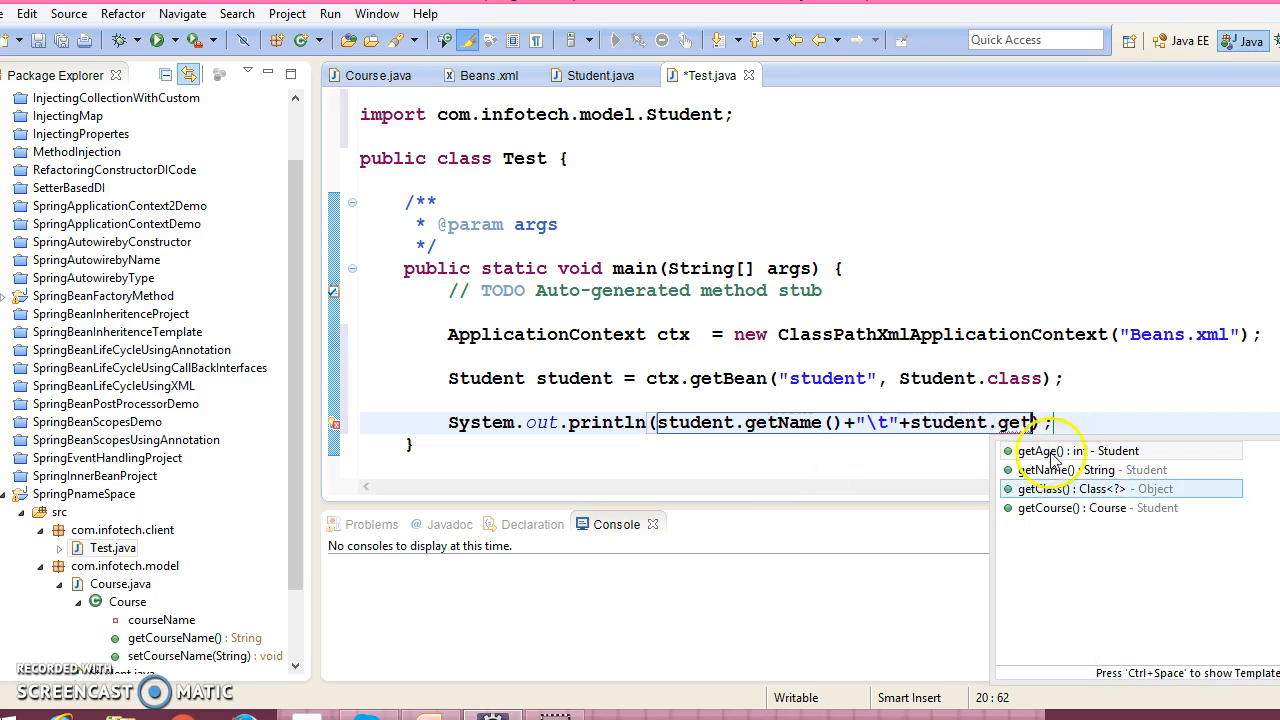
left_click(1050, 450)
type("student.")
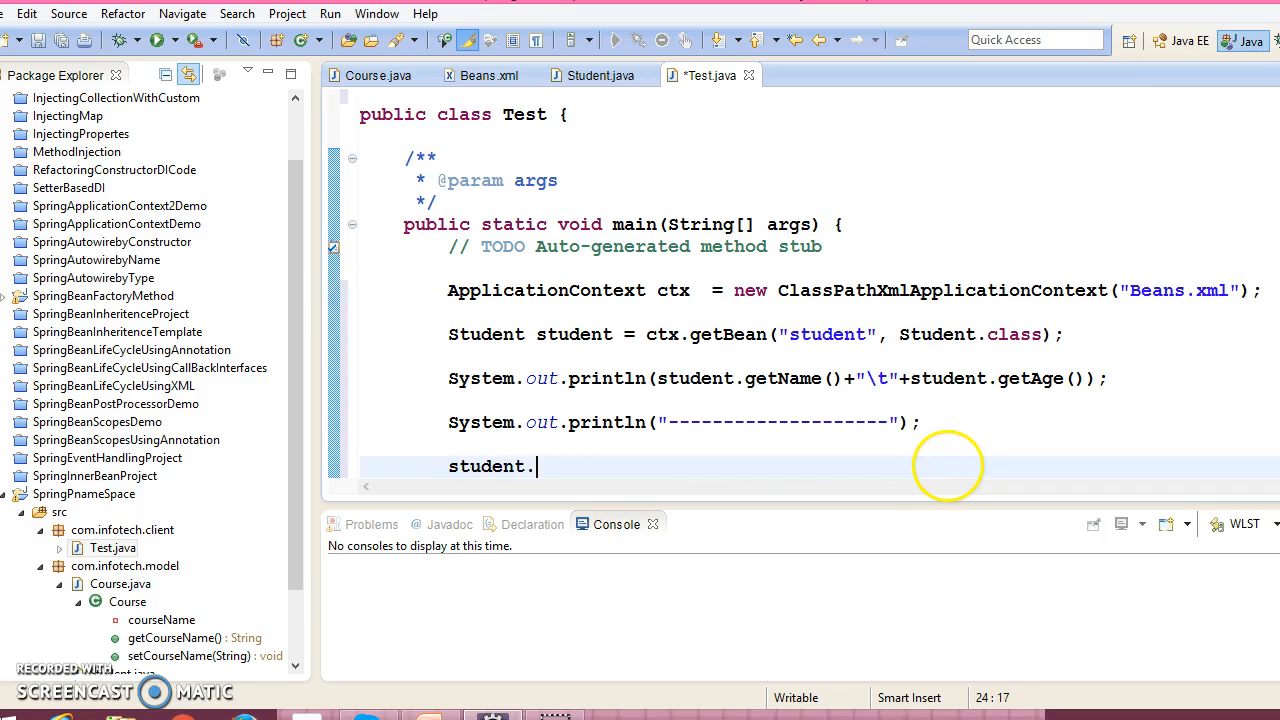
- Get the student's Course, print course.getCourseName(), and save Test.java
type("getCourse();")
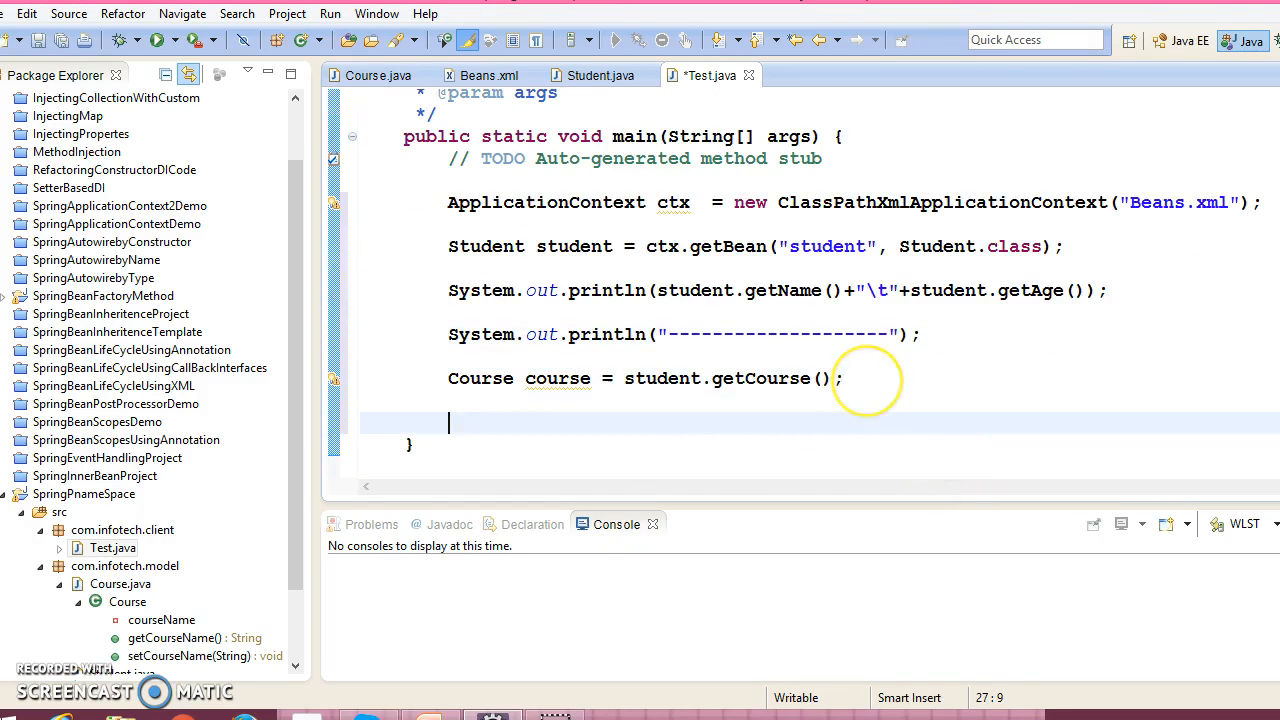
type("System.out.println();")
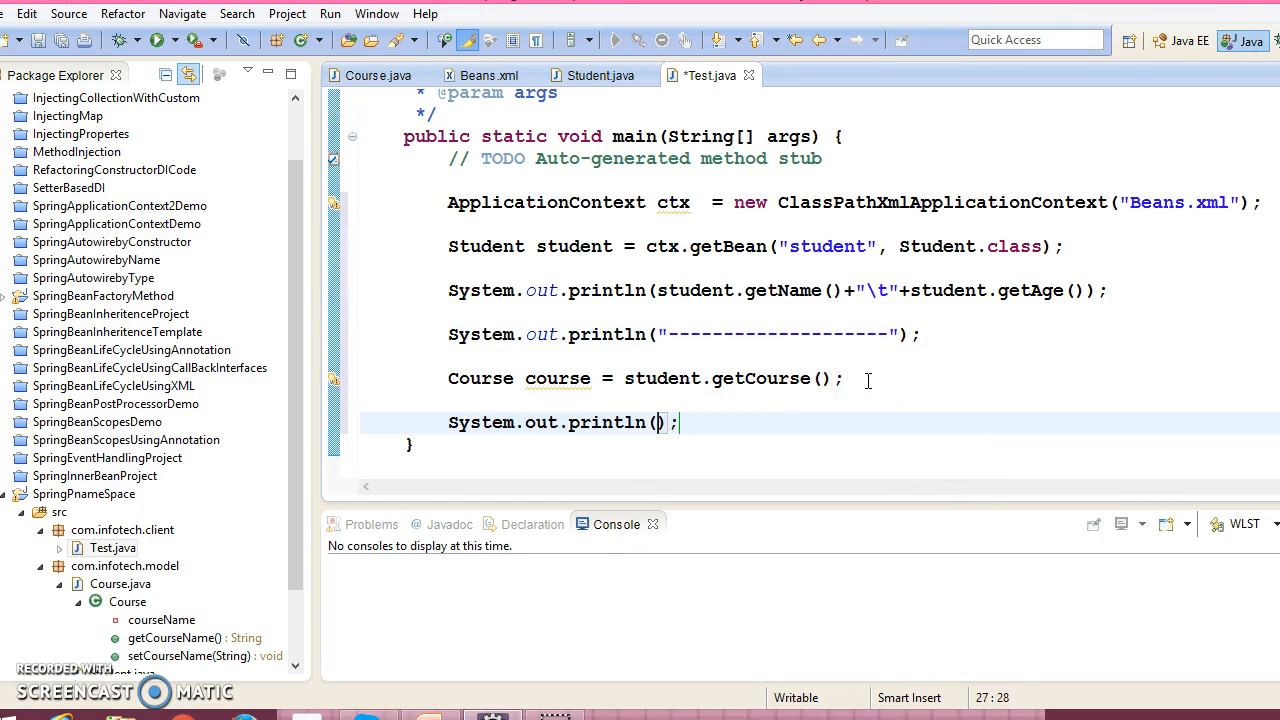
type("course")
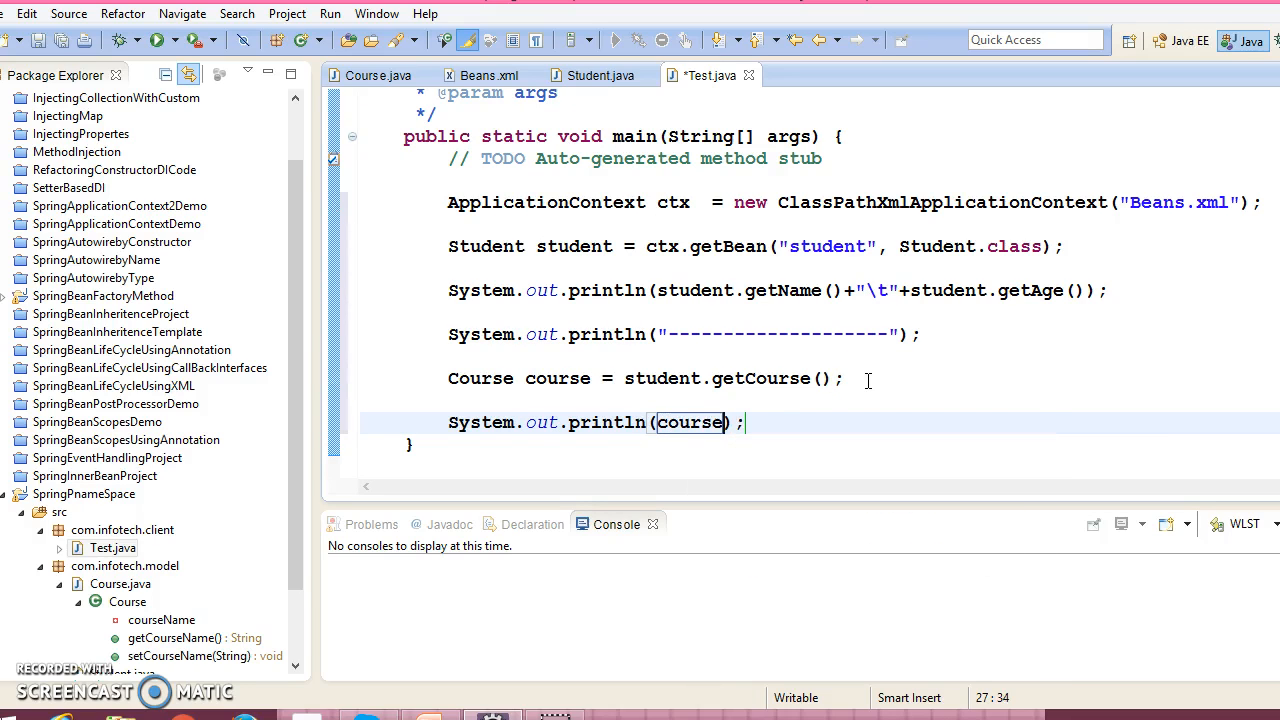
type(".getCourseName()")
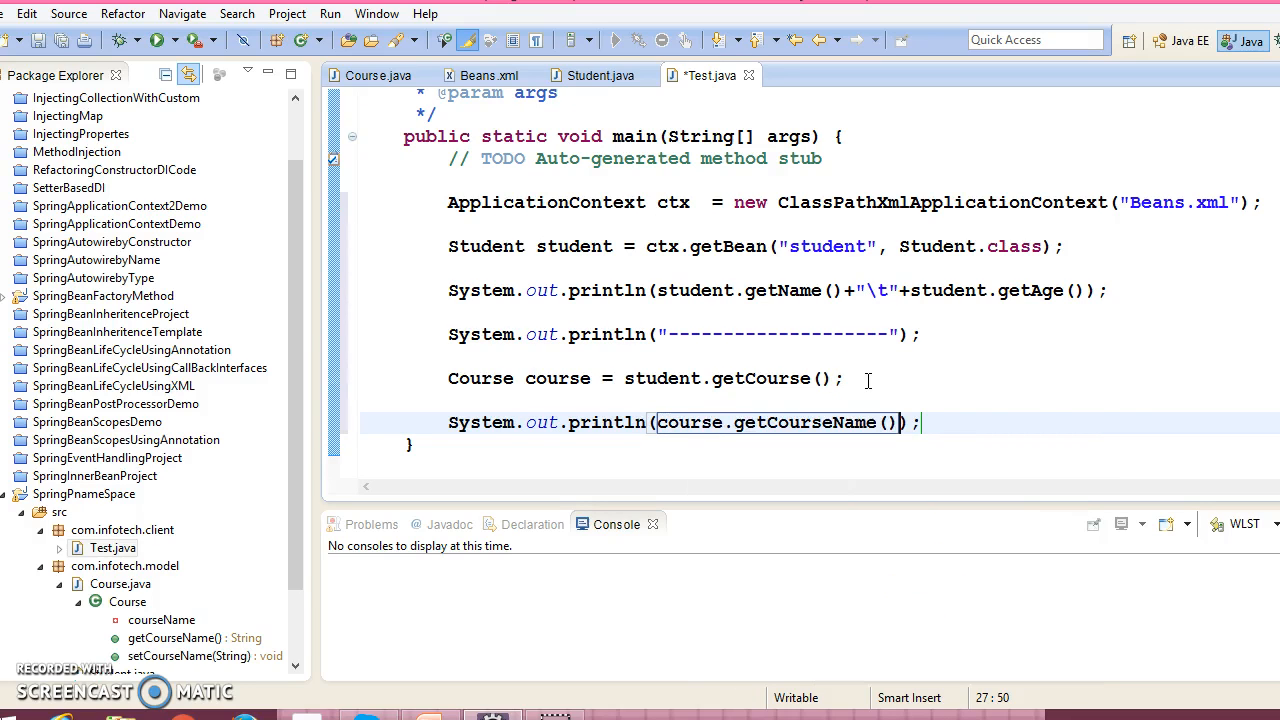
key("ctrl+s")
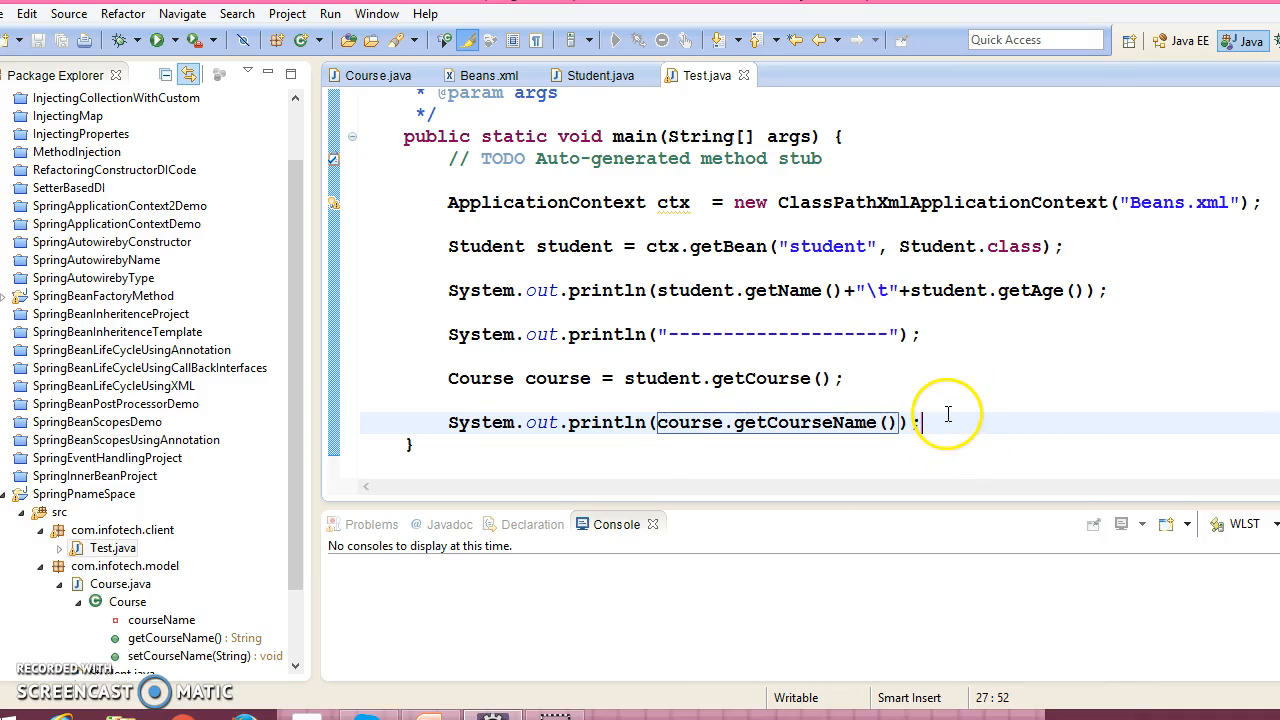
type("ctx")
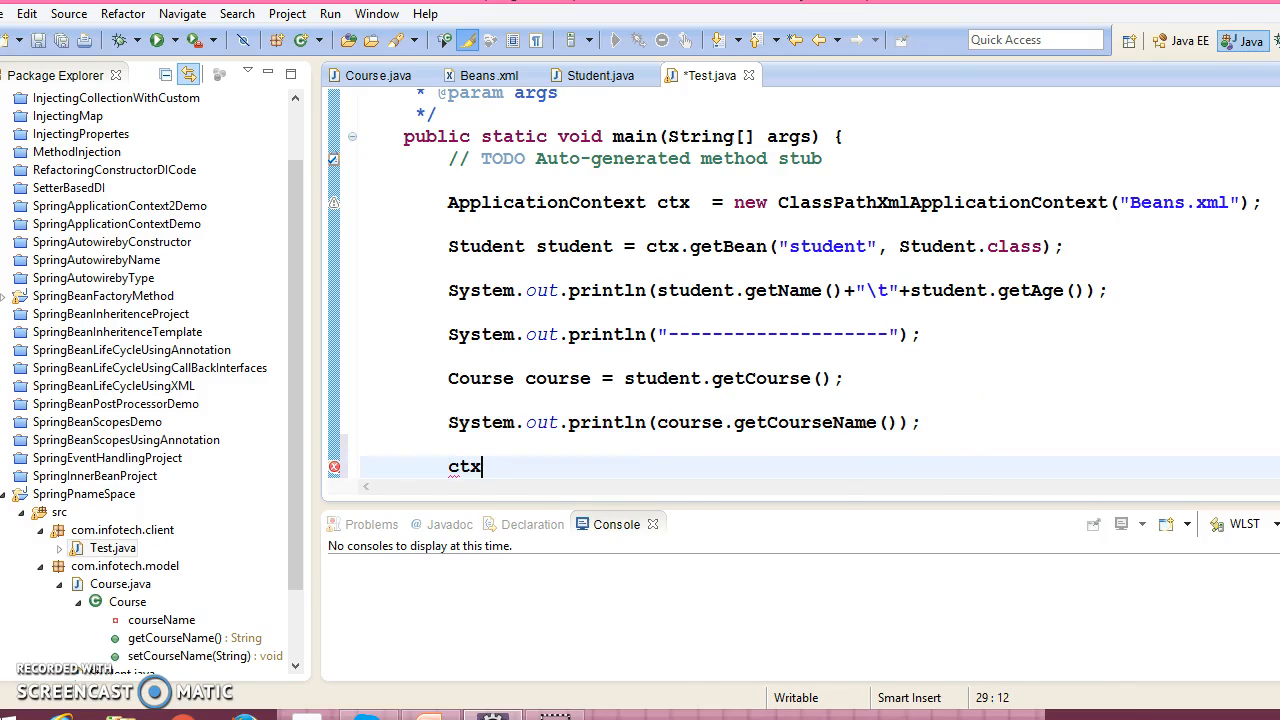
- Close ctx with the 'Add cast' quick fix and run Test, printing Danny 23 and Computers
type(".clos")
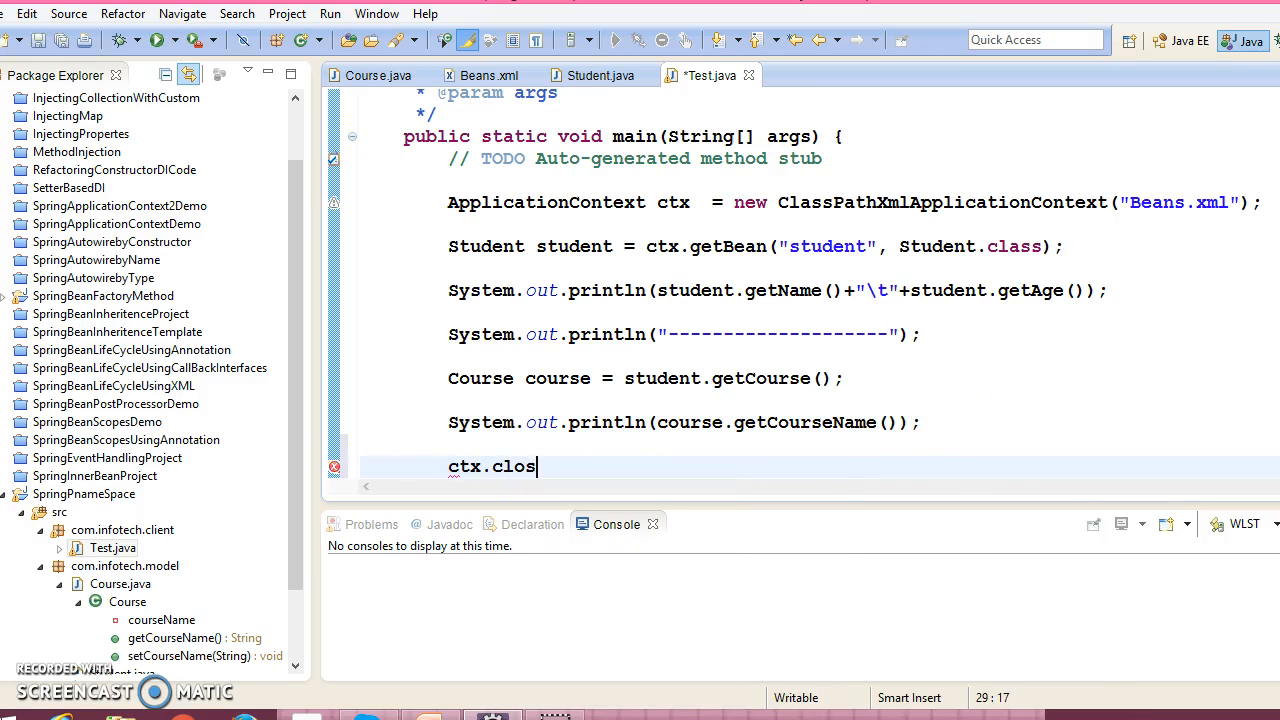
type("e();")
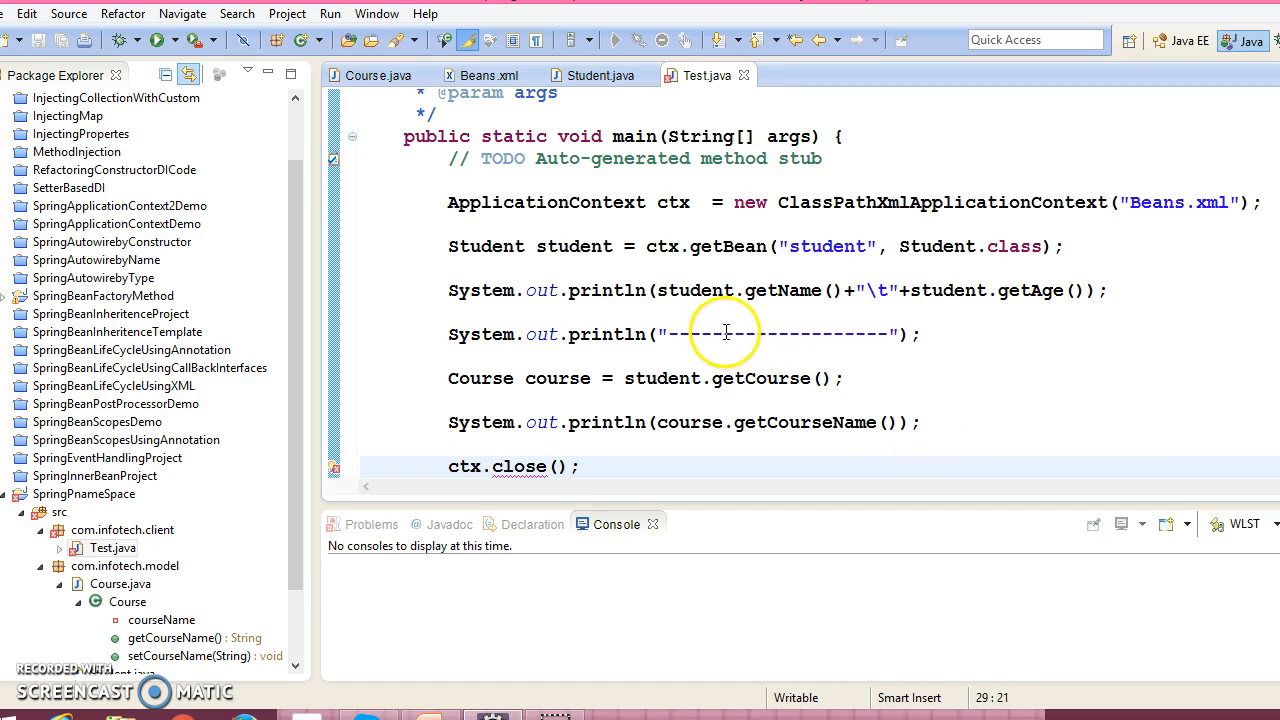
left_click(522, 466)
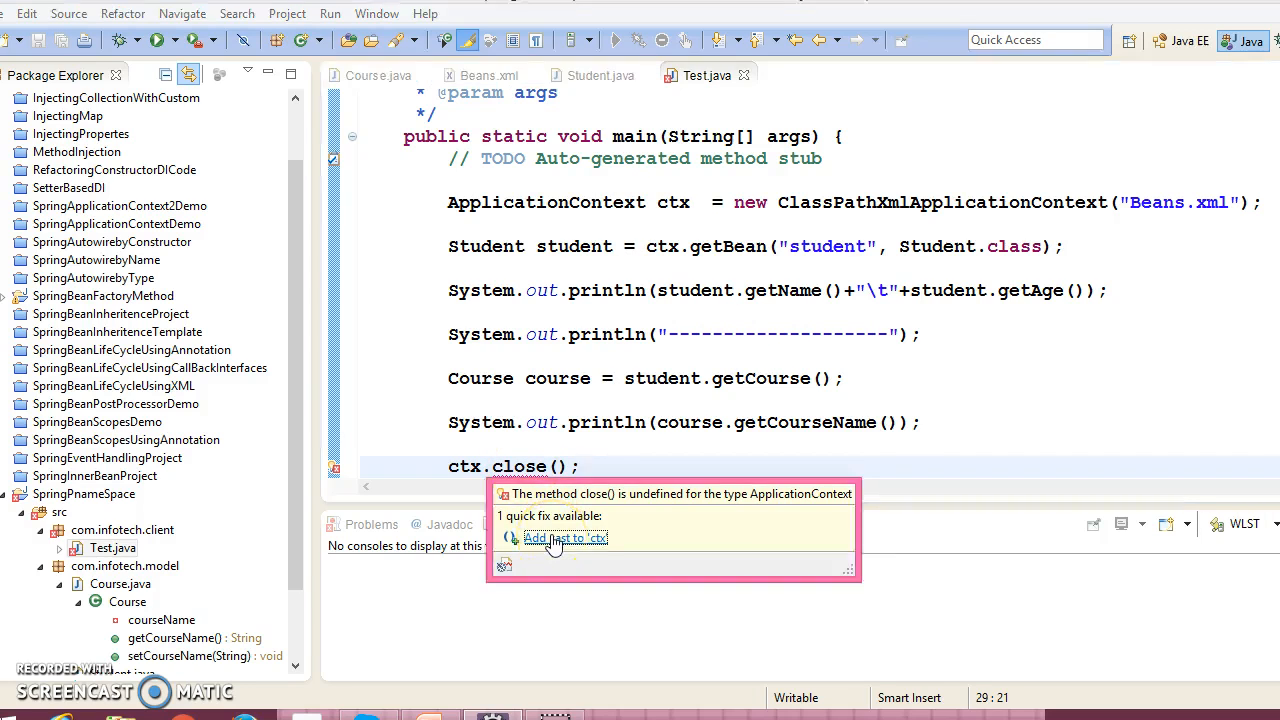
left_click(564, 538)
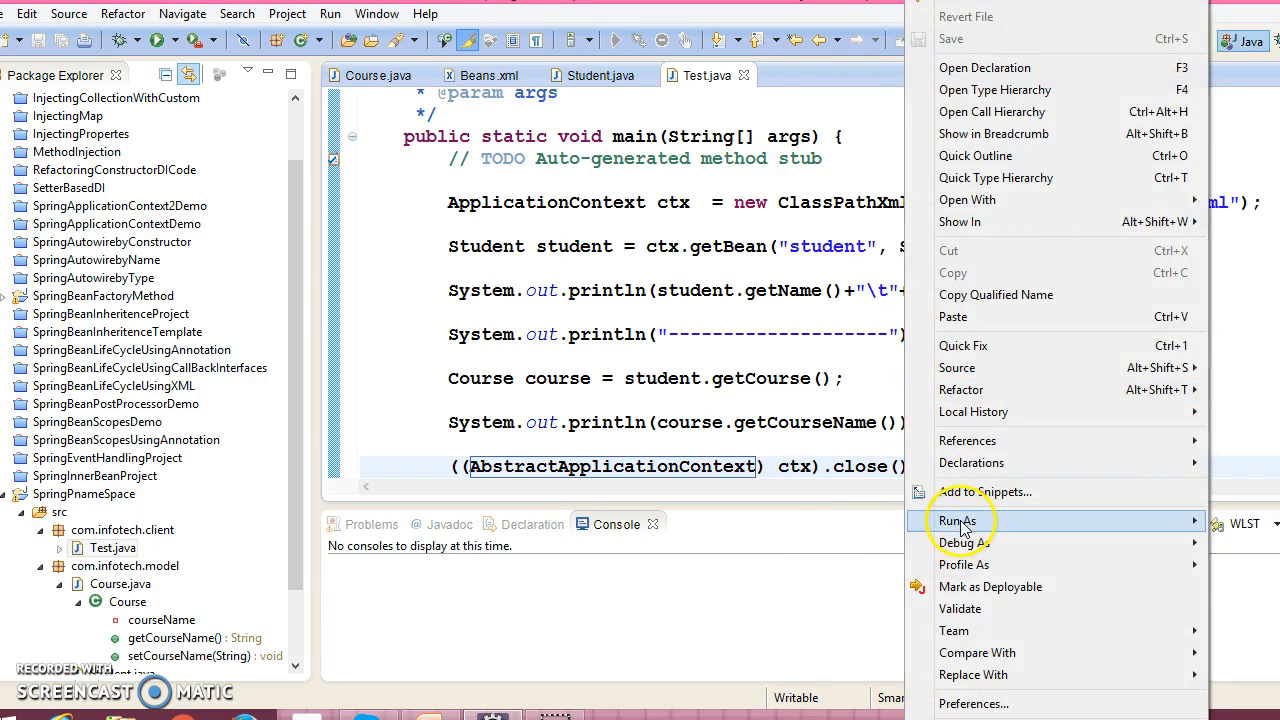
left_click(956, 520)
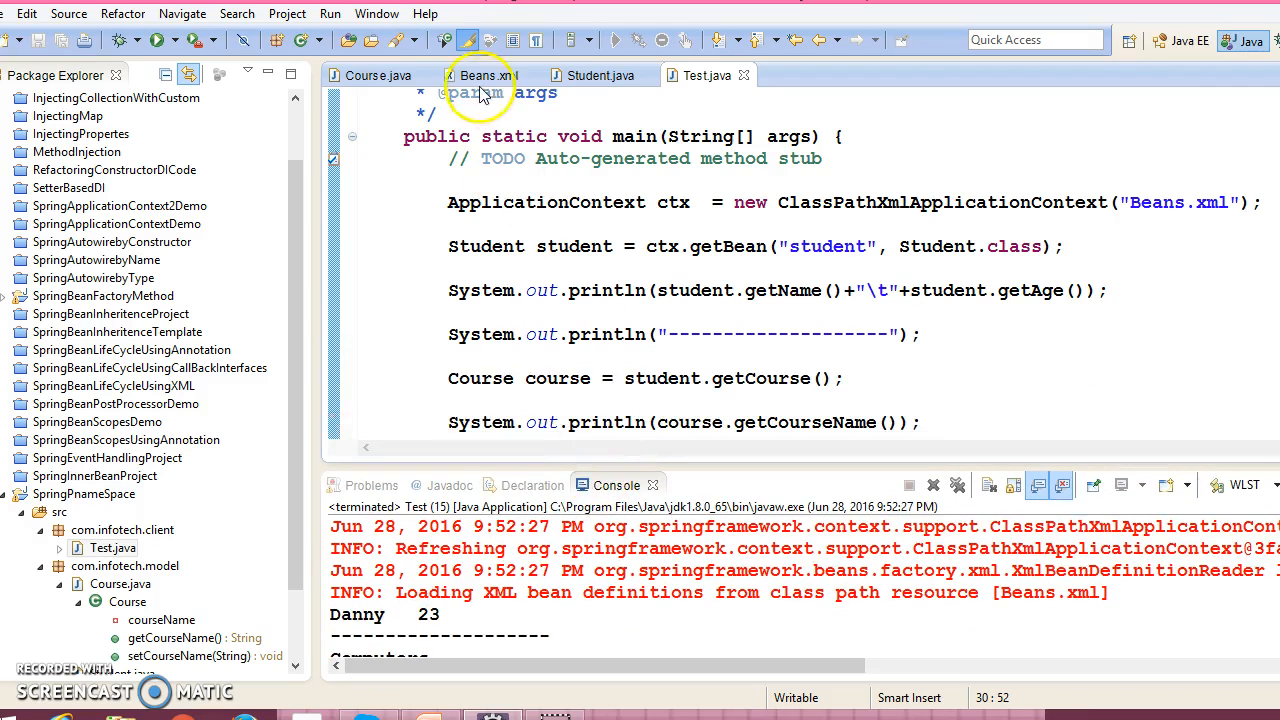
- Reformat Beans.xml and scroll through the student and course bean definitions
left_click(484, 76)
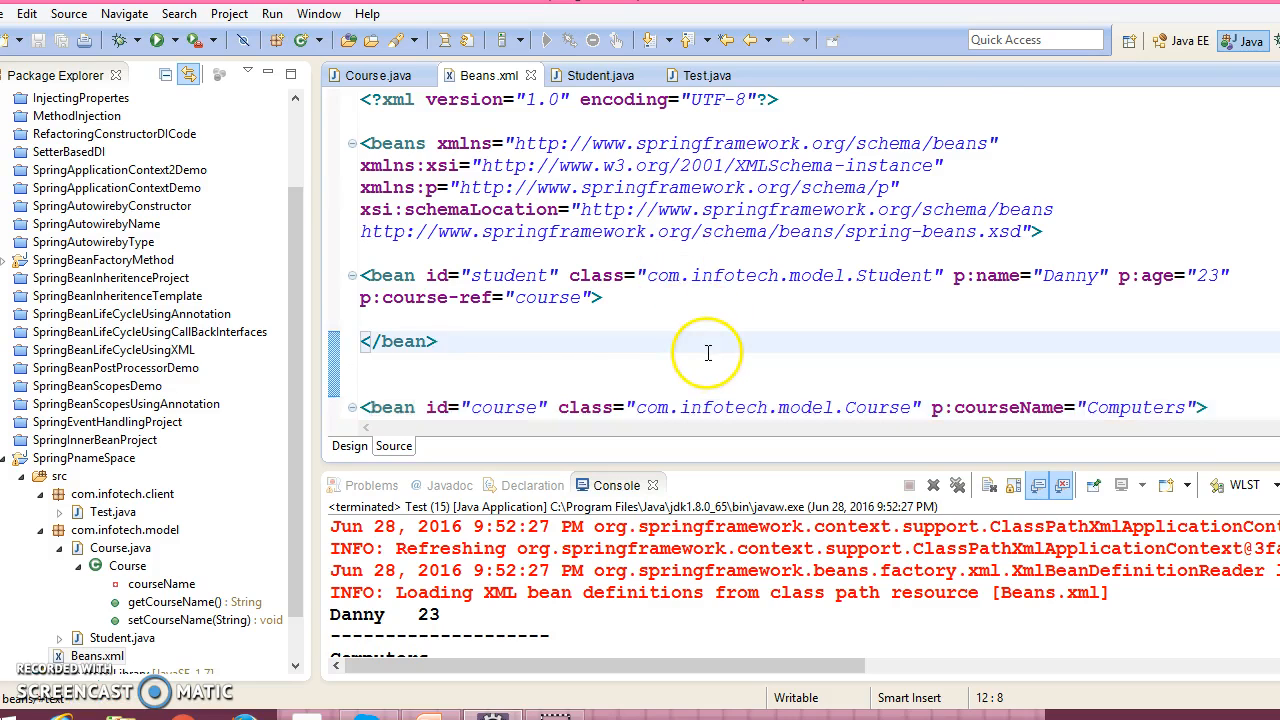
scroll("up", 3)
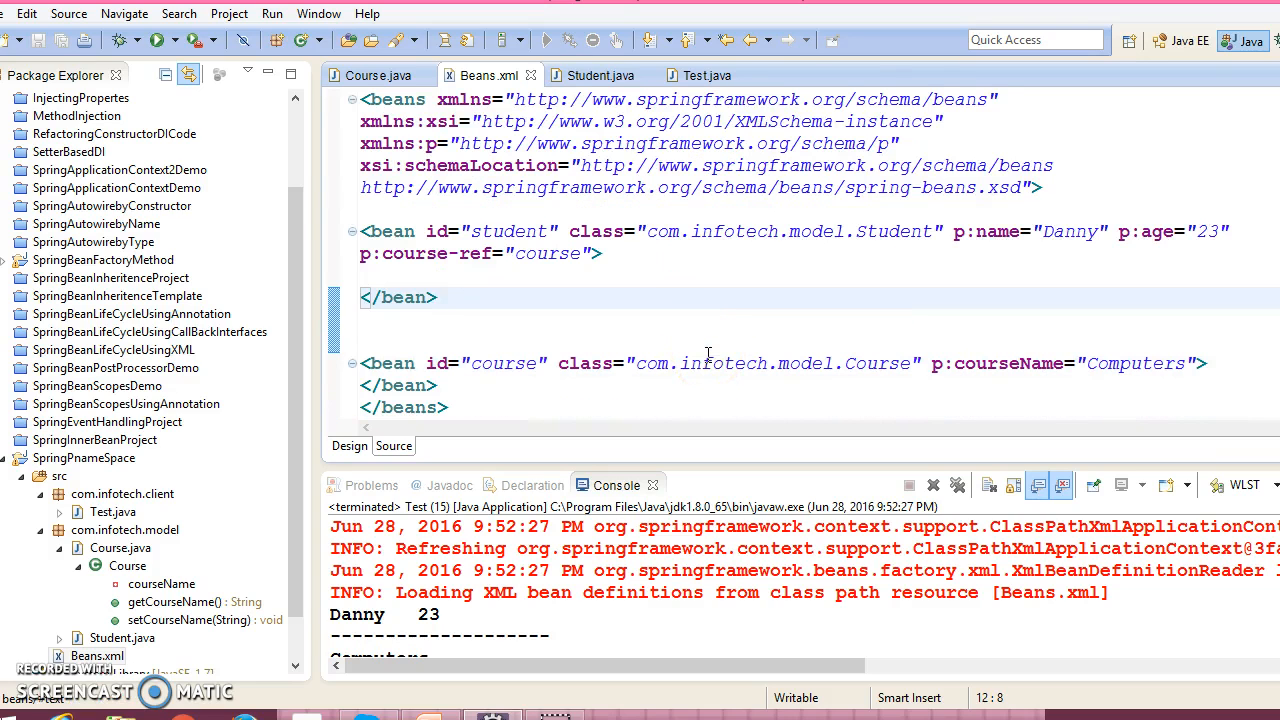
key("ctrl+a")
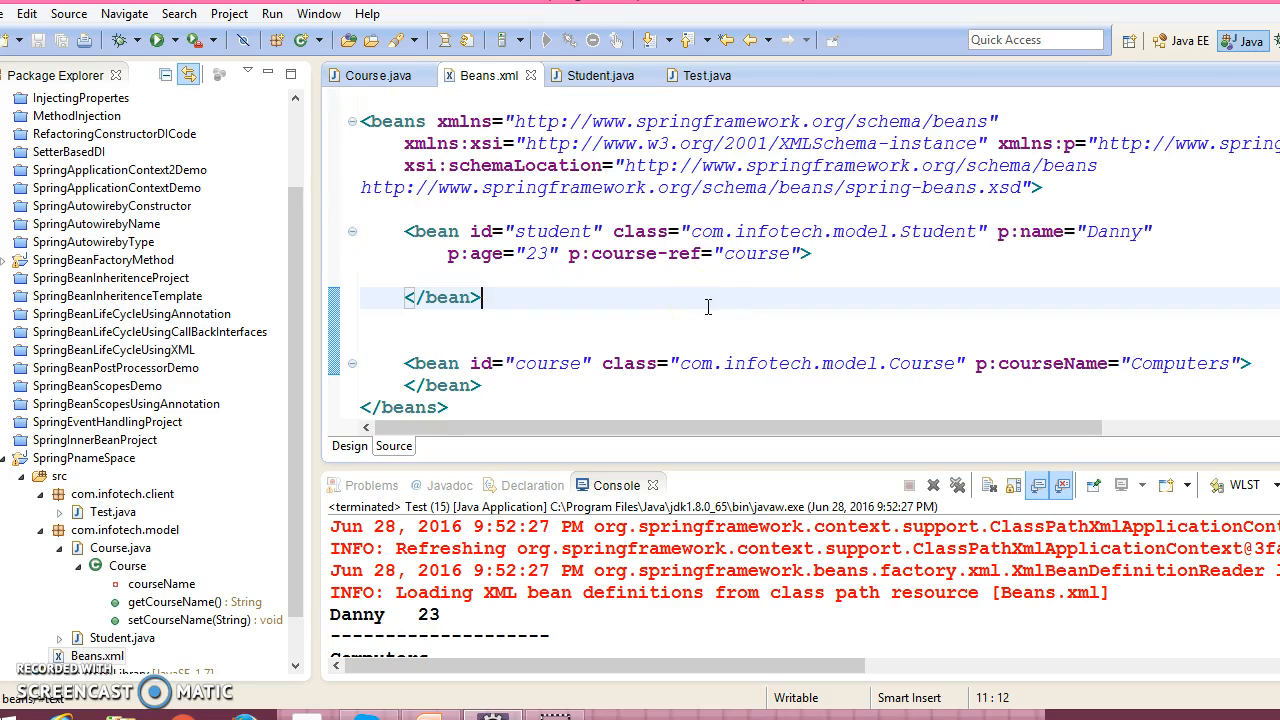
mouse_move(732, 324)
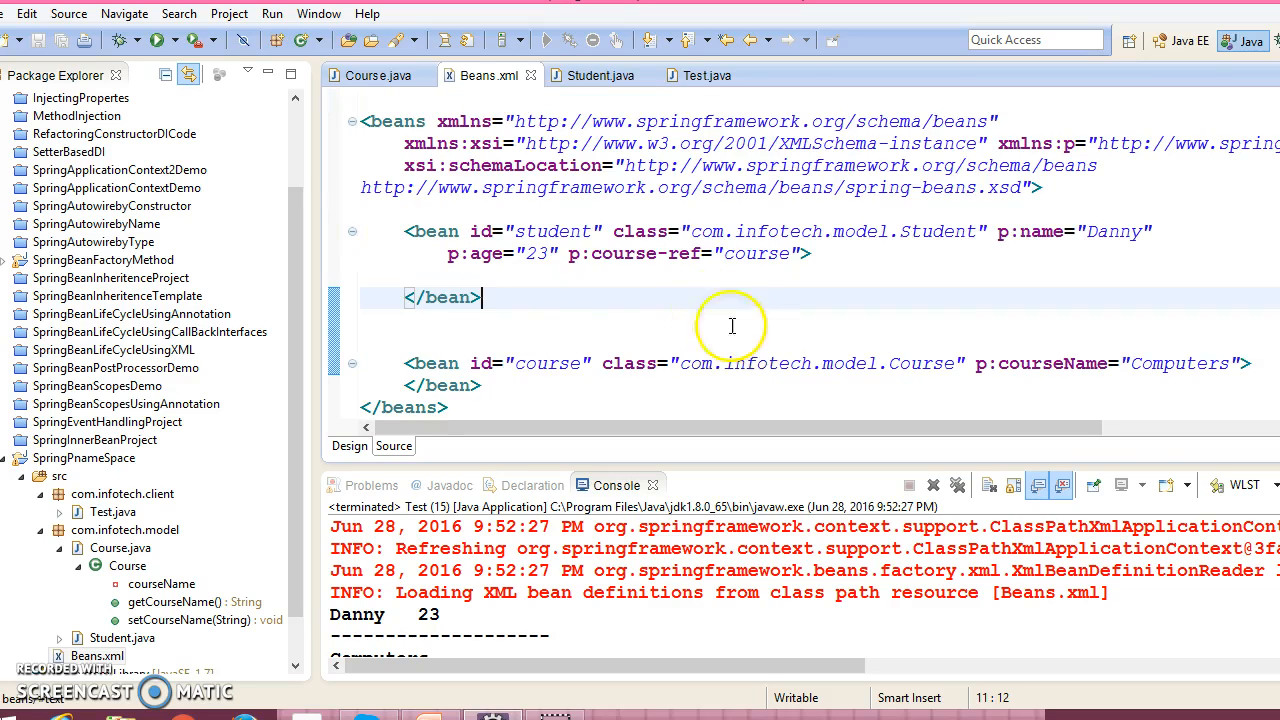
left_click(476, 330)
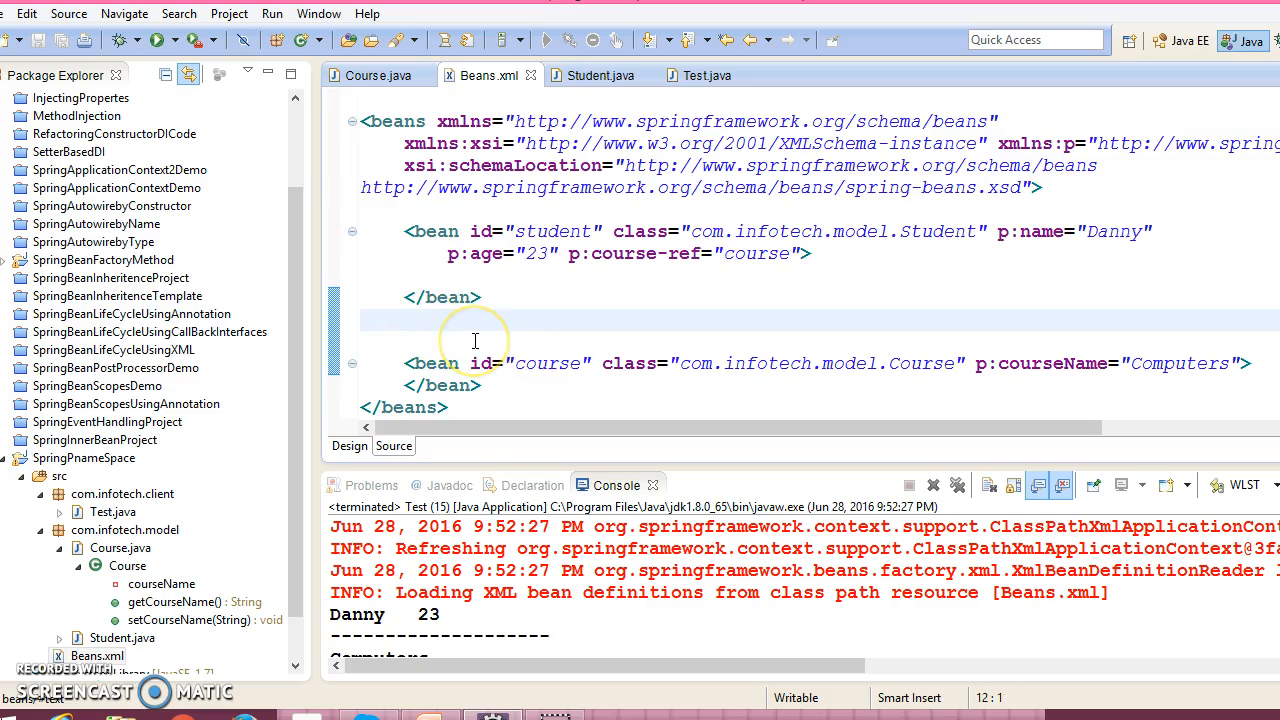
scroll("up", 3)
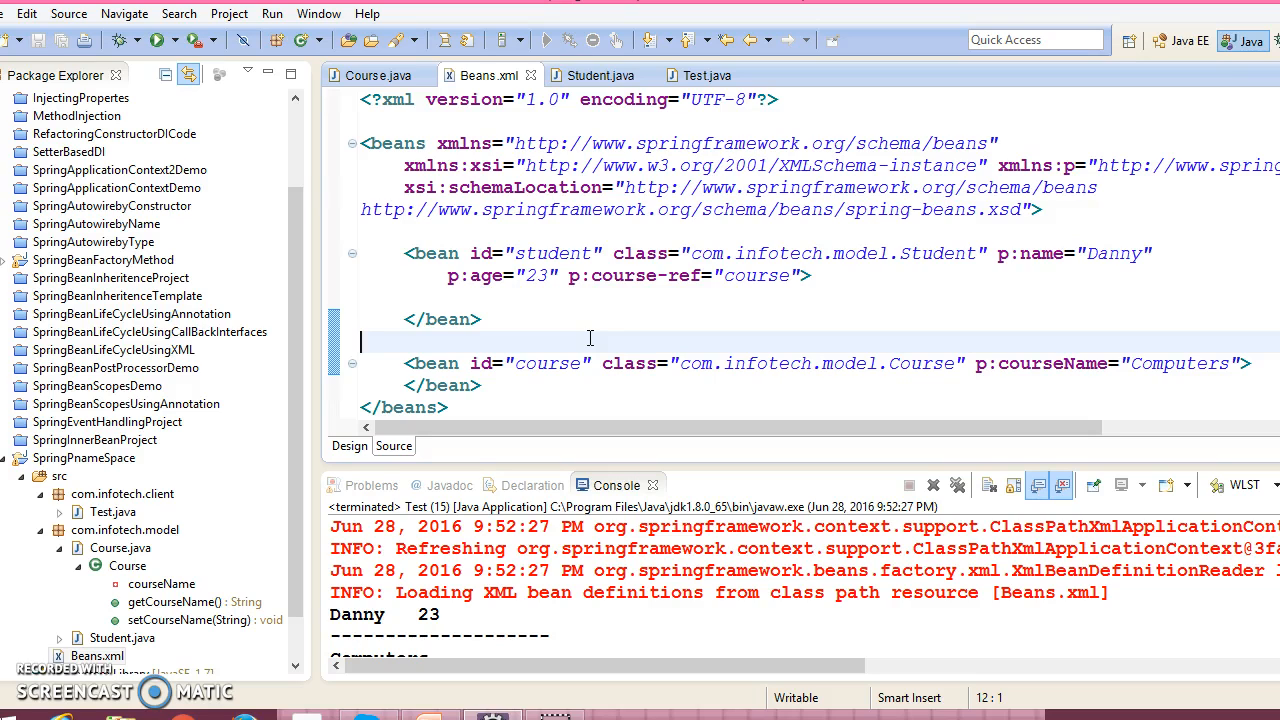
mouse_move(944, 248)
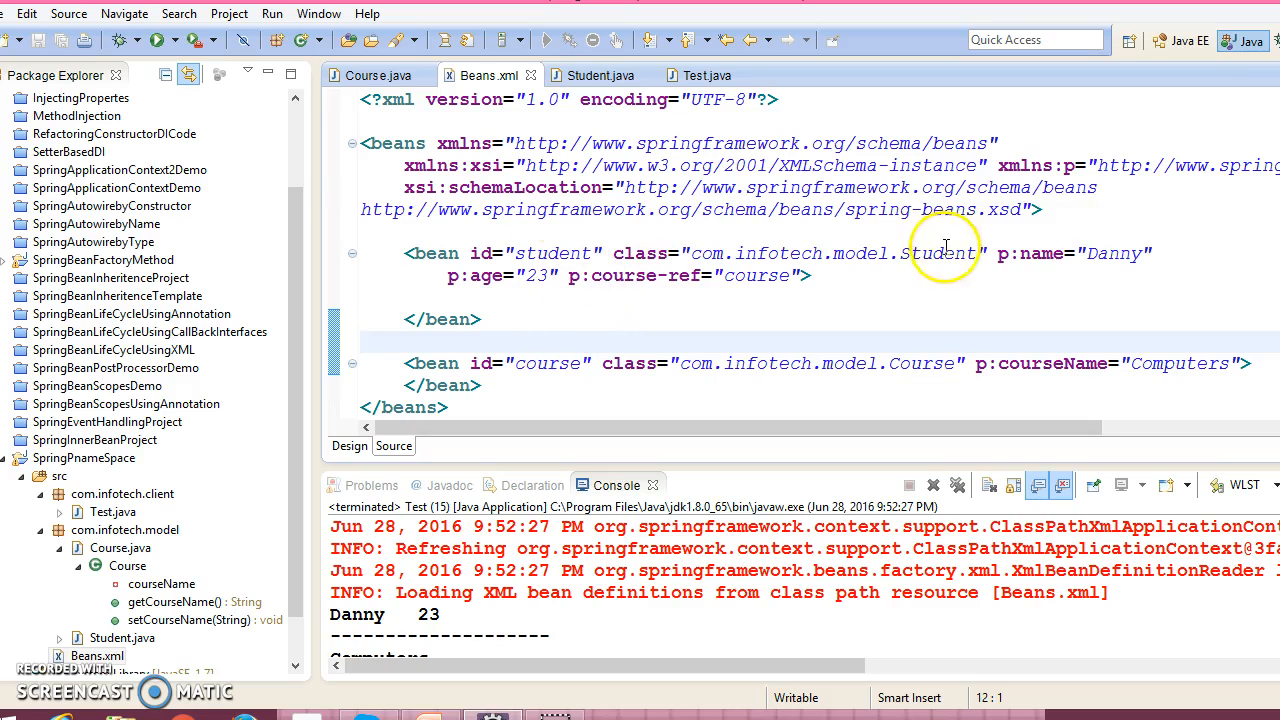
mouse_move(980, 292)
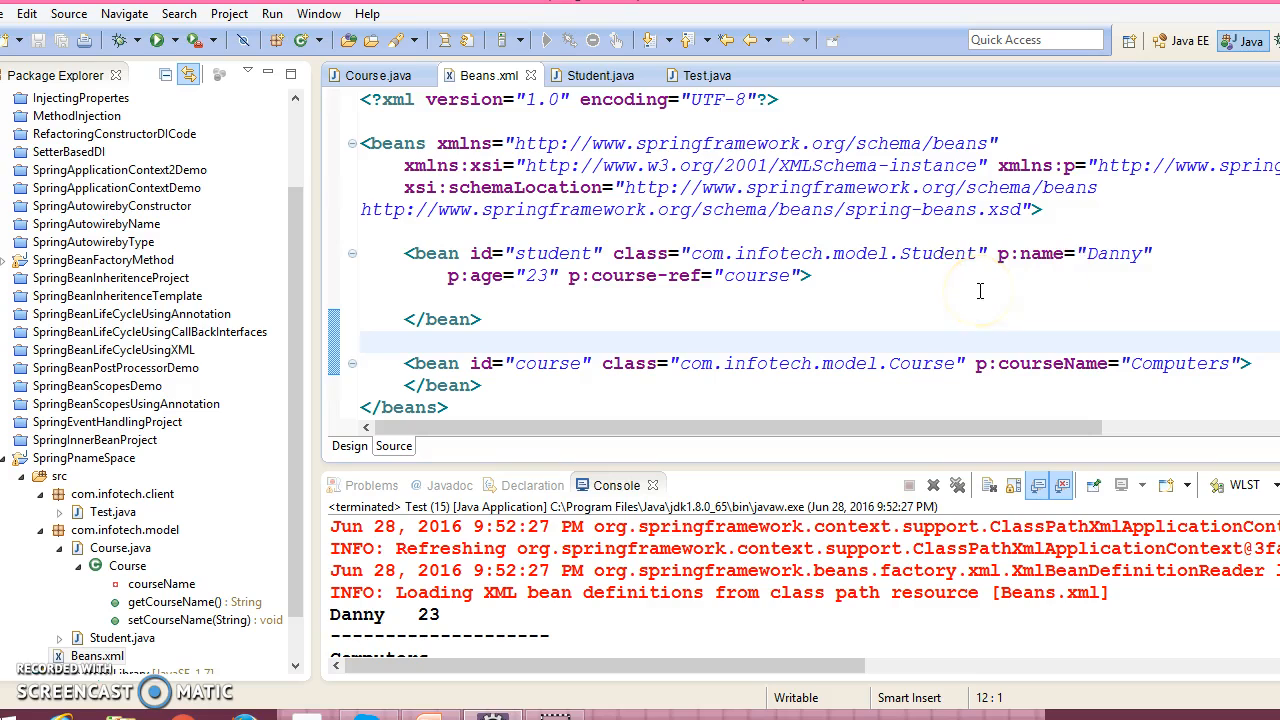
mouse_move(872, 328)
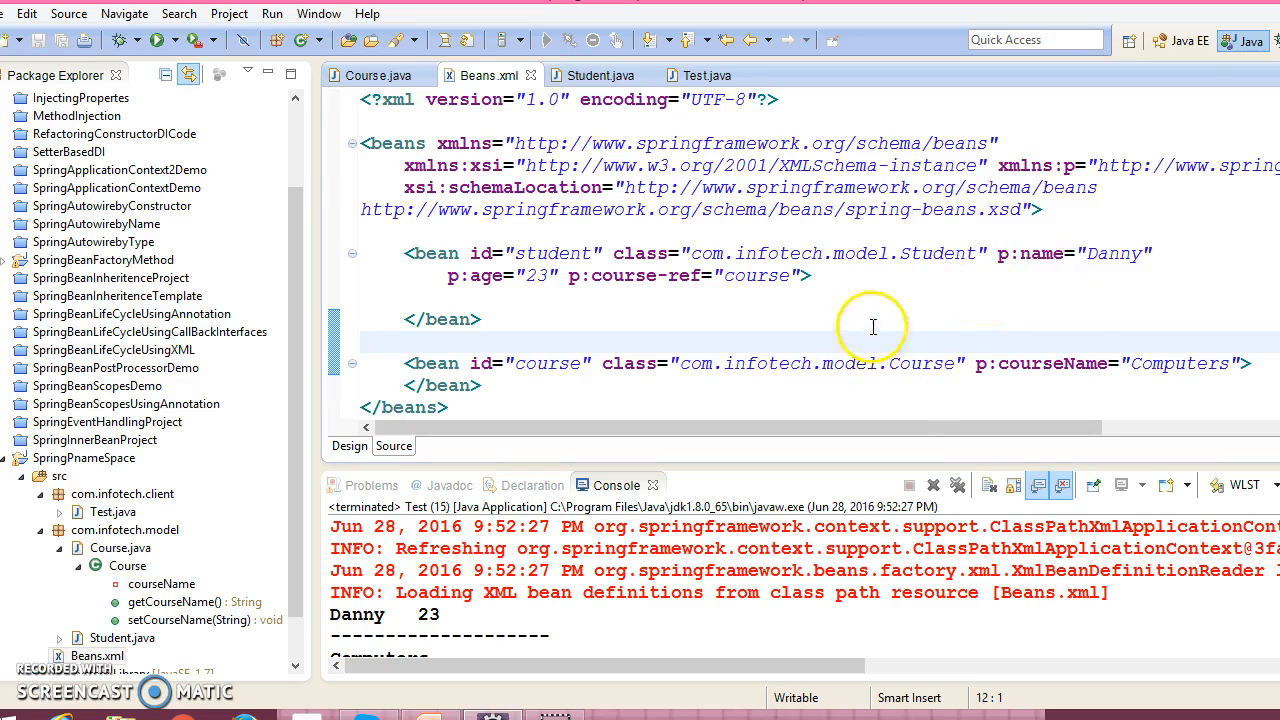
mouse_move(1056, 268)
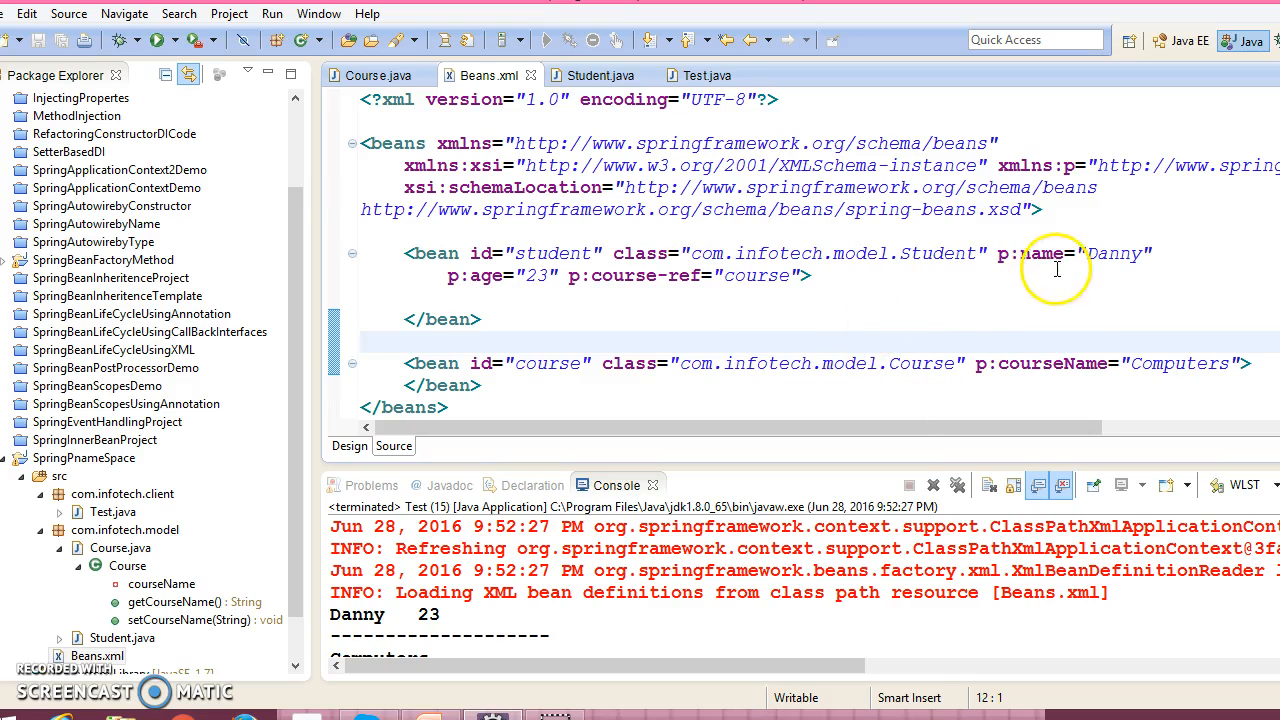